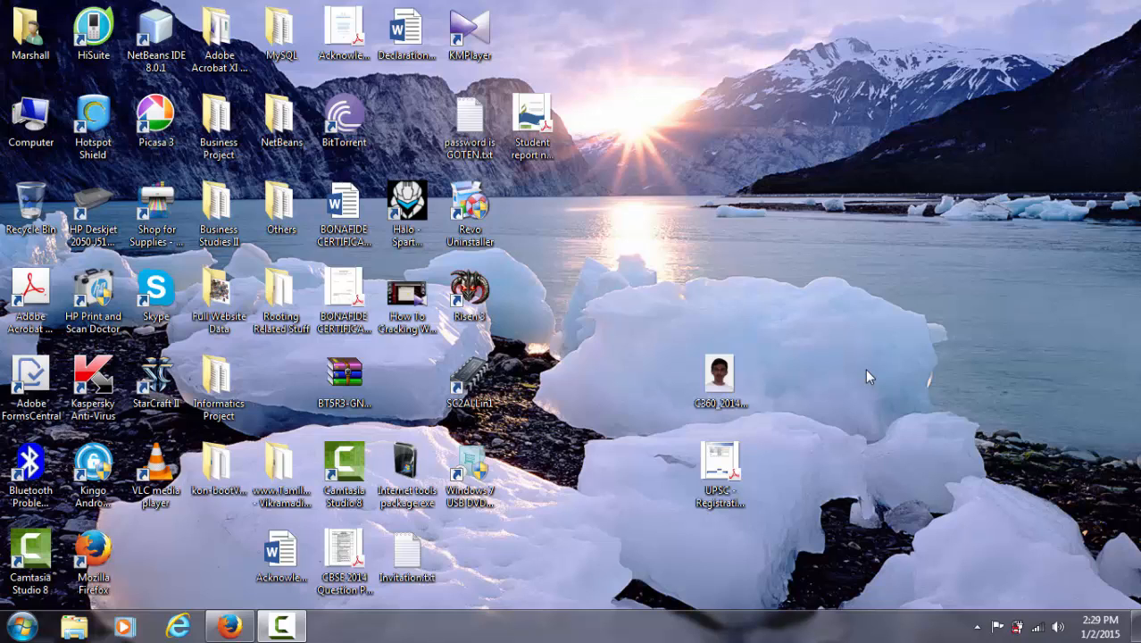
mouse_move(966, 214)
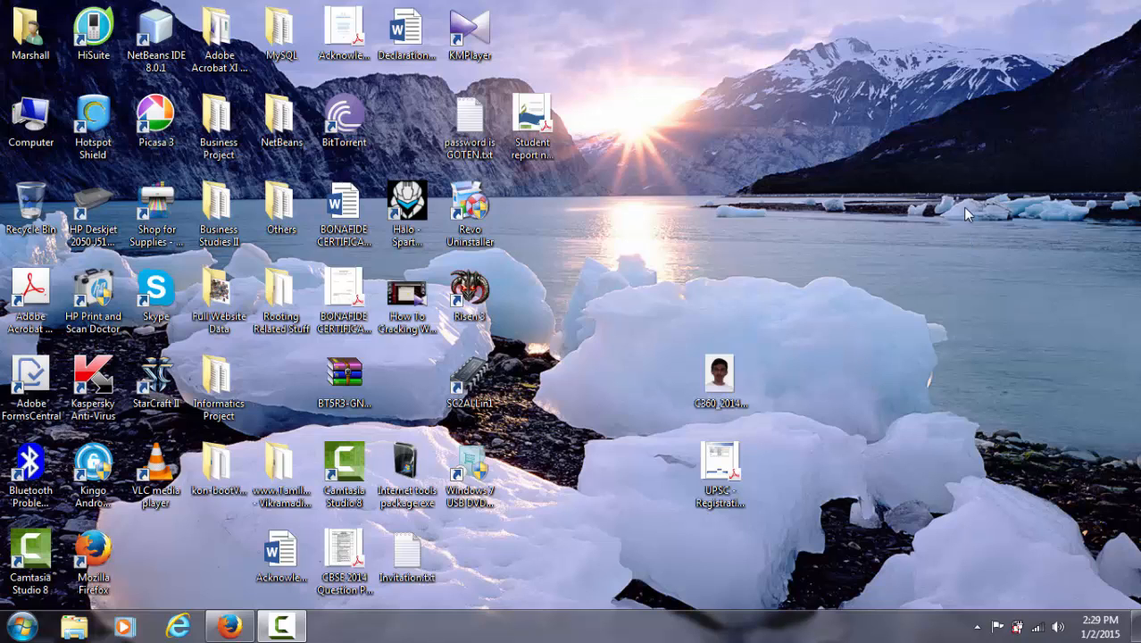
mouse_move(239, 590)
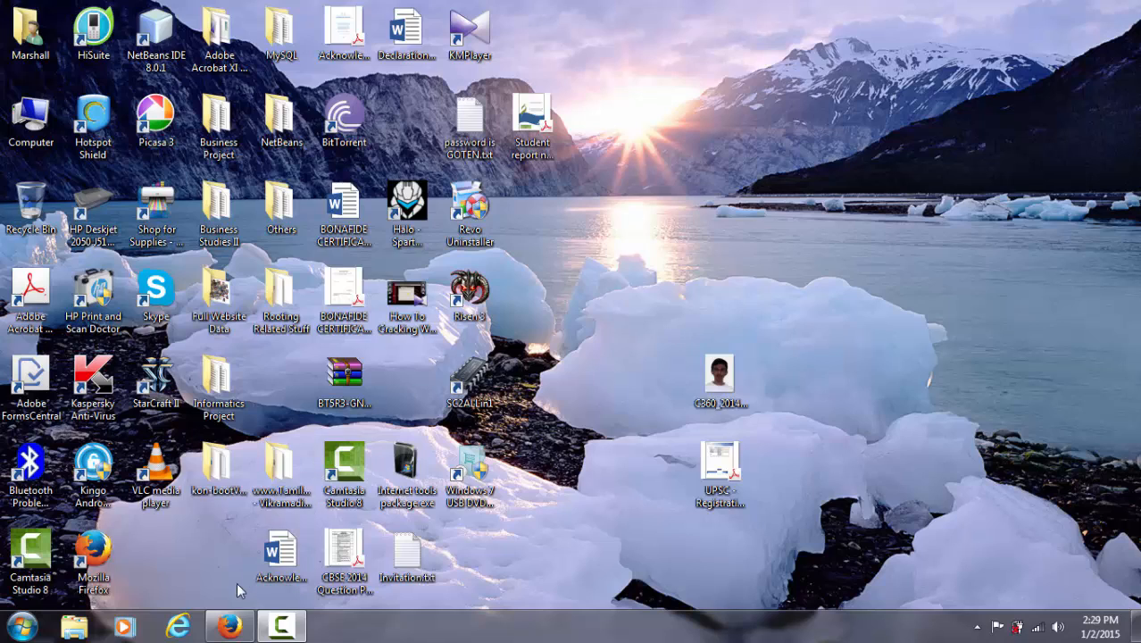
mouse_move(232, 616)
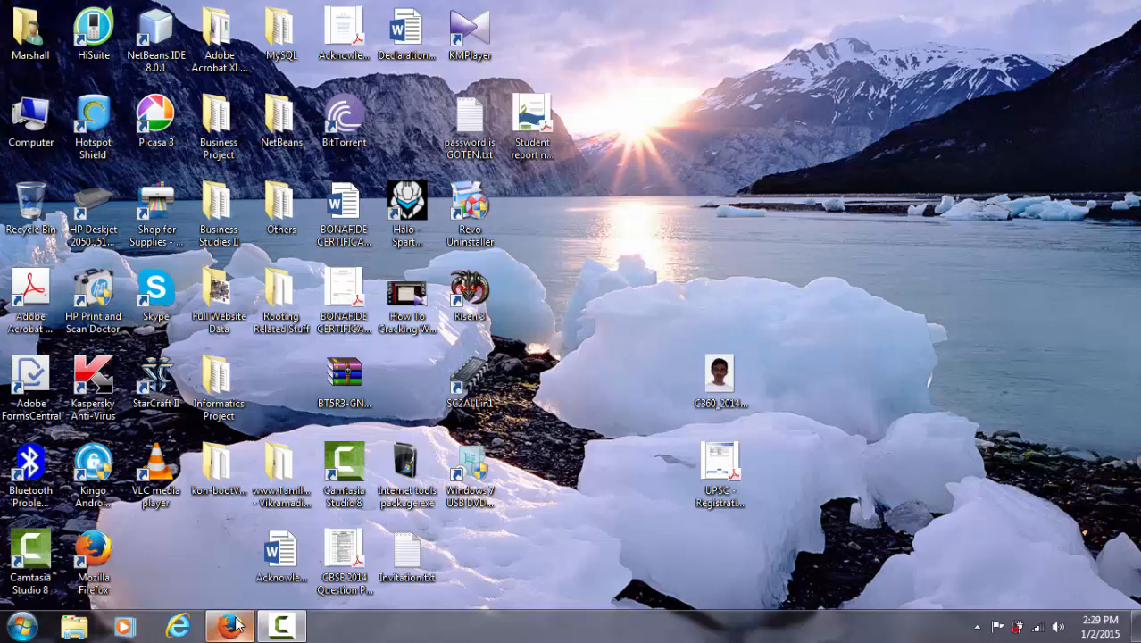
Bring the Softwares Amaze blog forward and go into the Adobe Acrobat XI Pro post.
click(231, 620)
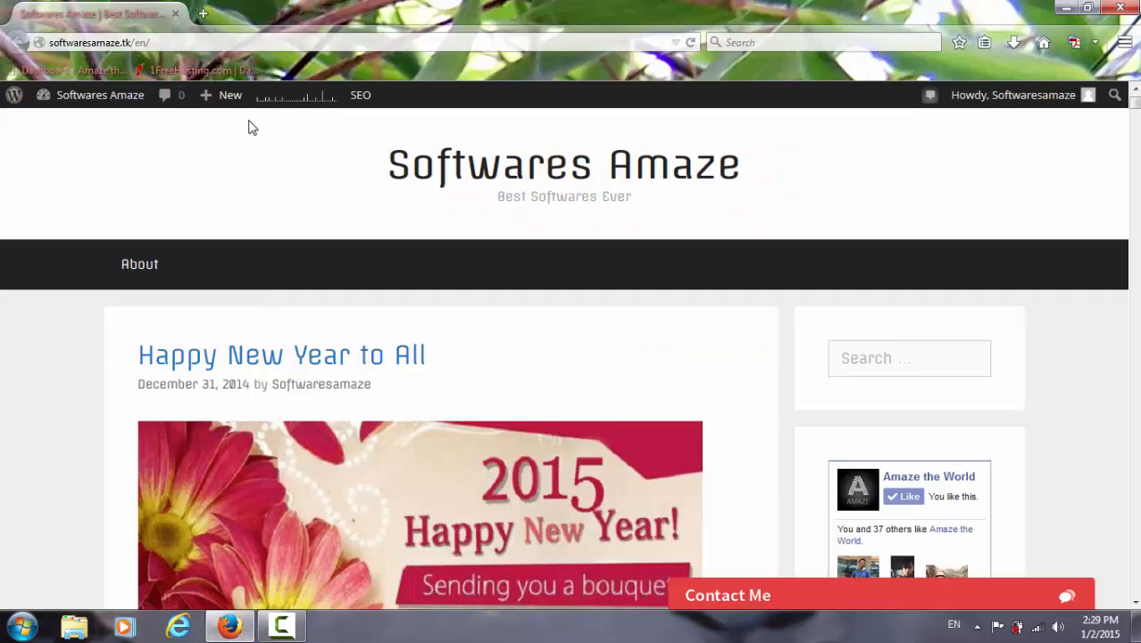
scroll(down, 3)
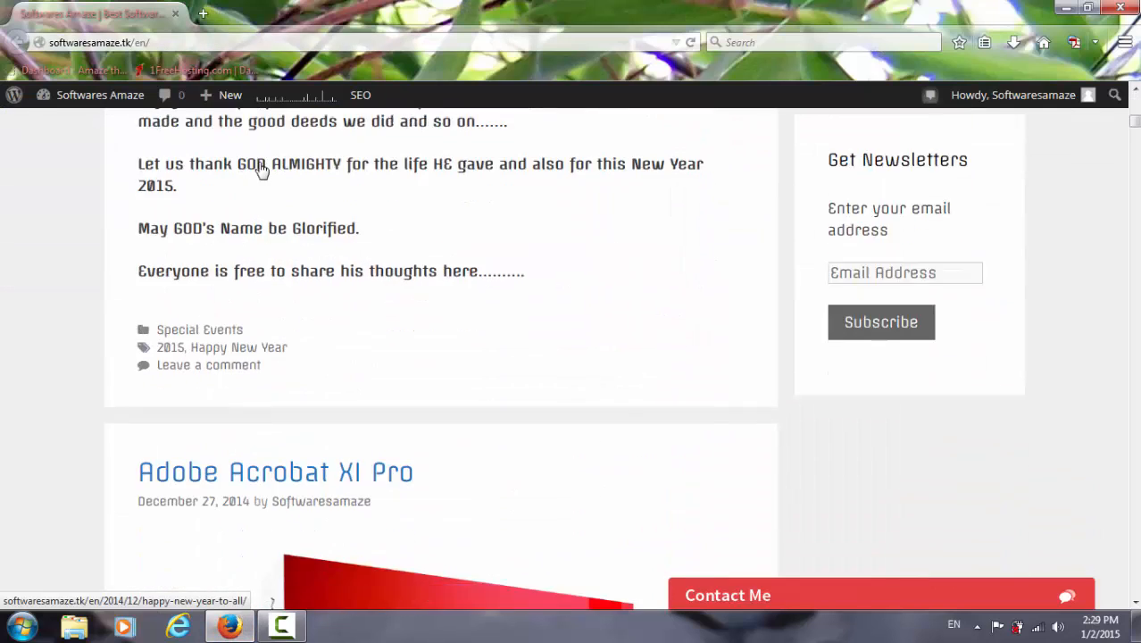
scroll(down, 3)
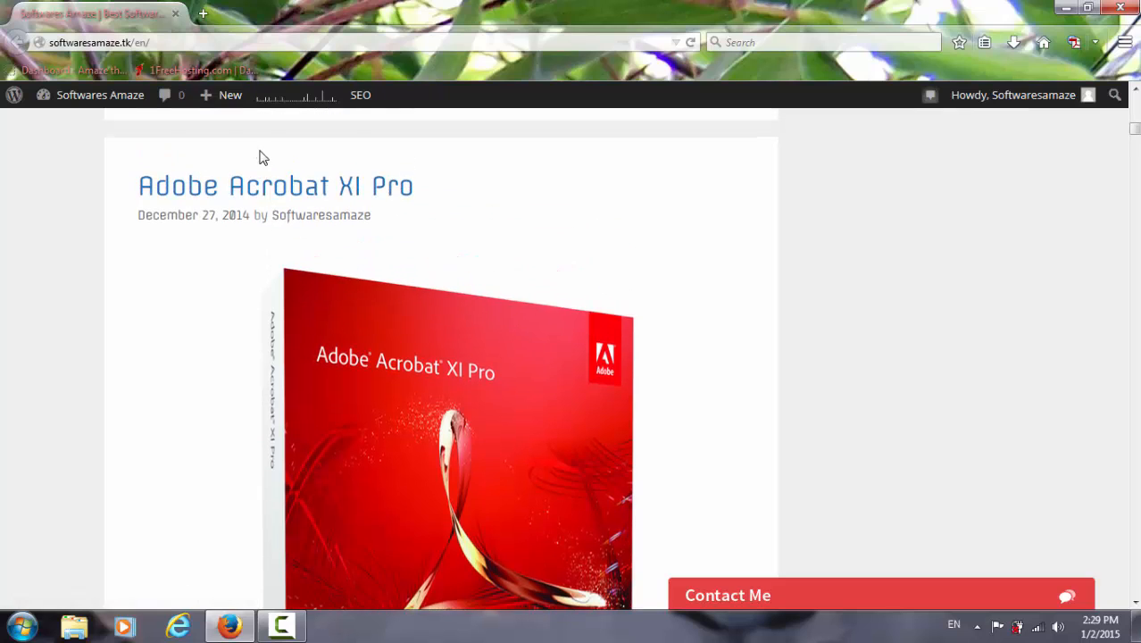
click(275, 186)
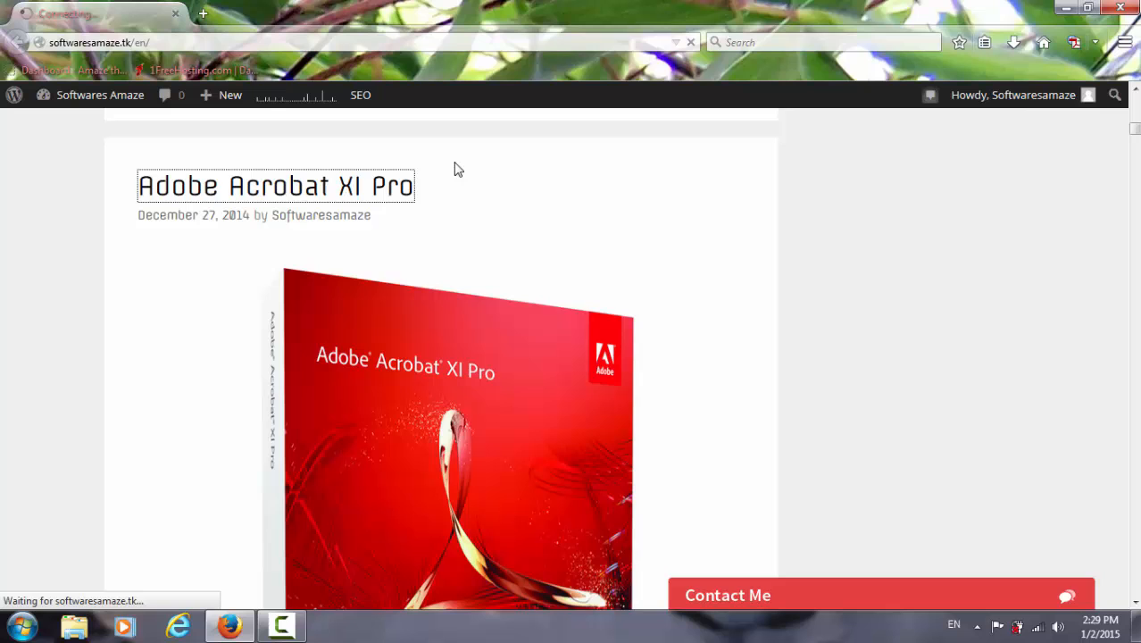
click(275, 186)
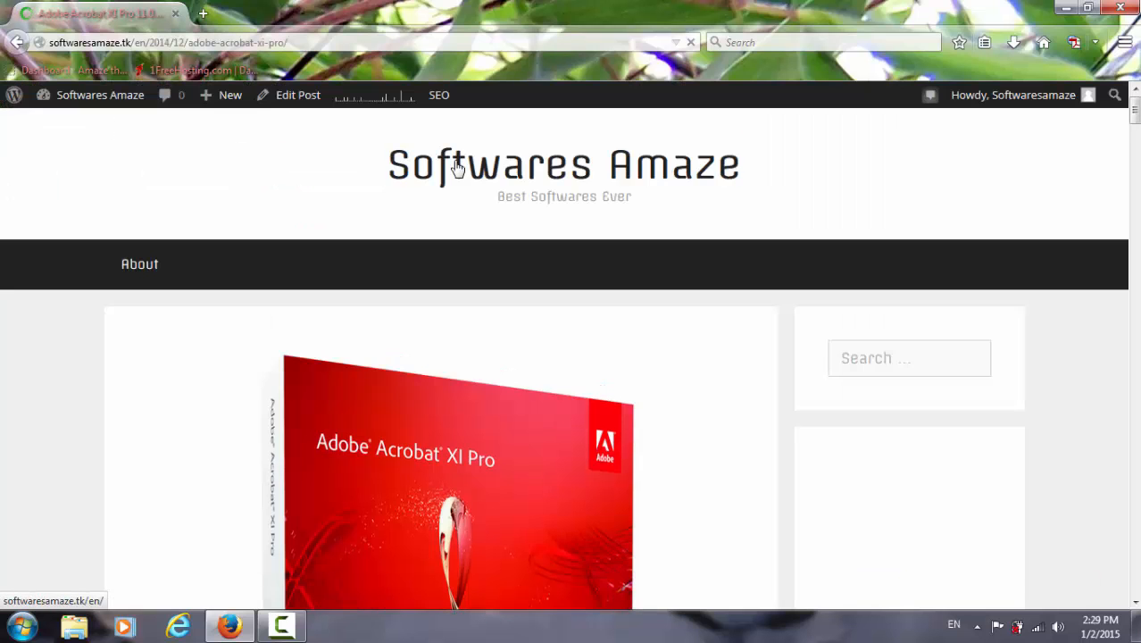
Scroll through the Acrobat post down to its comment form.
scroll(down, 3)
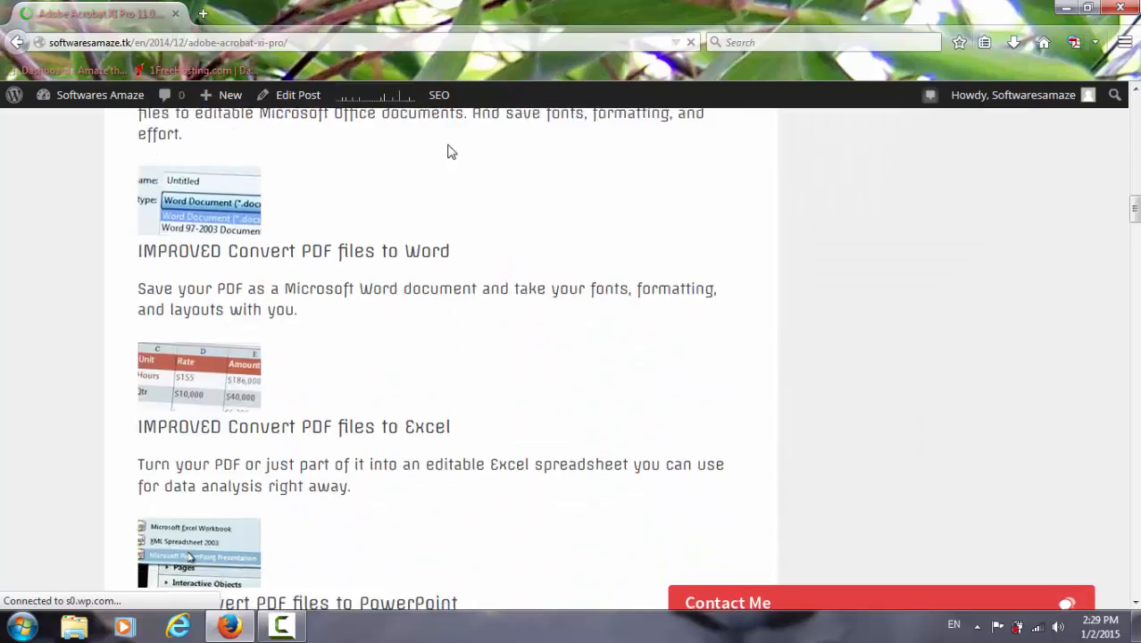
scroll(down, 3)
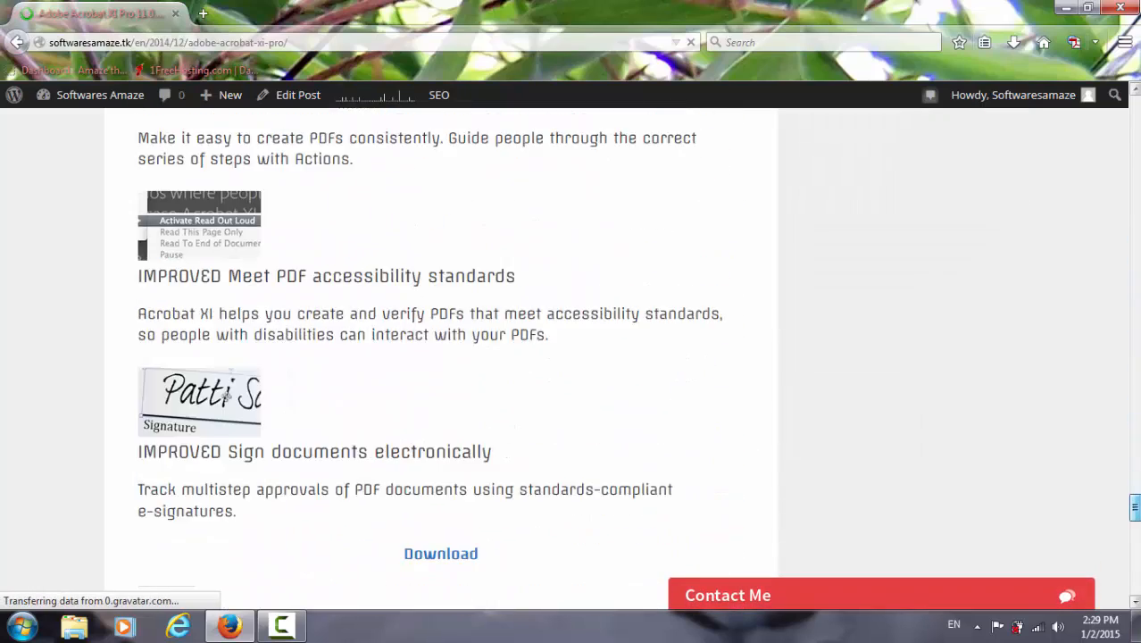
scroll(down, 3)
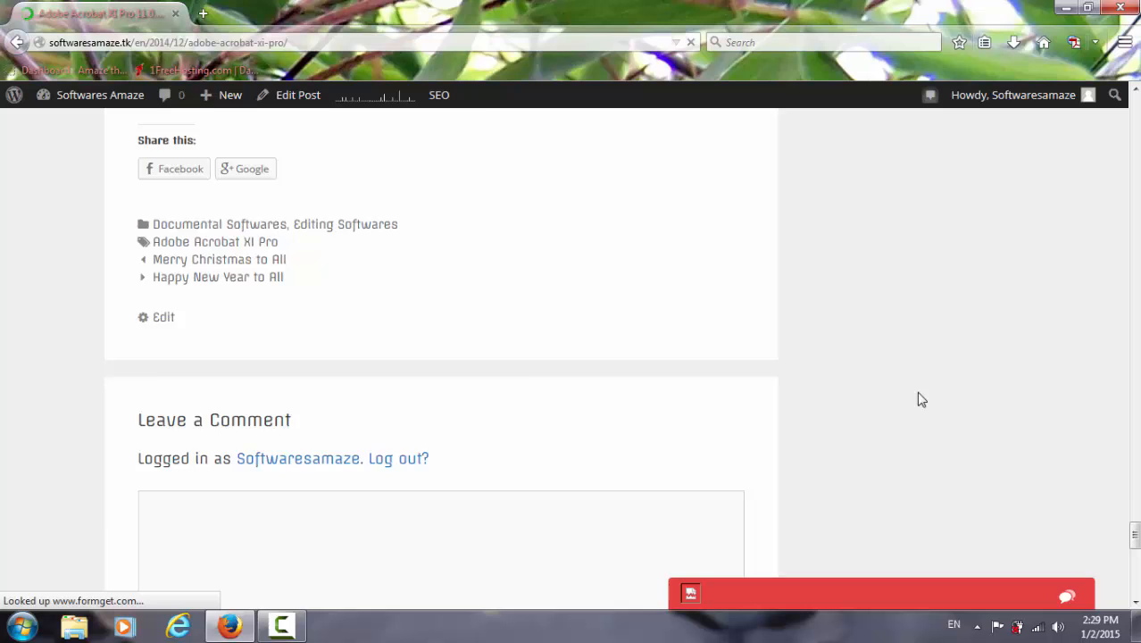
scroll(down, 3)
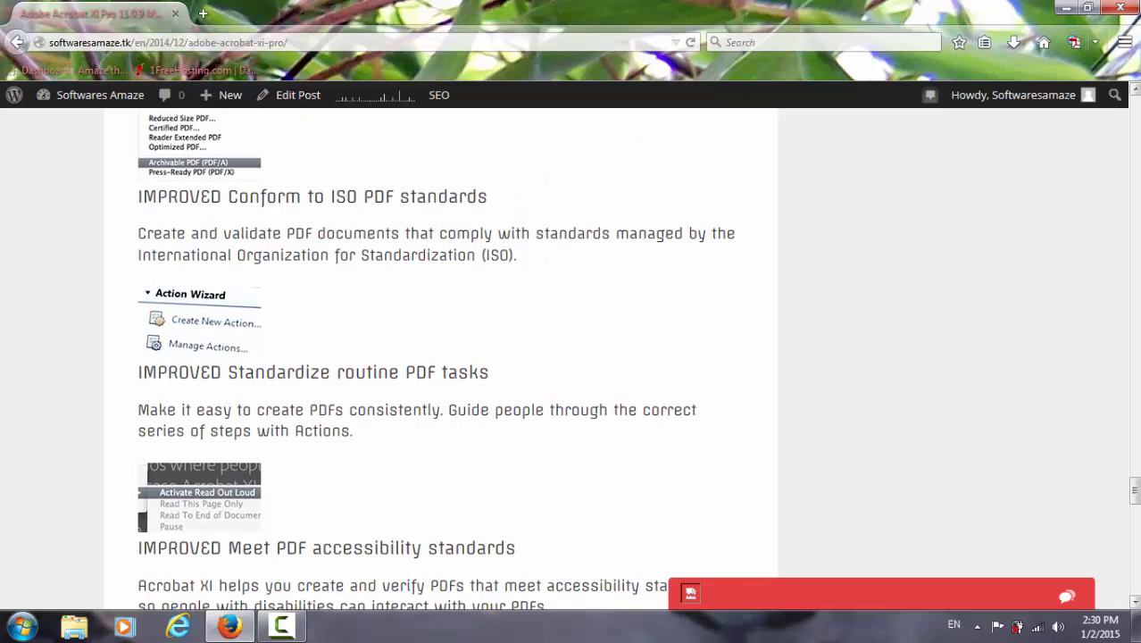
scroll(up, 3)
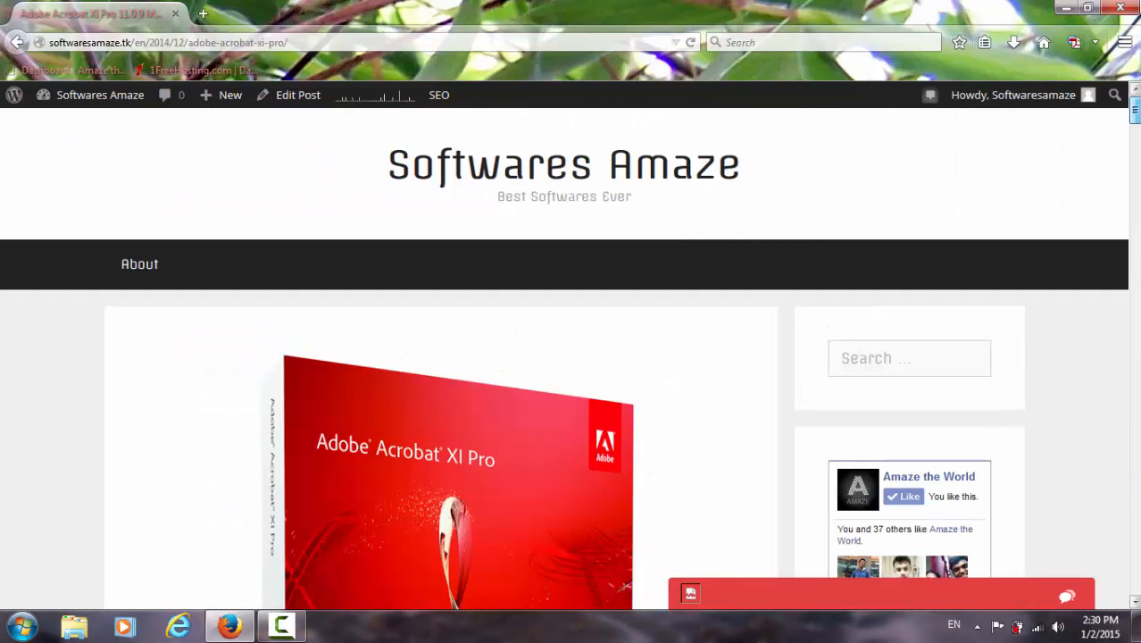
mouse_move(131, 101)
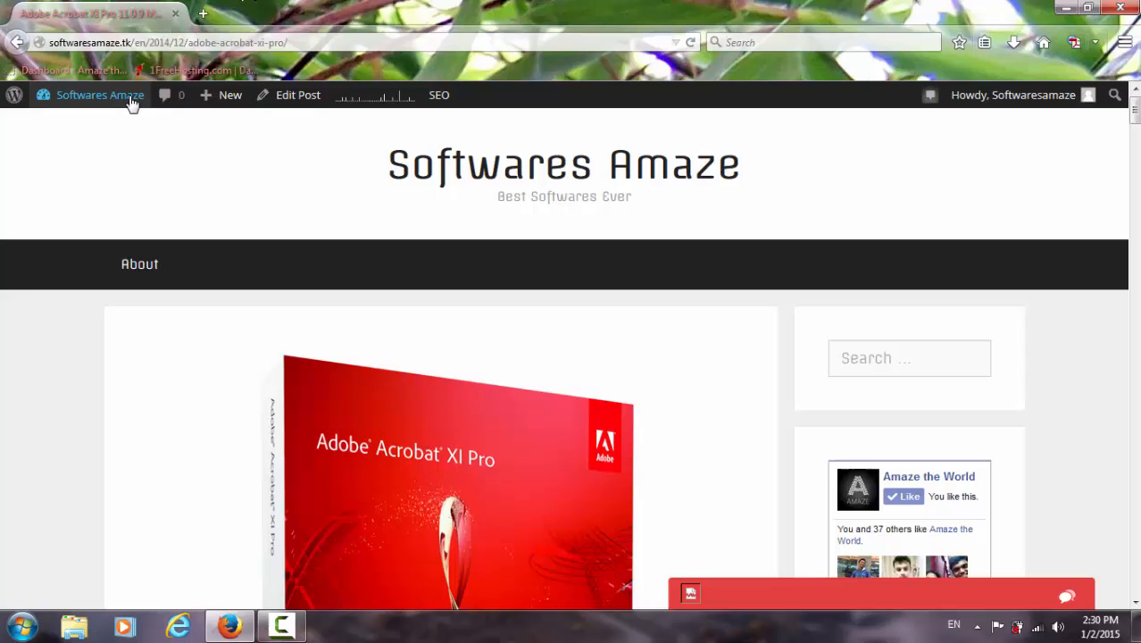
Go to the site's admin Dashboard from the admin bar site menu.
click(99, 95)
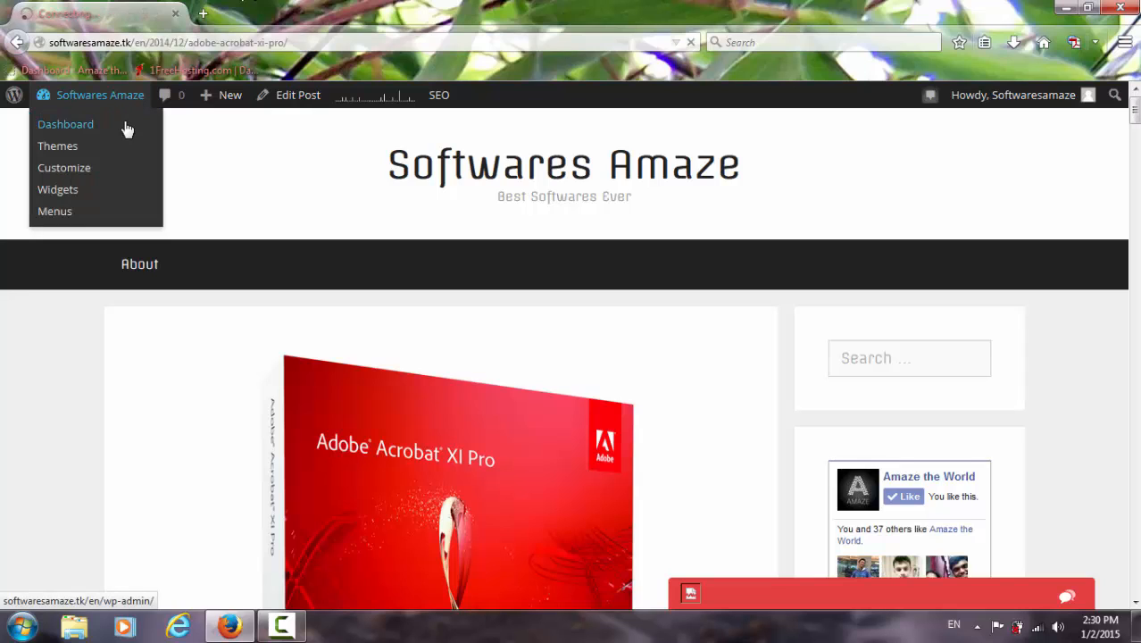
click(66, 125)
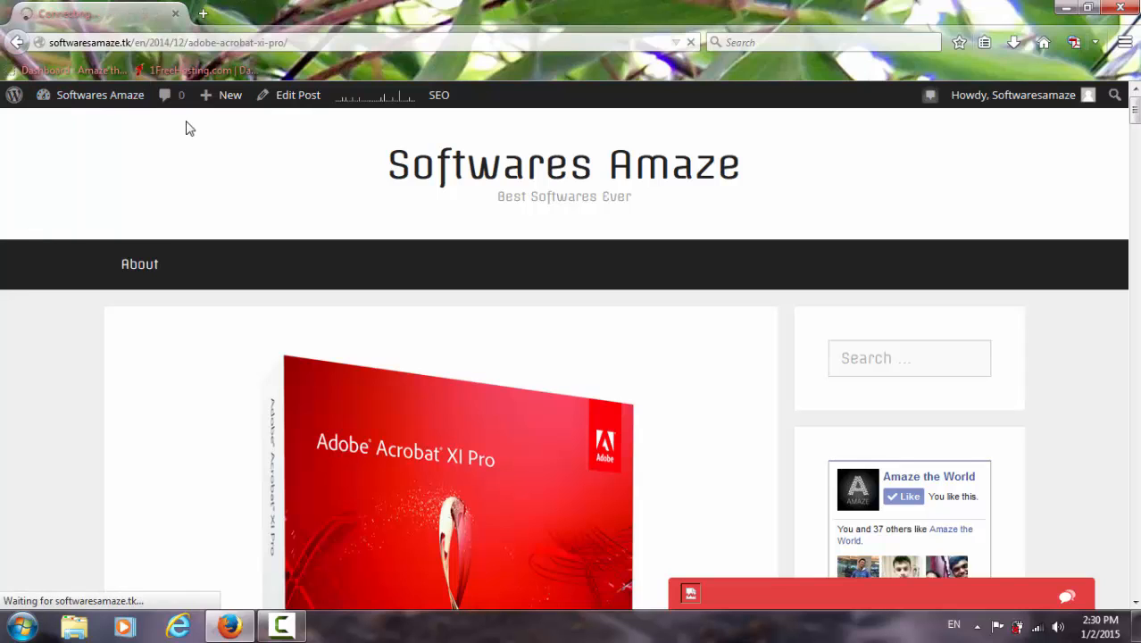
mouse_move(750, 526)
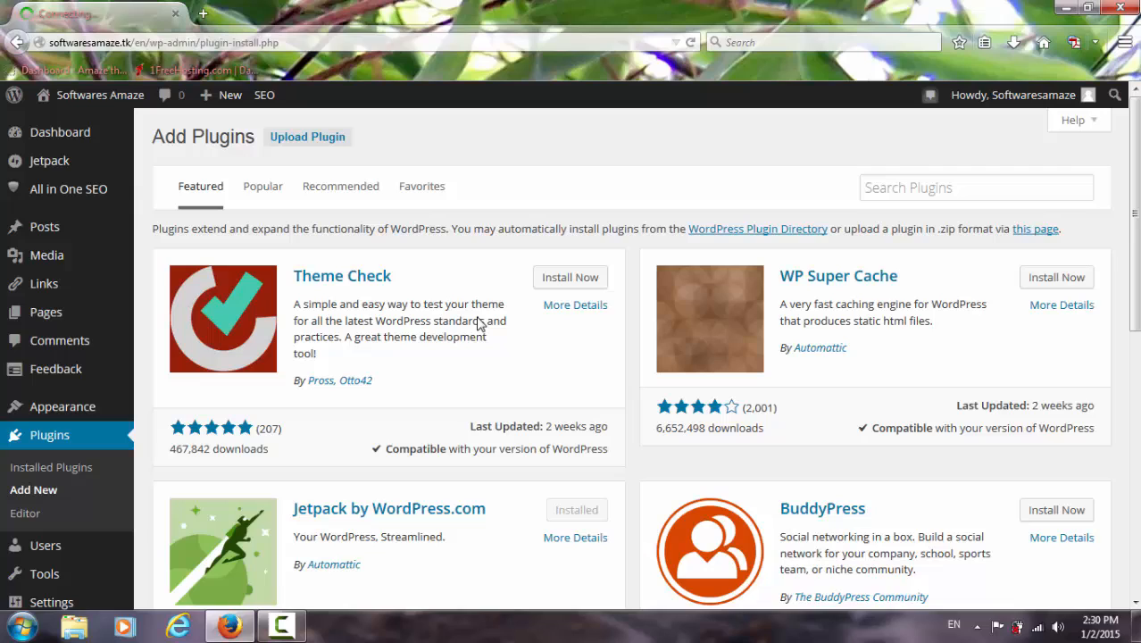
Search the plugin directory for 'discus'.
click(976, 186)
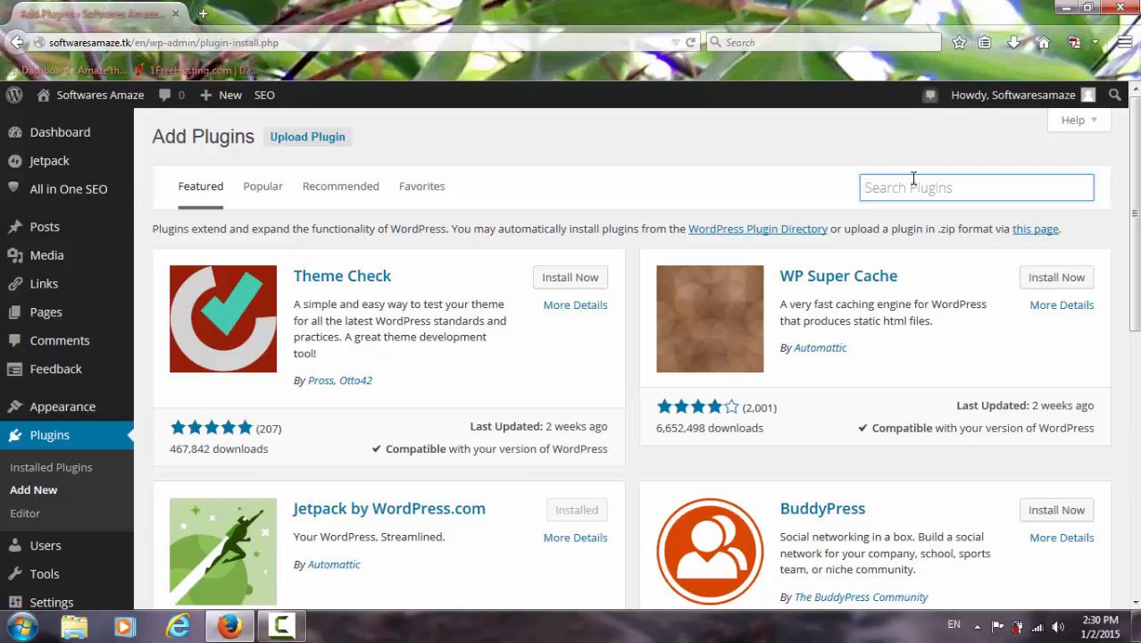
text(dl)
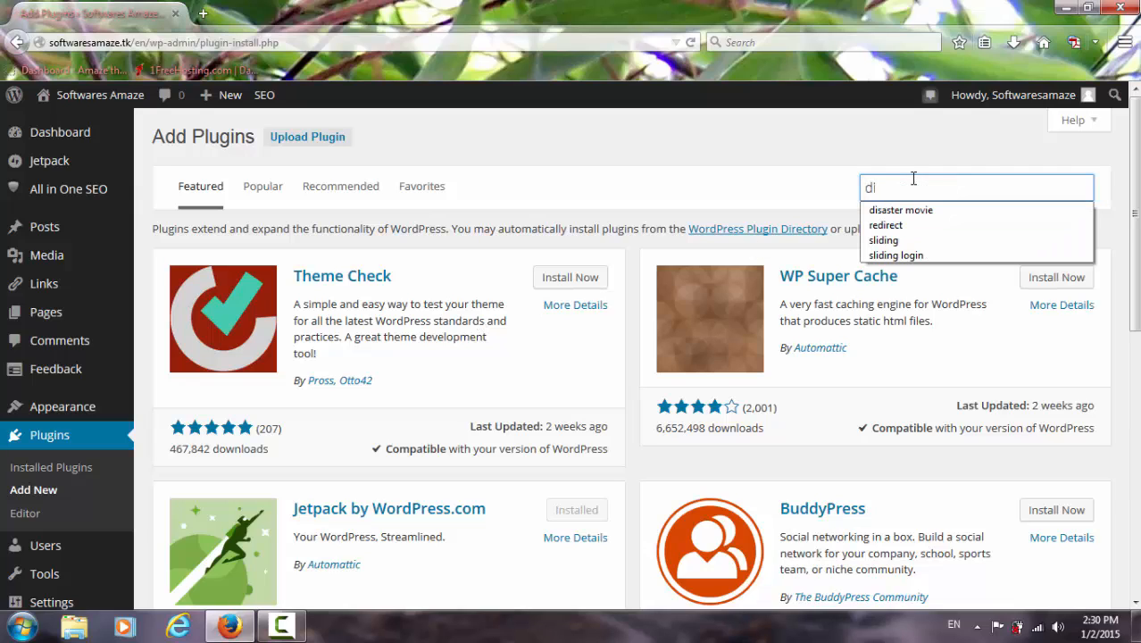
text(iscu)
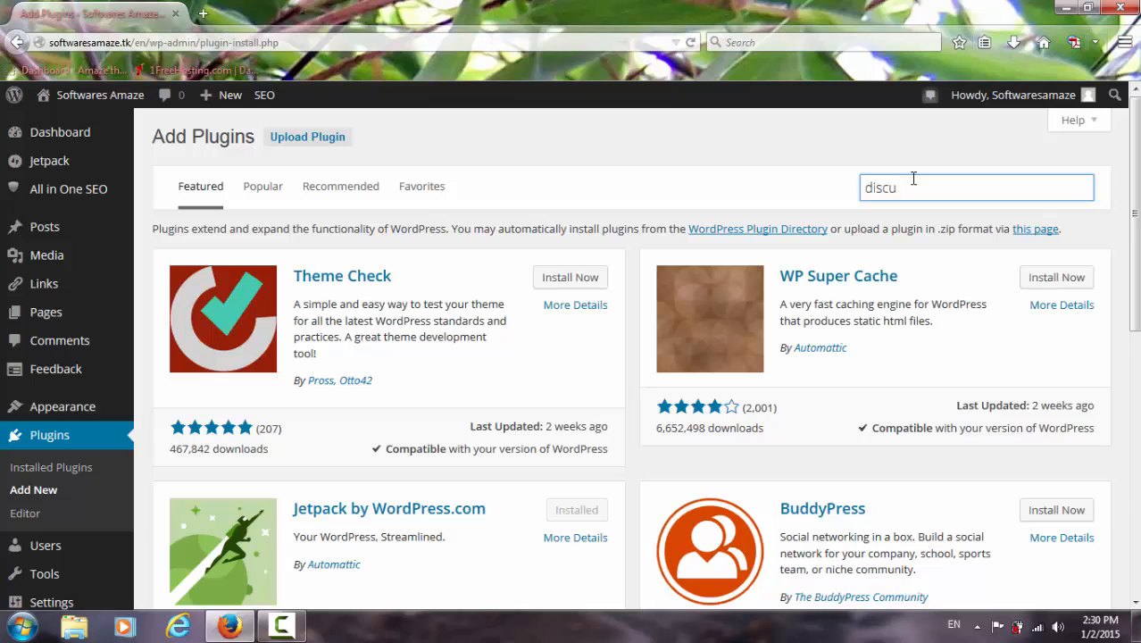
text(s)
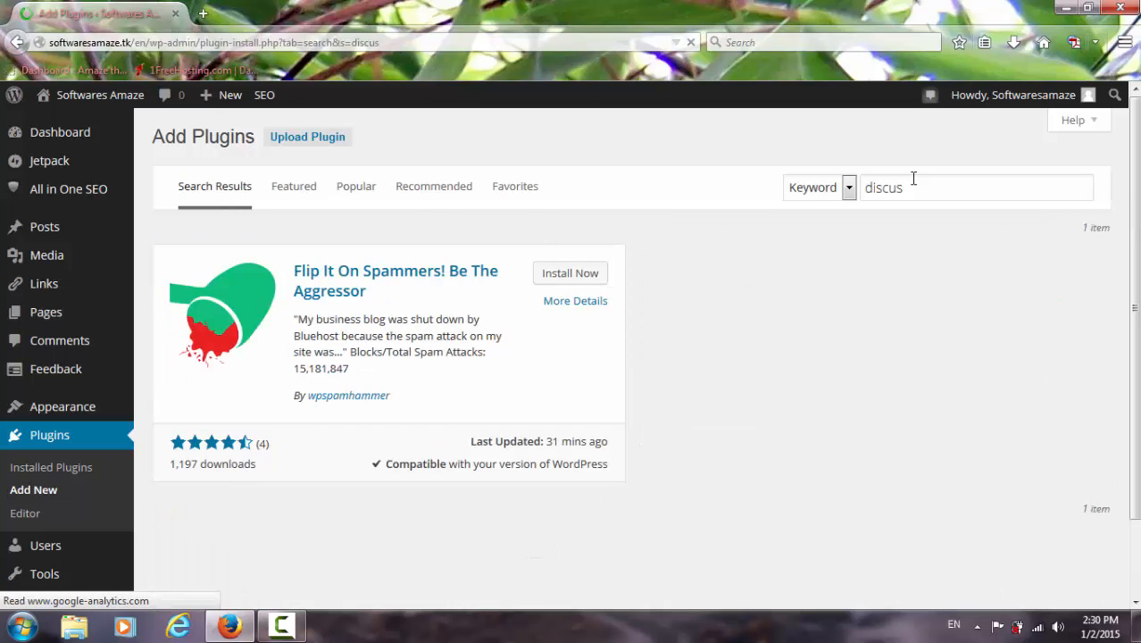
Replace the search with 'comment system' to find Disqus Comment System.
click(974, 186)
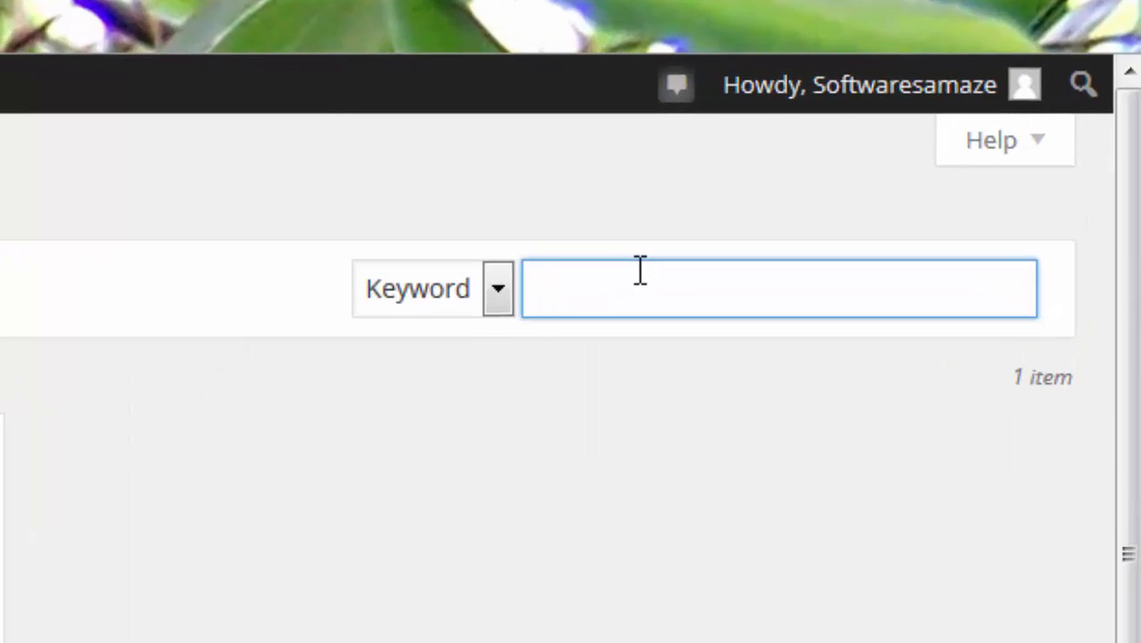
text(commo)
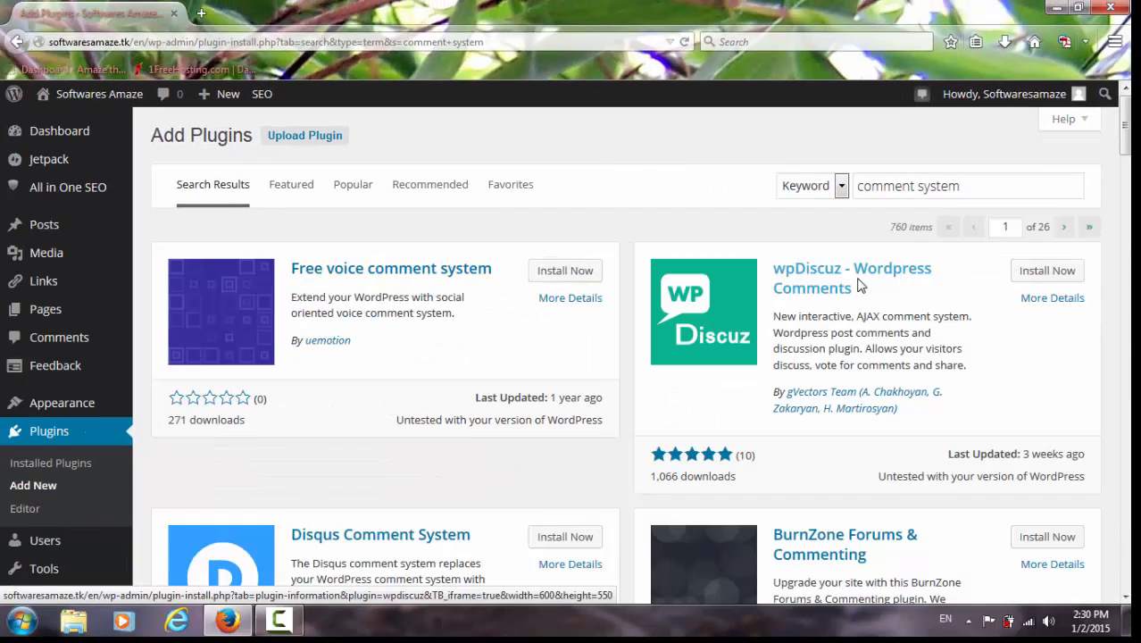
Start Install Now on the Disqus Comment System plugin card.
scroll(down, 3)
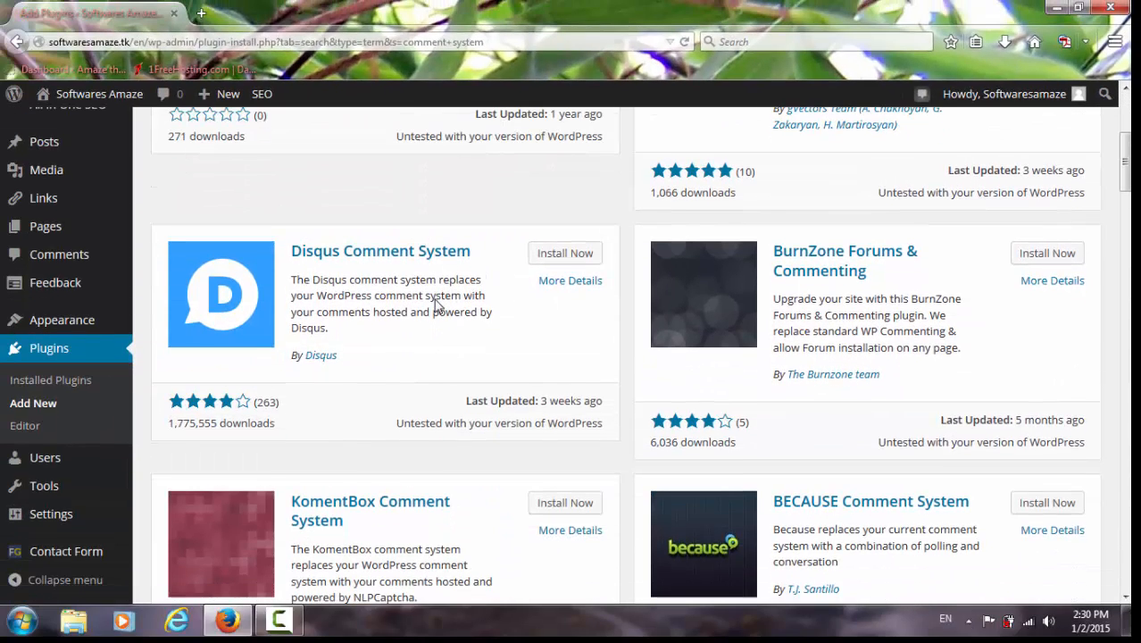
mouse_move(552, 253)
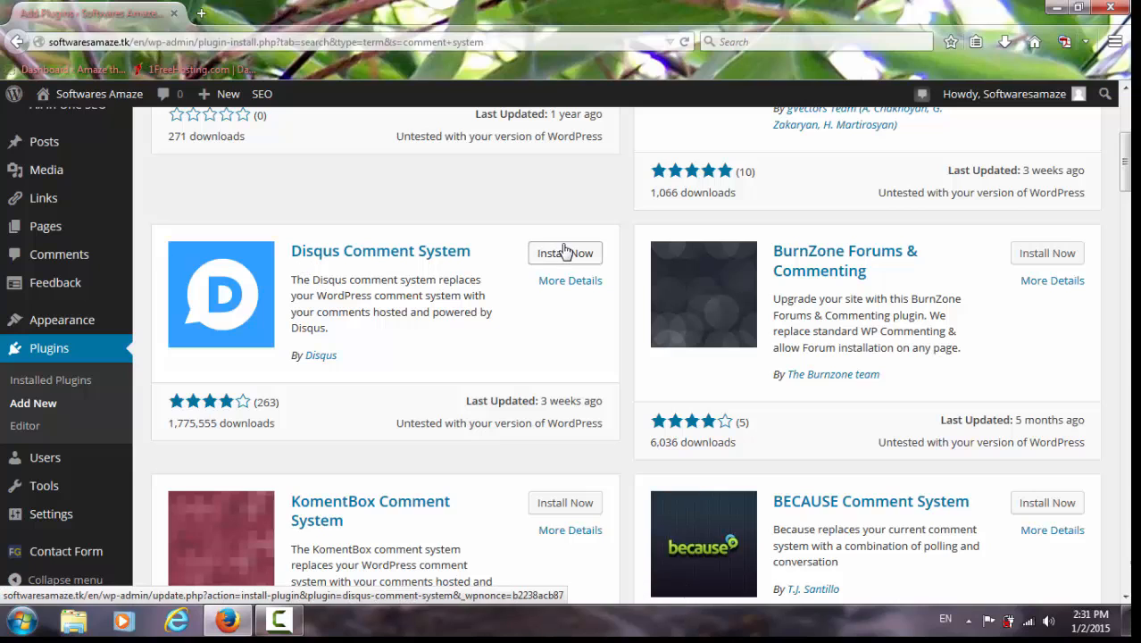
click(565, 253)
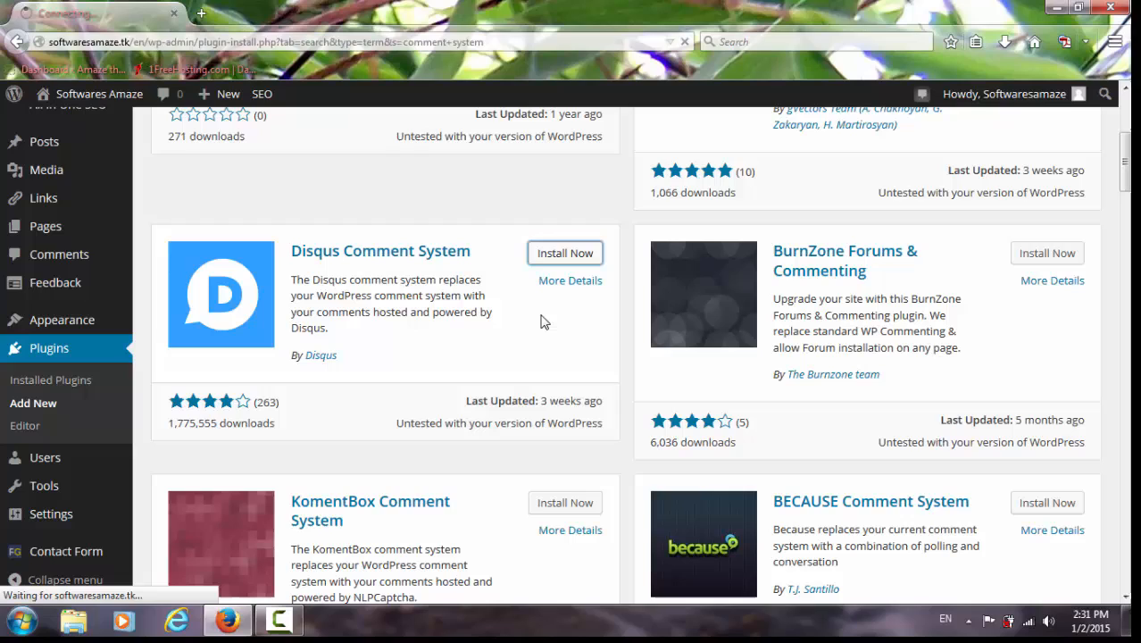
mouse_move(544, 311)
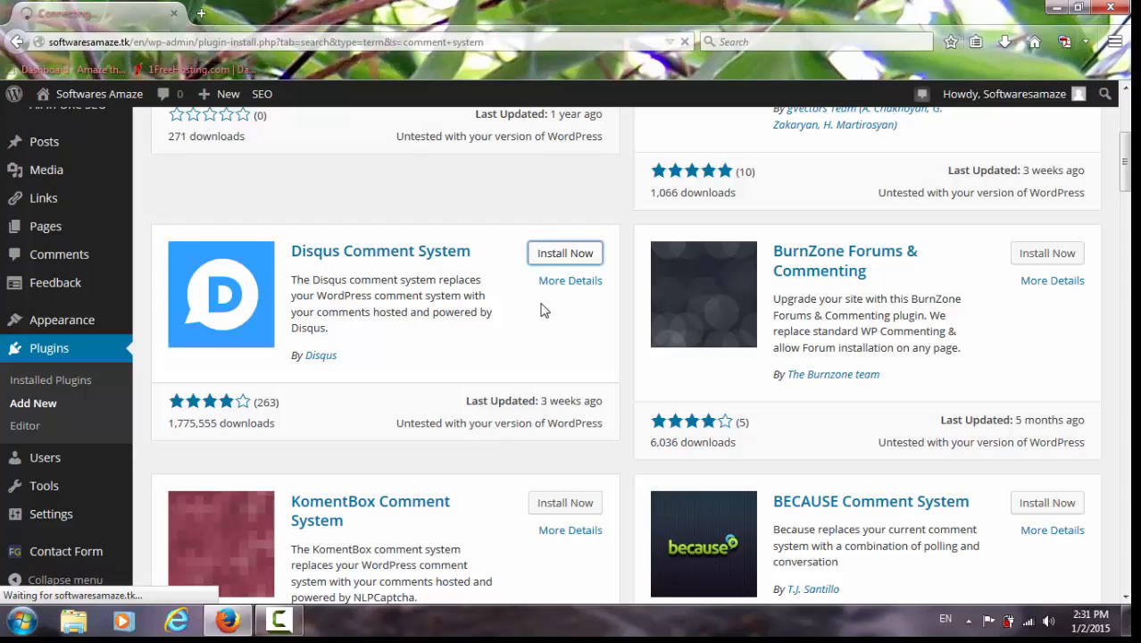
click(565, 253)
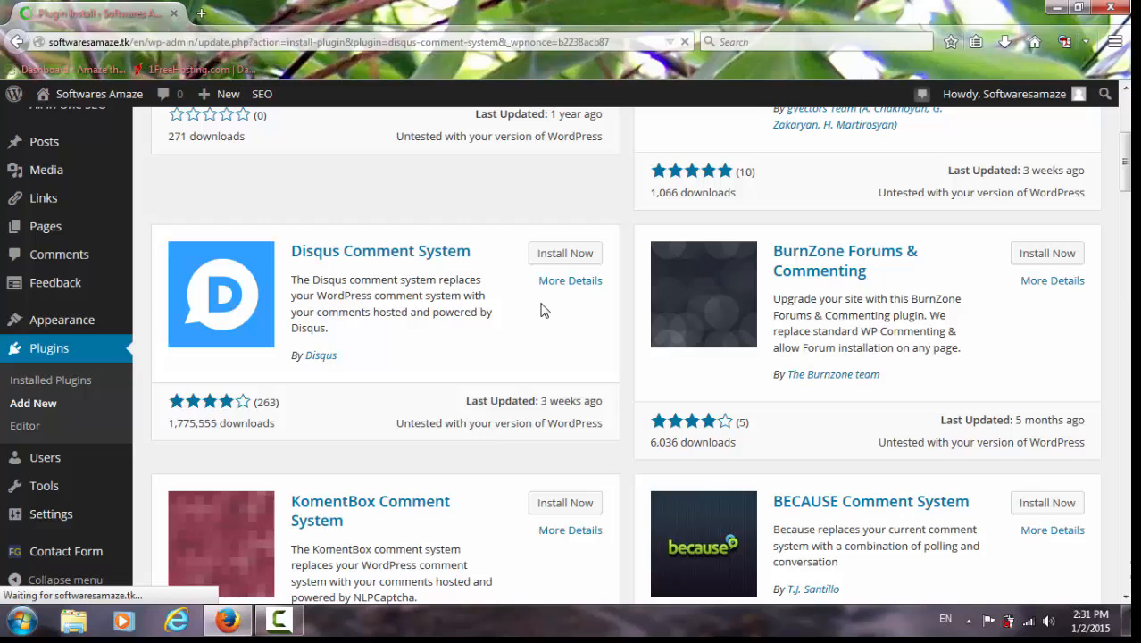
Activate the newly installed Disqus Comment System plugin.
click(565, 253)
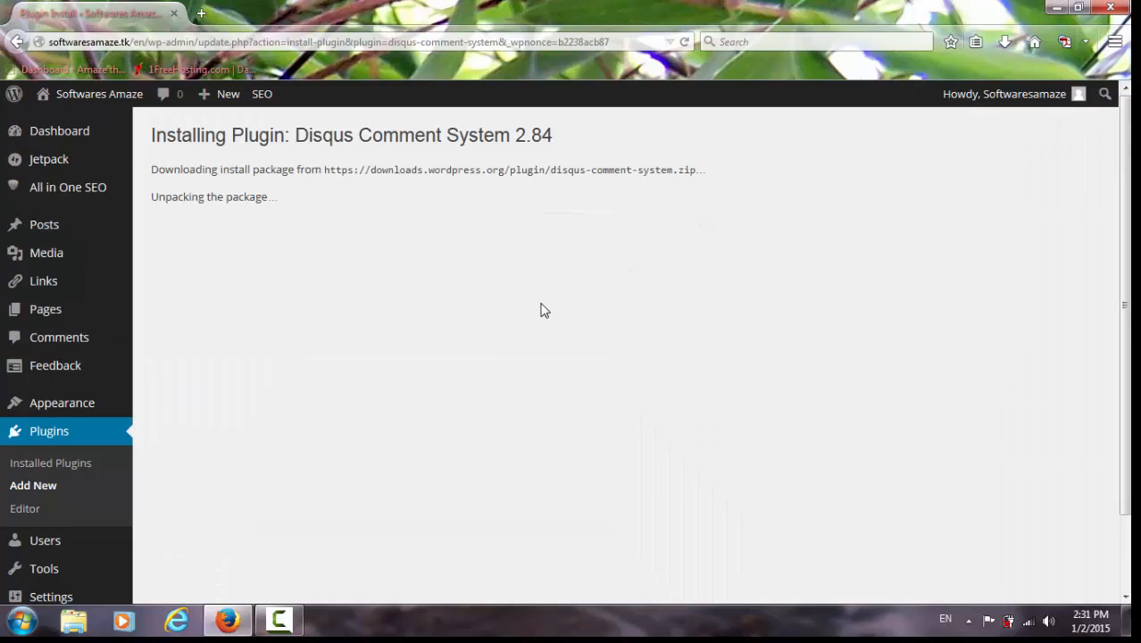
mouse_move(684, 119)
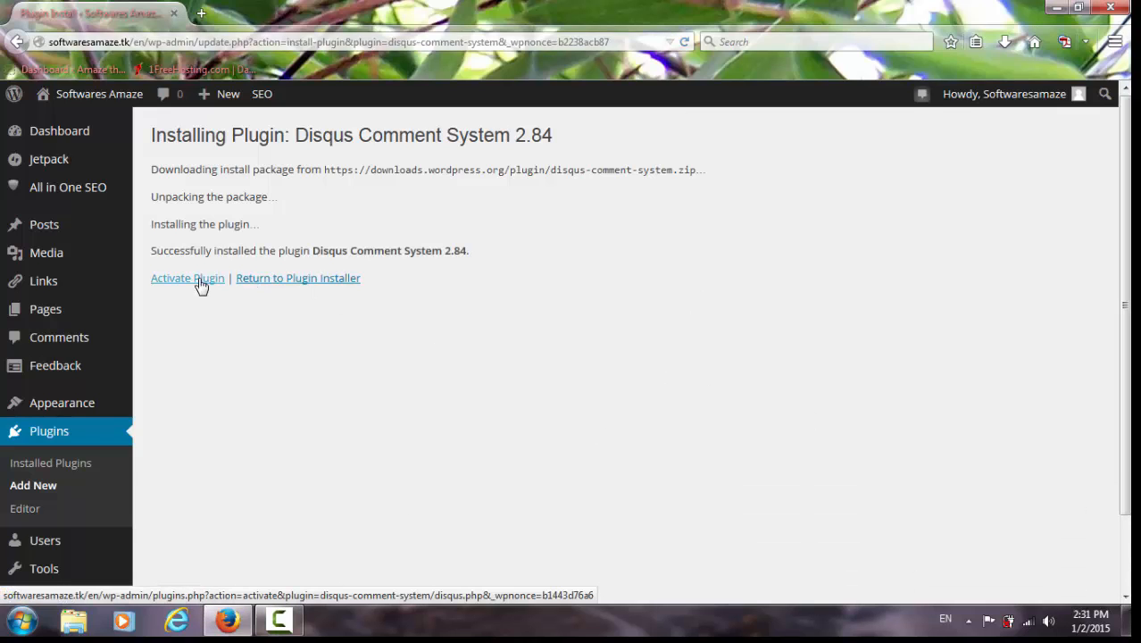
click(187, 278)
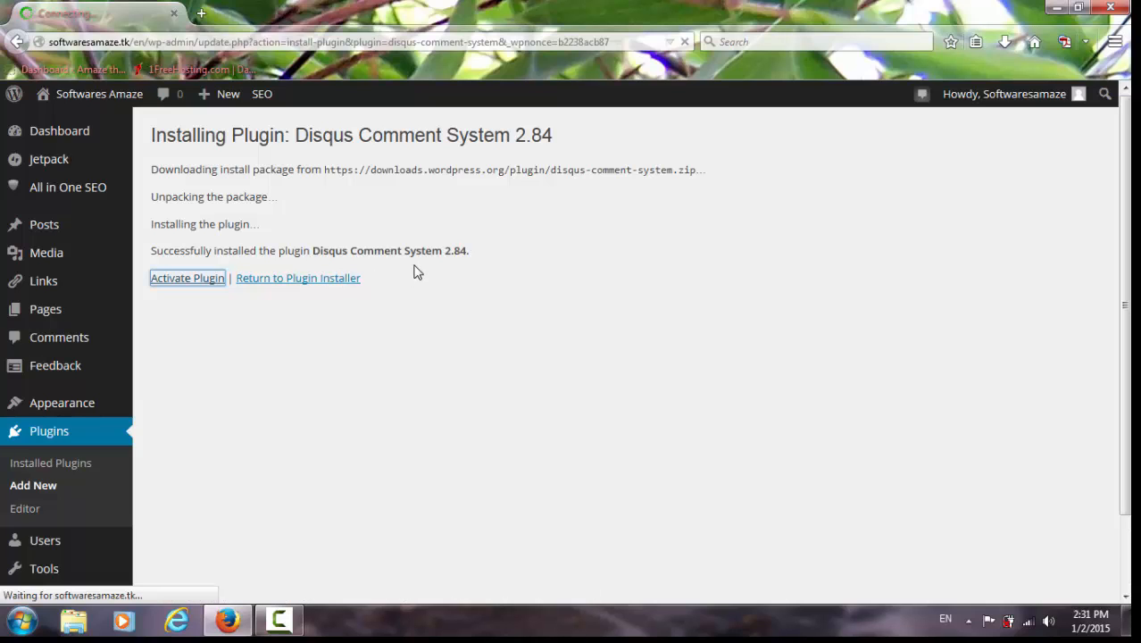
click(188, 278)
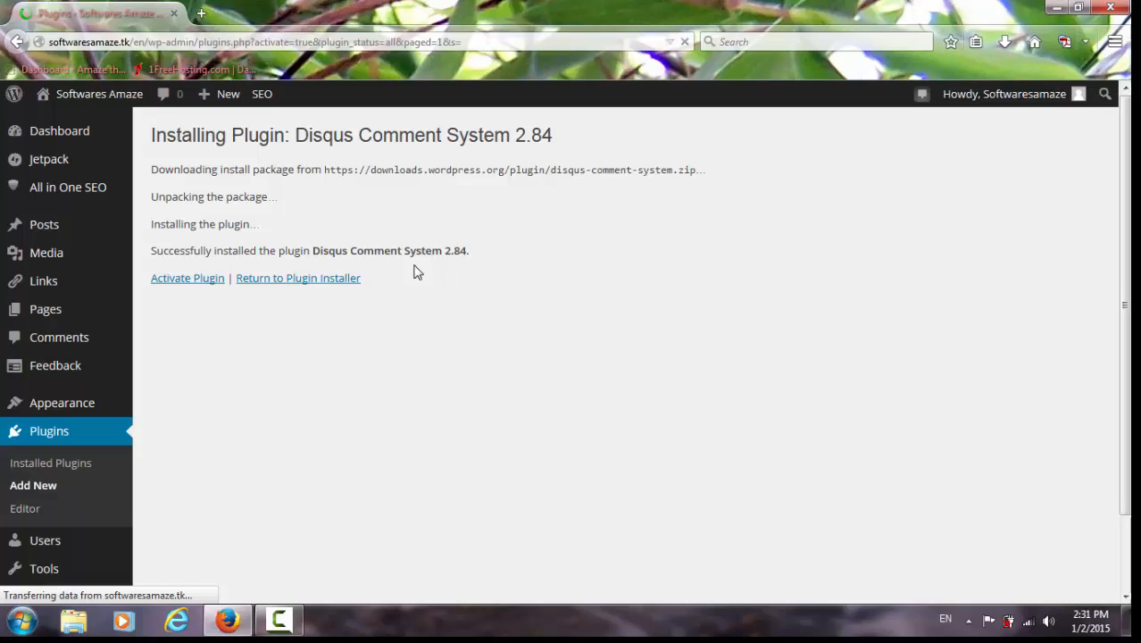
click(188, 278)
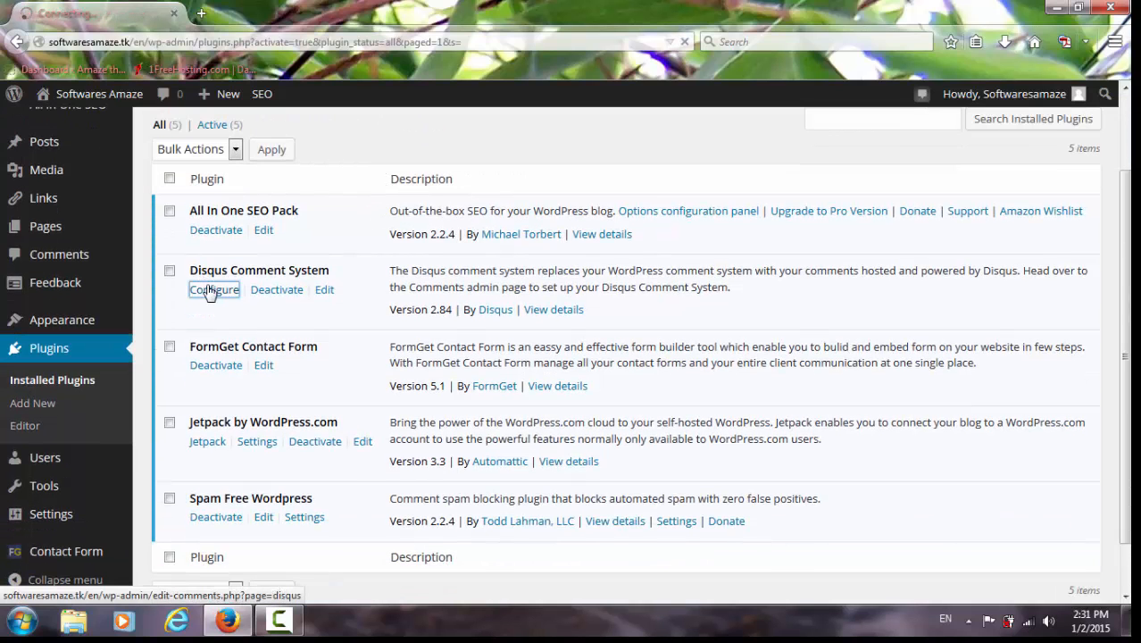
Configure Disqus Comment System and run its comments database upgrade.
click(215, 289)
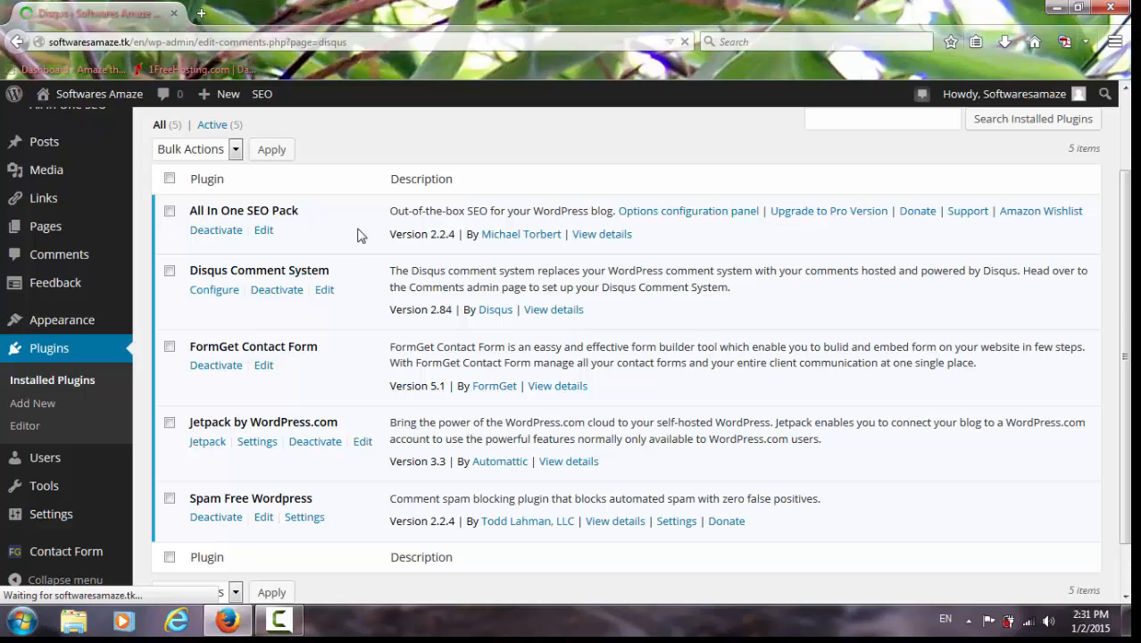
click(215, 290)
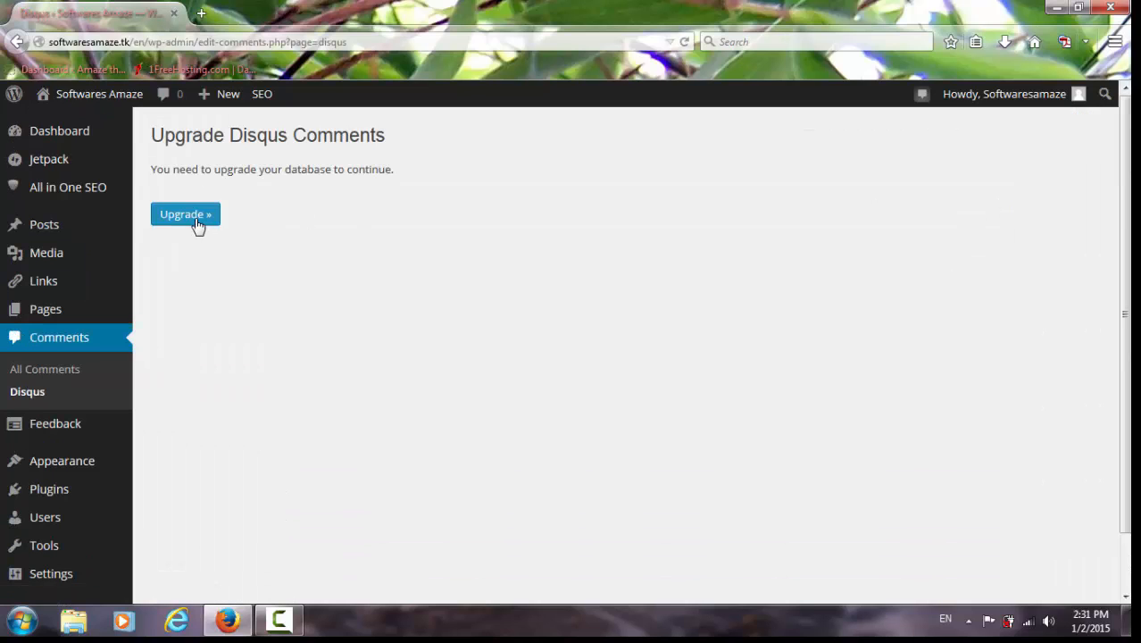
click(185, 214)
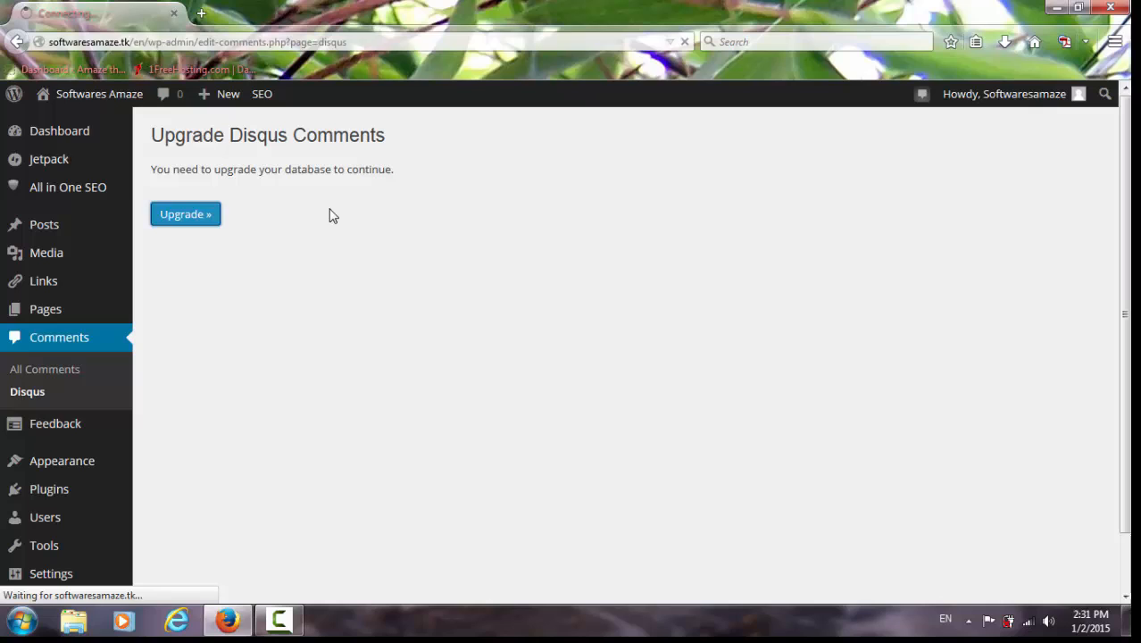
click(184, 213)
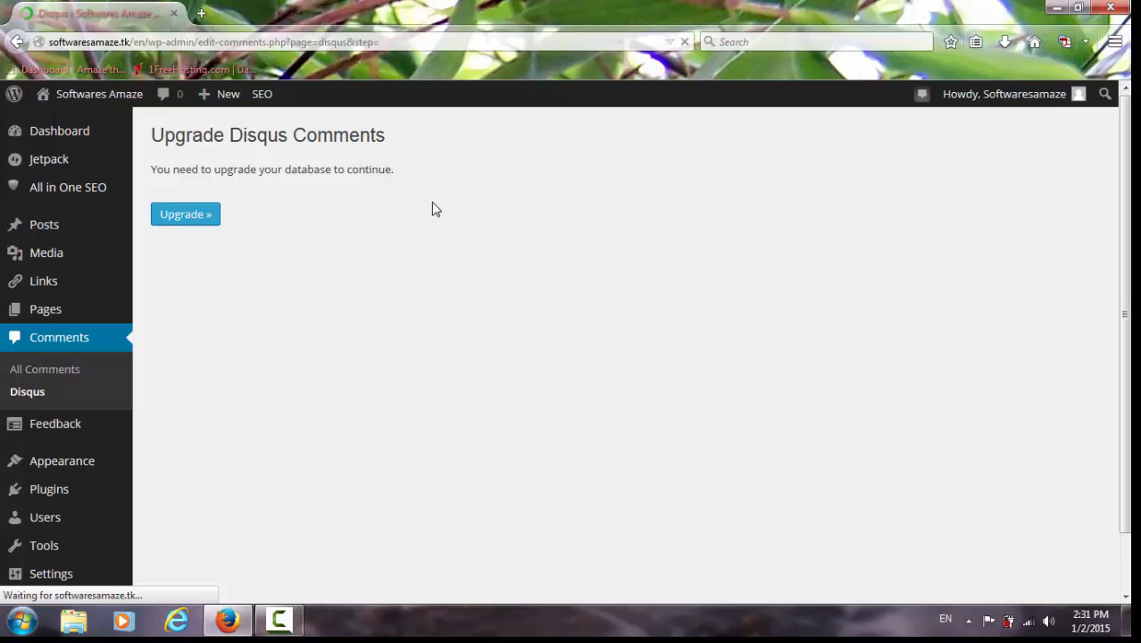
Enter the Disqus username and password and proceed with Next to site selection.
click(185, 213)
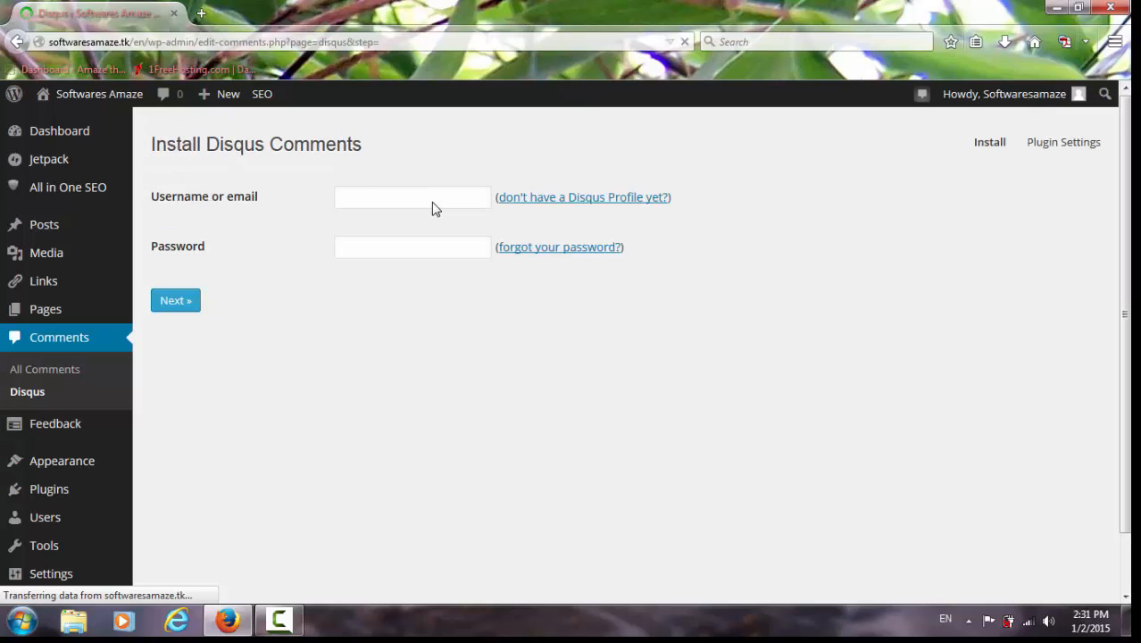
click(413, 196)
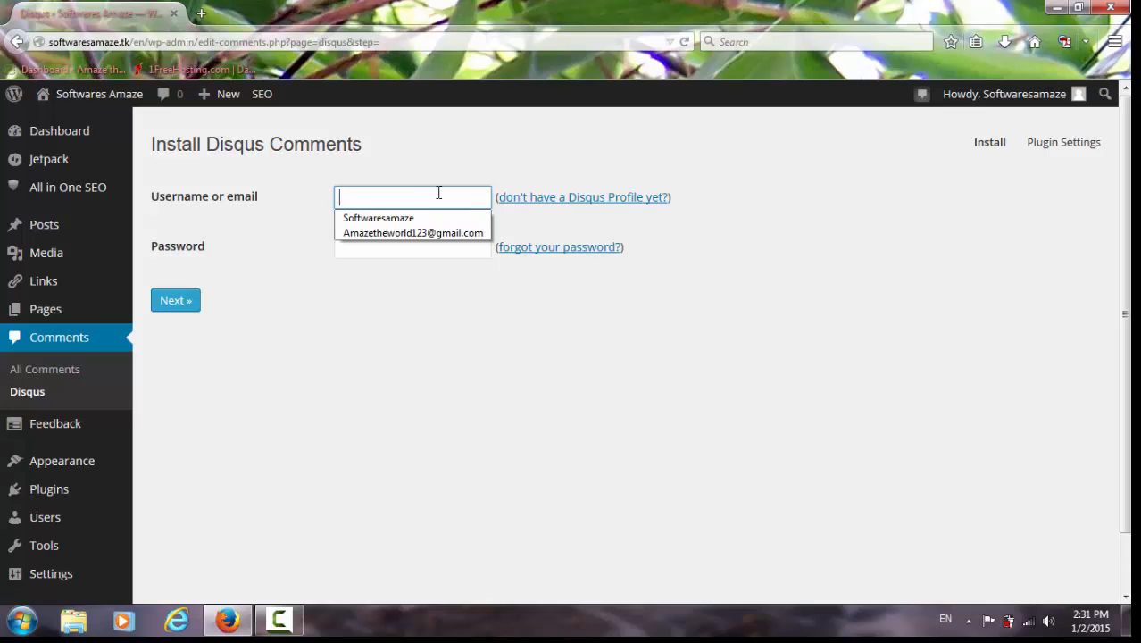
click(388, 246)
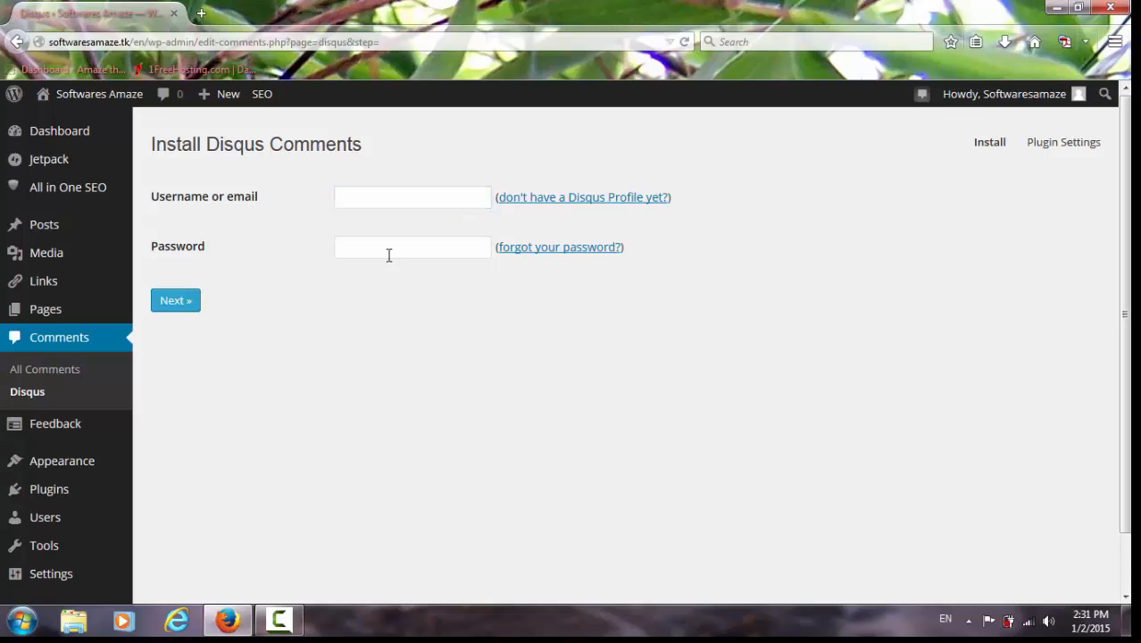
mouse_move(553, 3)
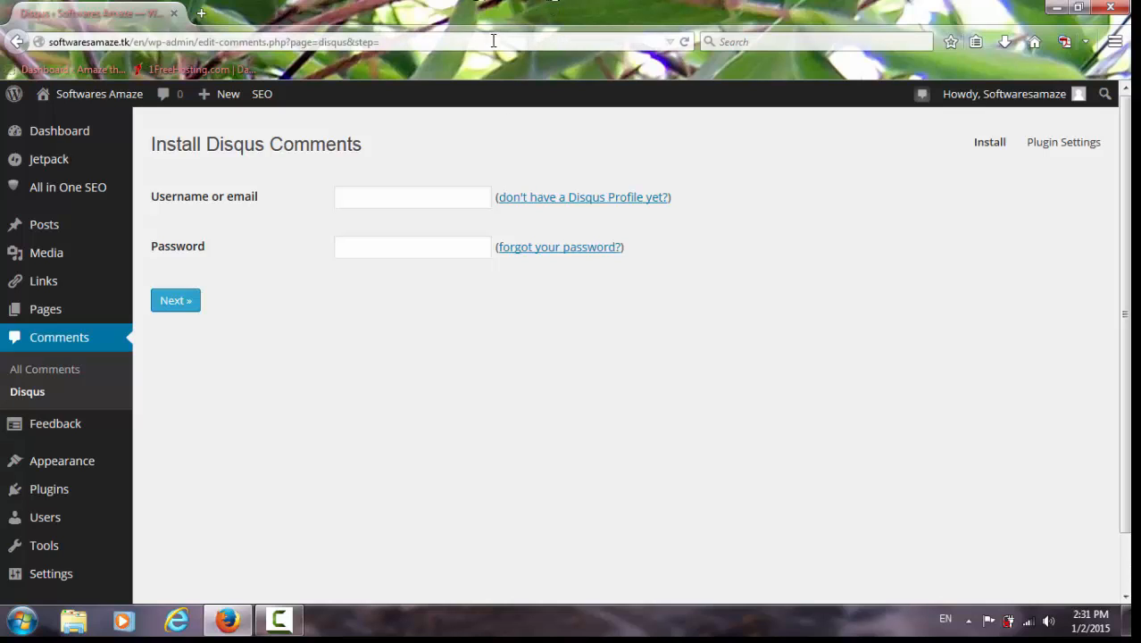
mouse_move(614, 31)
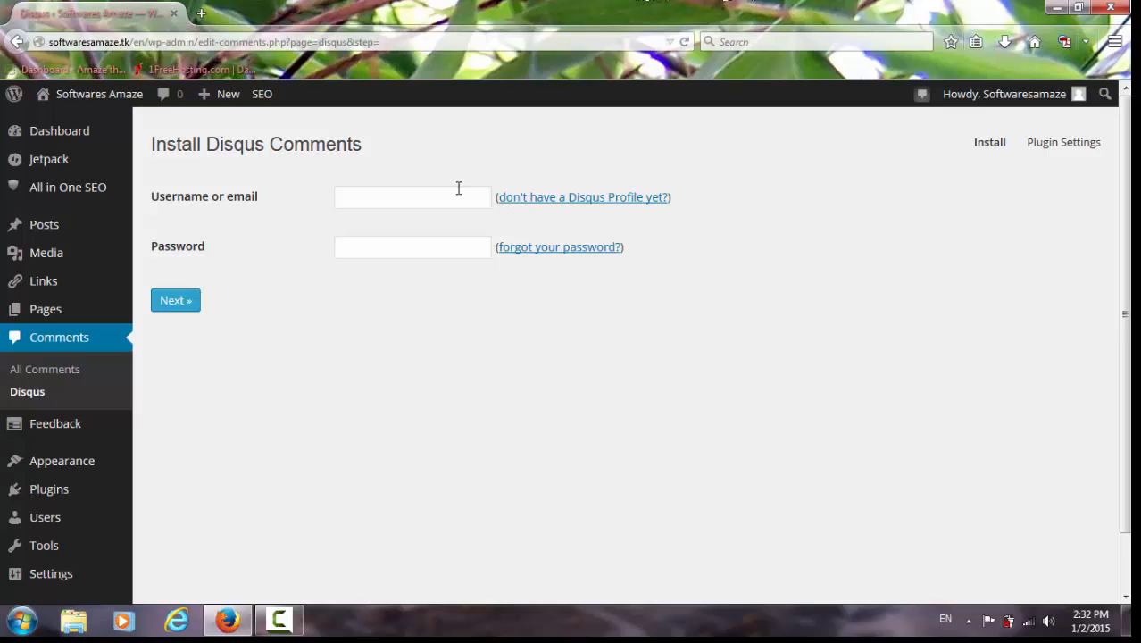
click(413, 197)
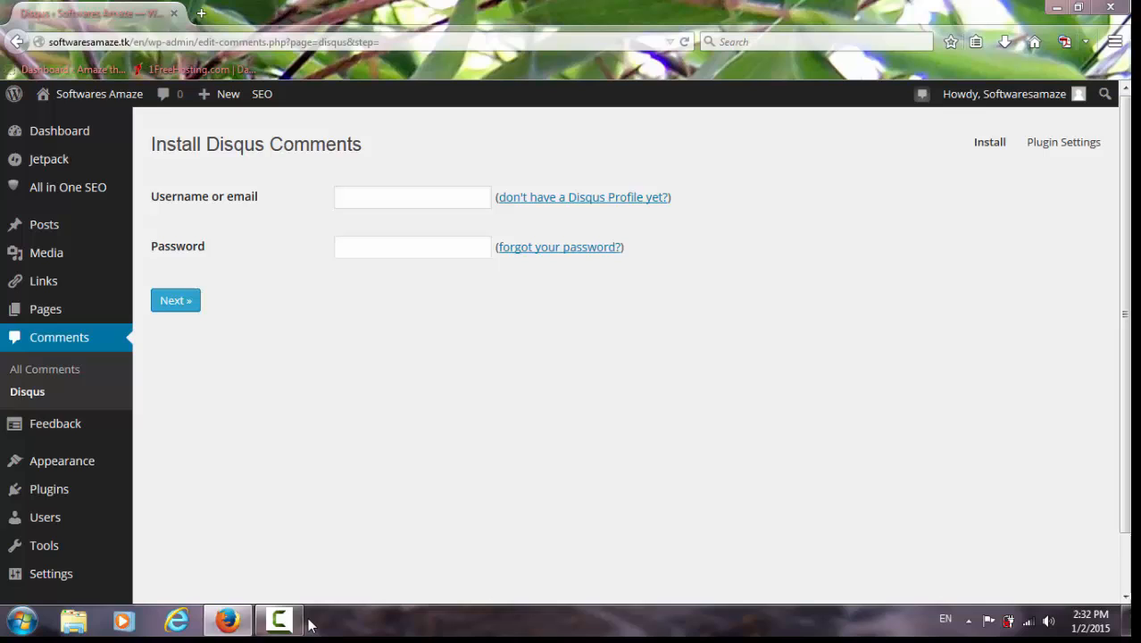
click(175, 300)
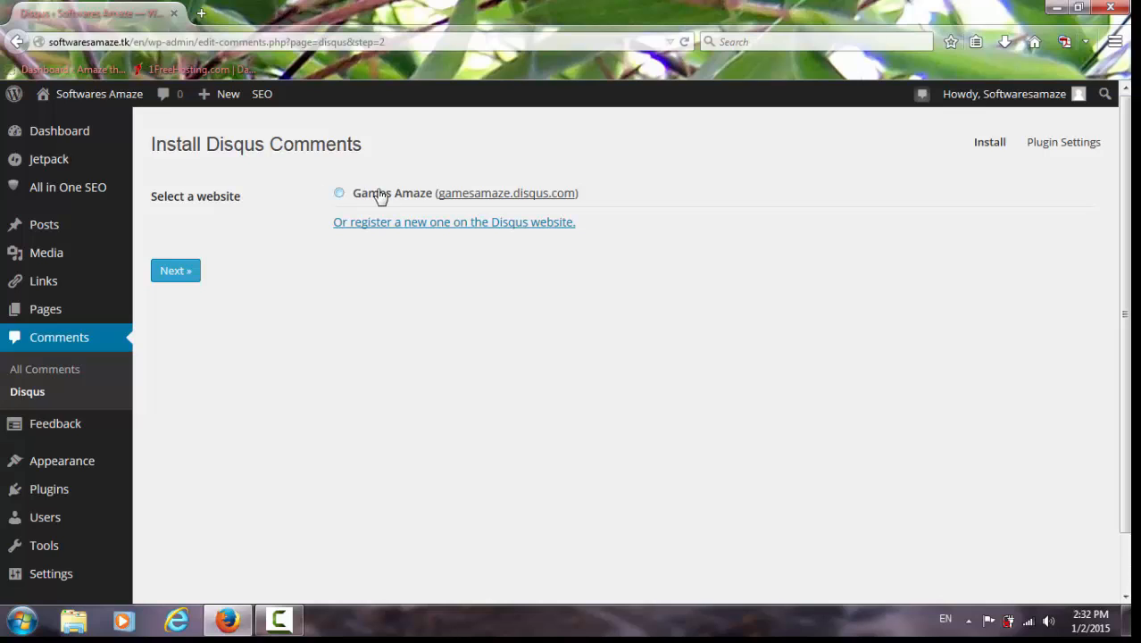
mouse_move(460, 207)
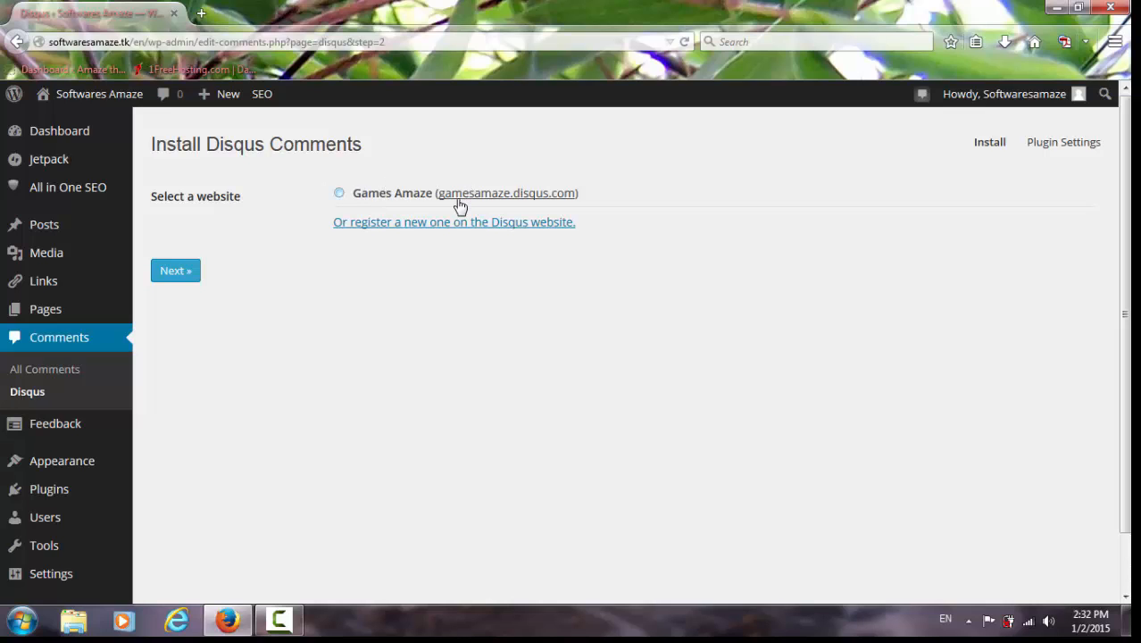
mouse_move(417, 215)
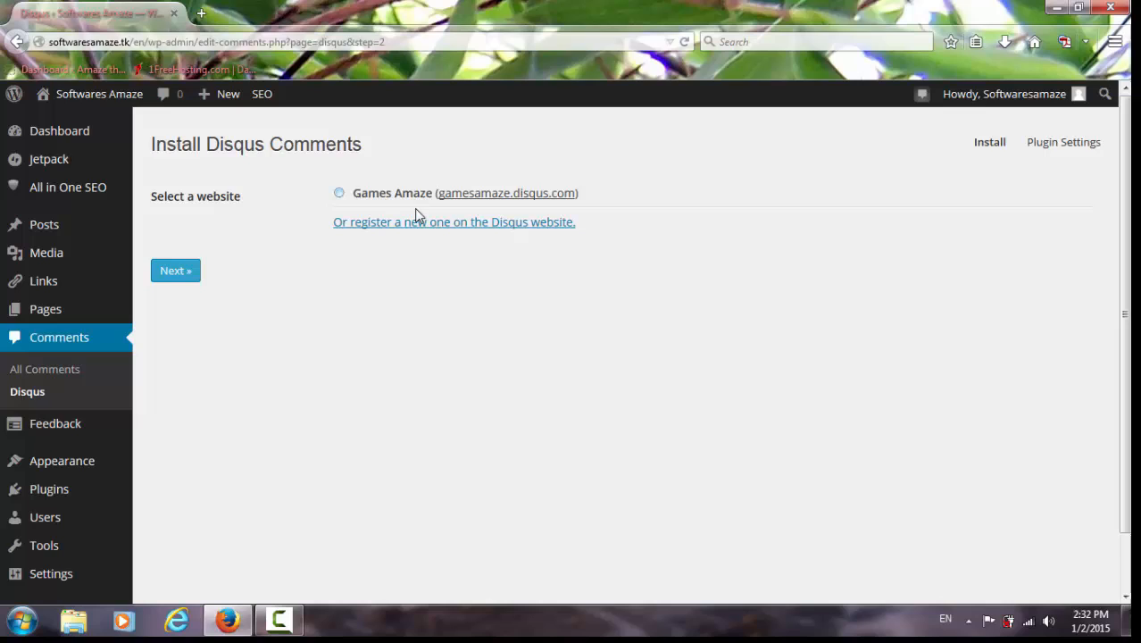
mouse_move(431, 198)
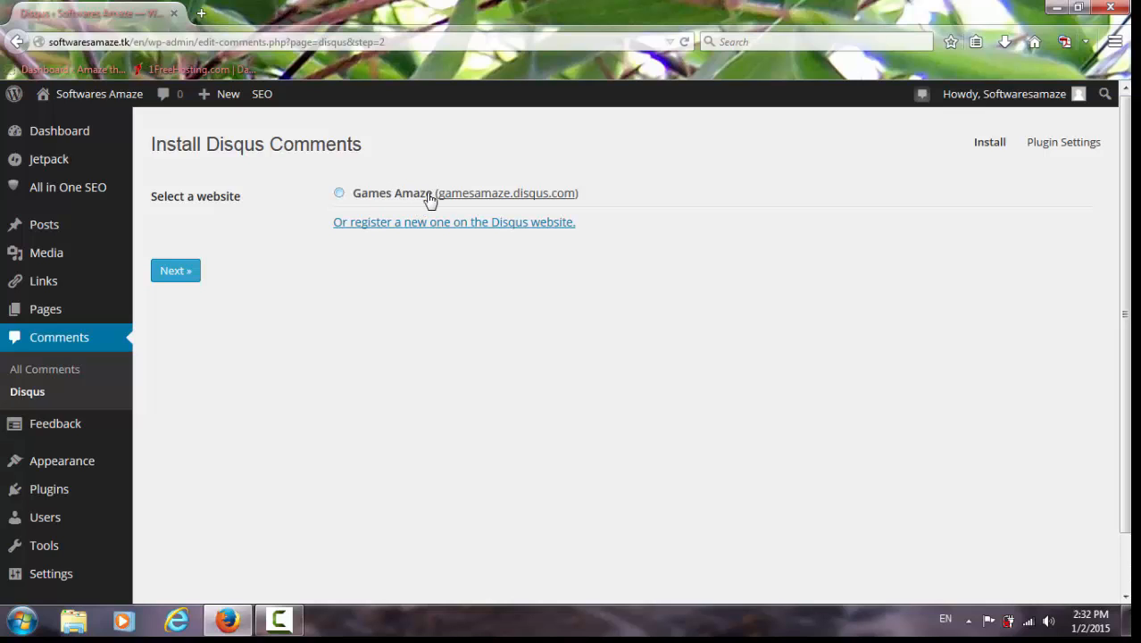
mouse_move(406, 203)
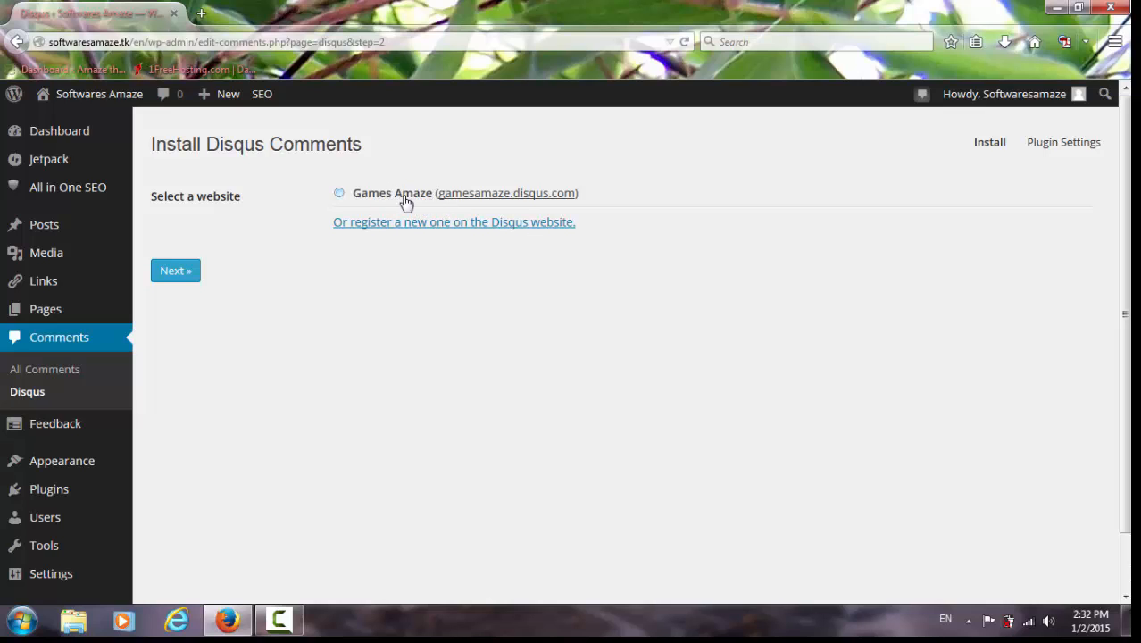
mouse_move(400, 202)
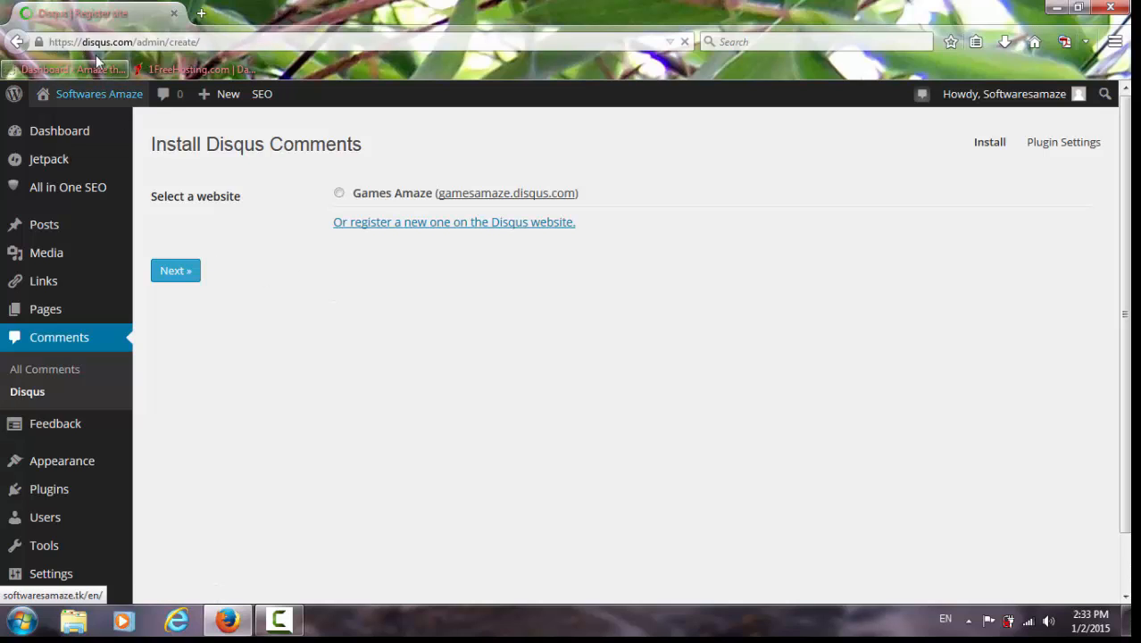
Name the new Disqus site 'Softwares Amaze'.
click(455, 221)
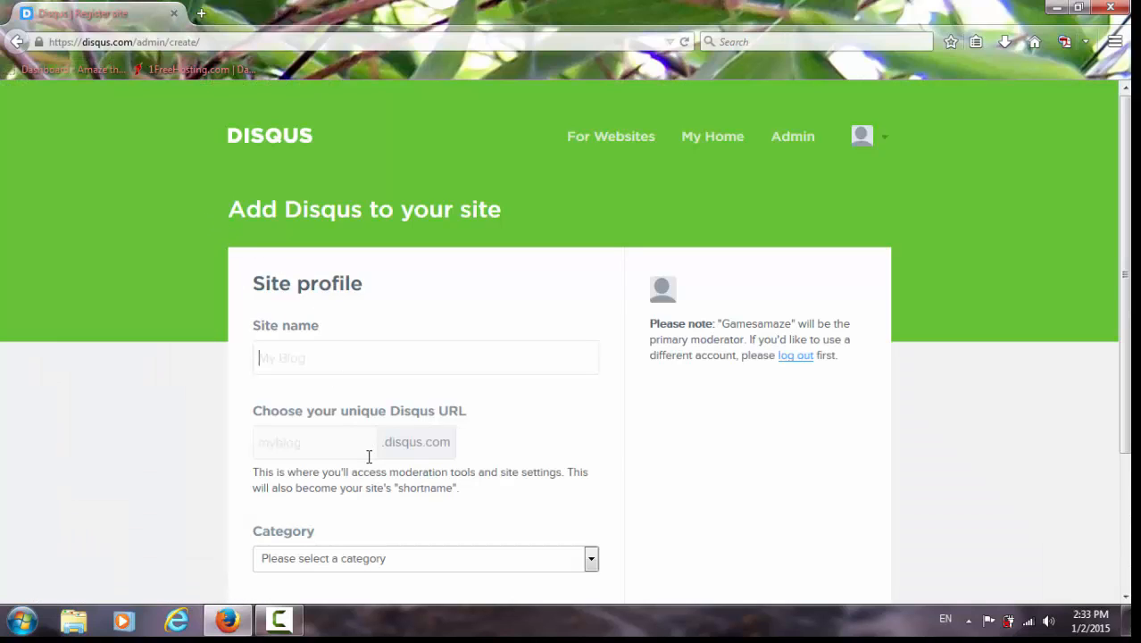
text(S)
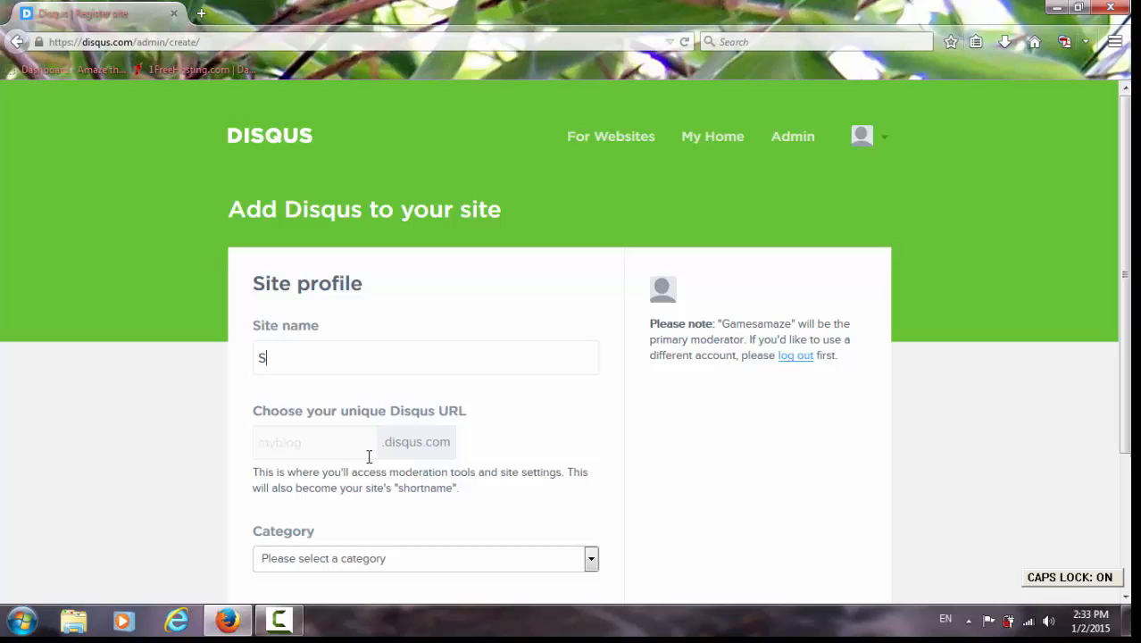
text(oftwares A)
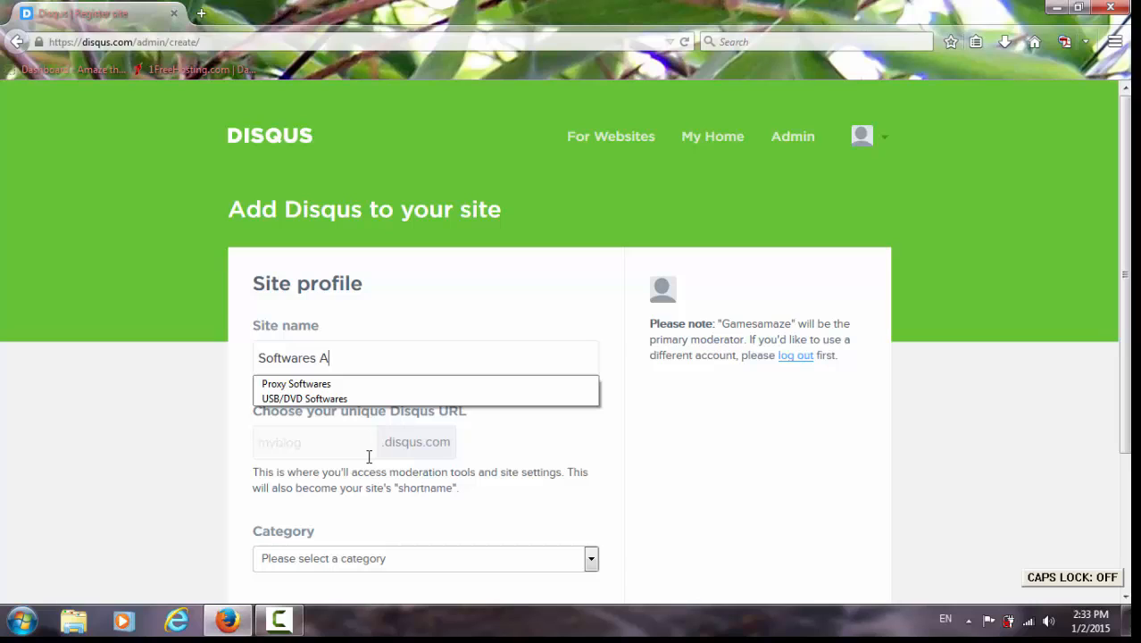
text(maze)
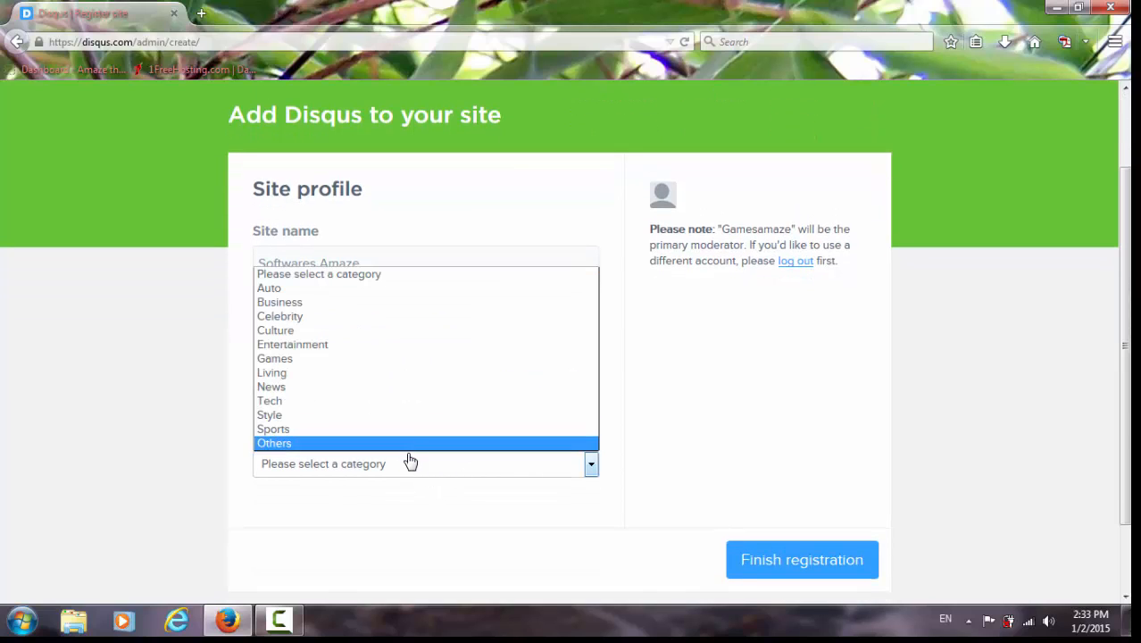
mouse_move(370, 316)
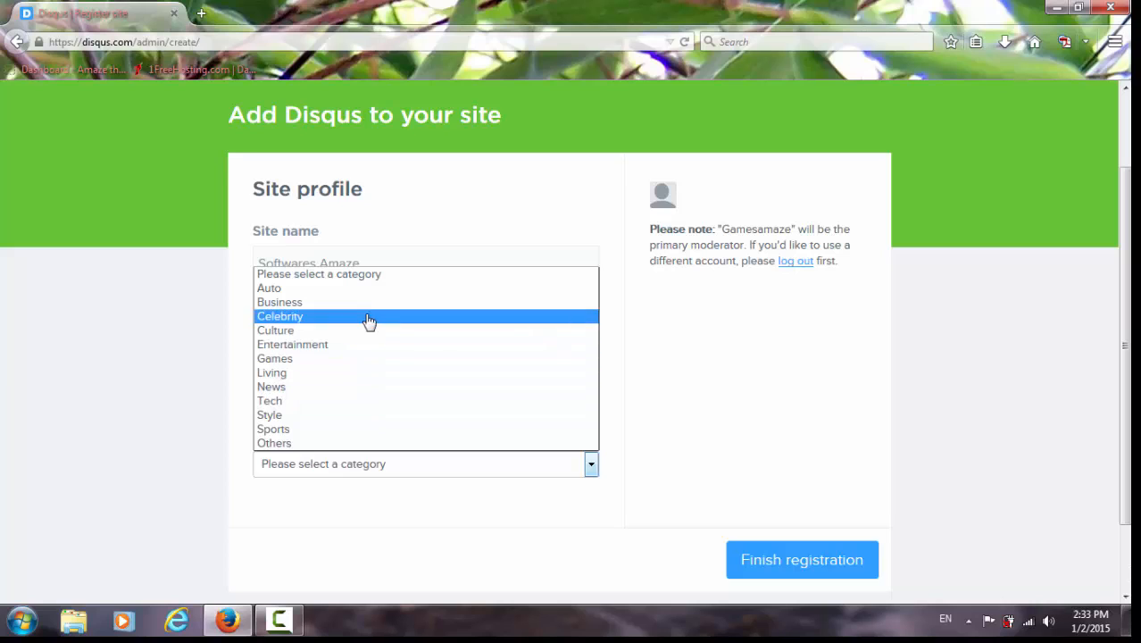
mouse_move(368, 433)
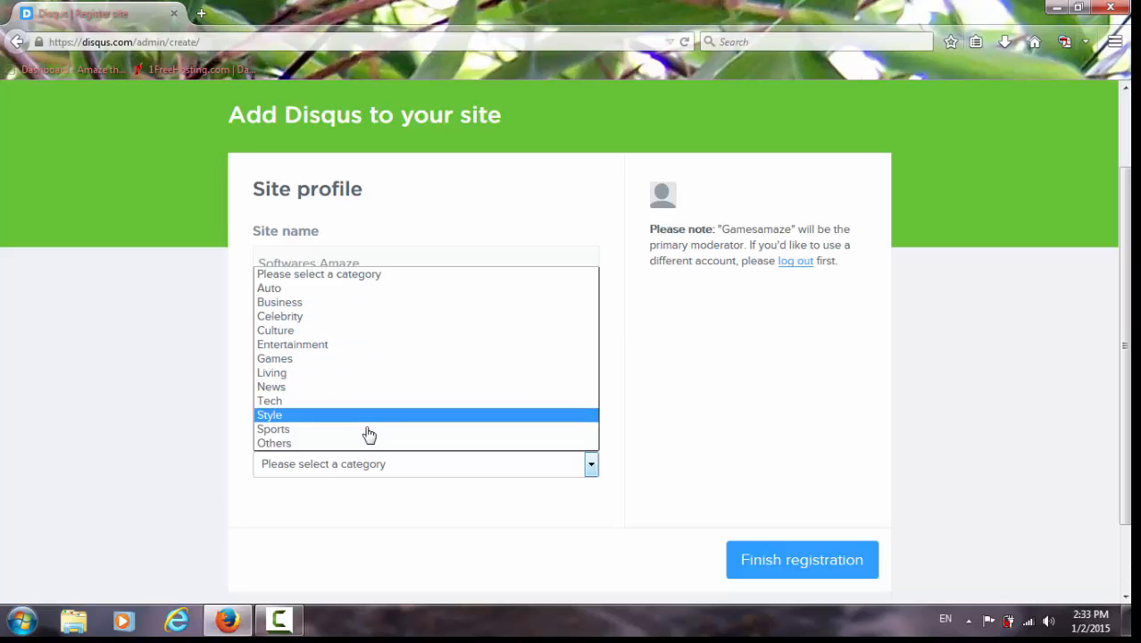
Set the category to Others and finish the site registration.
click(274, 443)
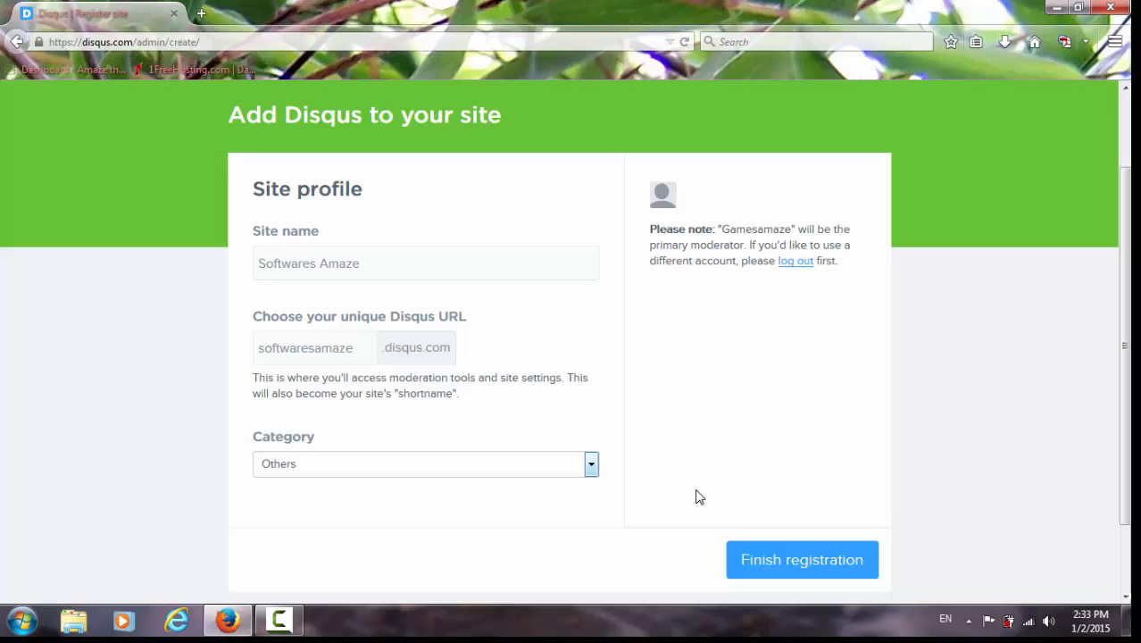
click(802, 559)
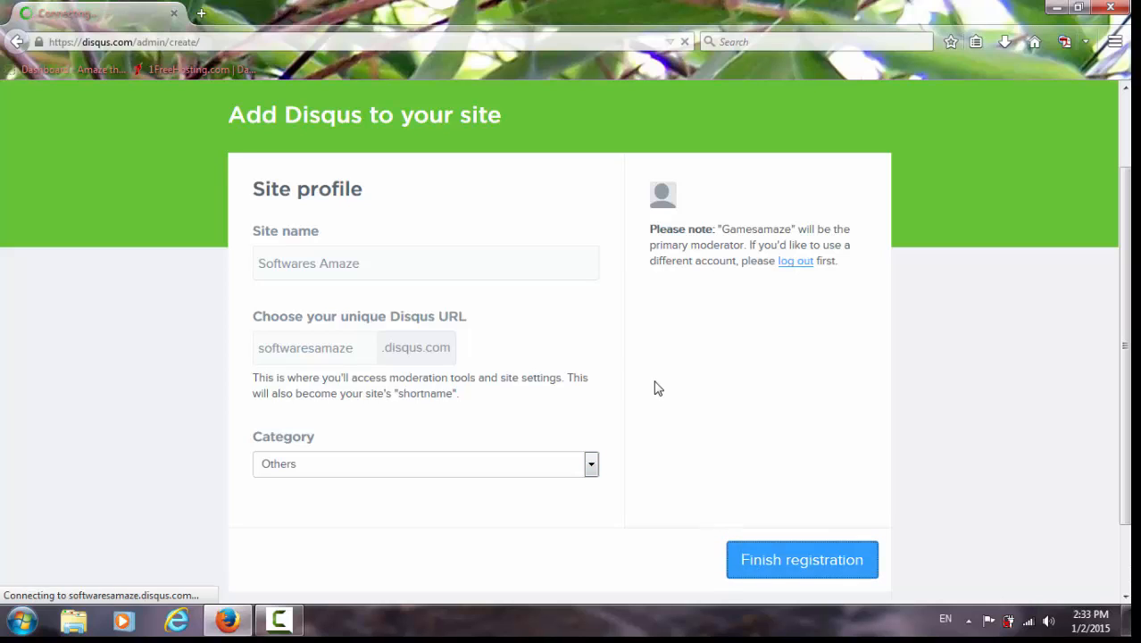
click(802, 559)
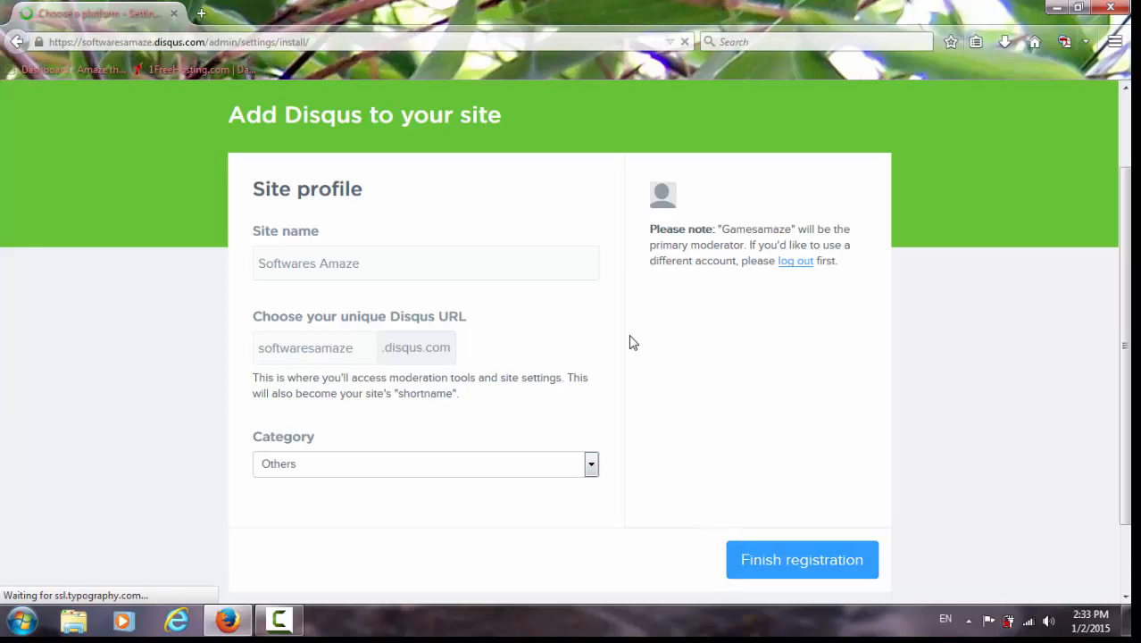
Choose WordPress as the platform and review the softwaresamaze setup instructions.
click(802, 560)
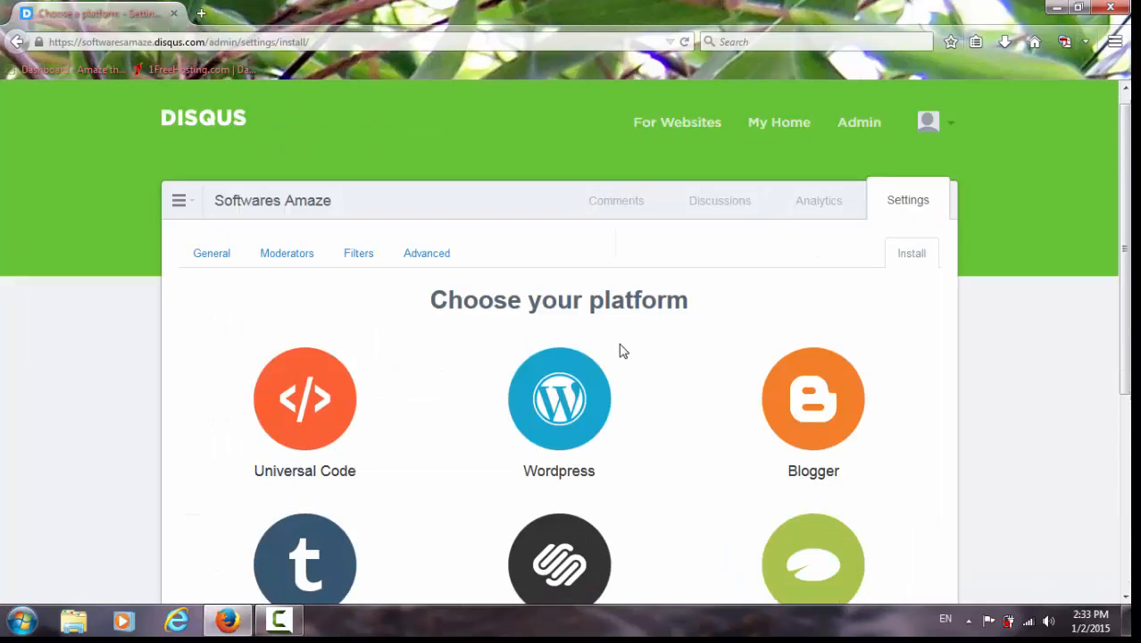
click(559, 398)
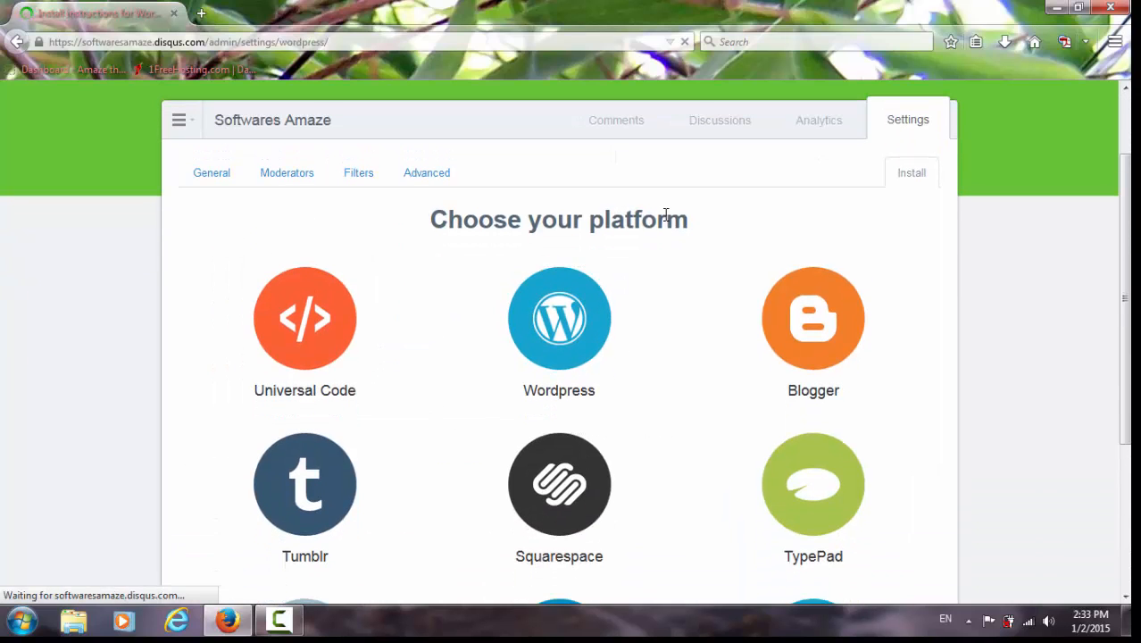
click(559, 318)
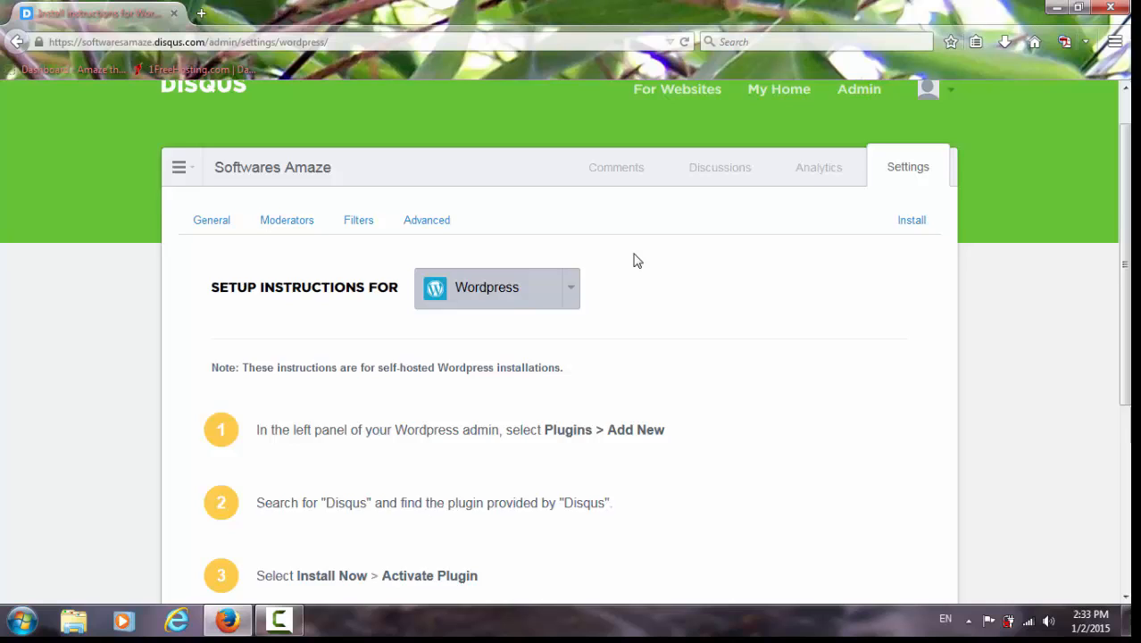
scroll(down, 3)
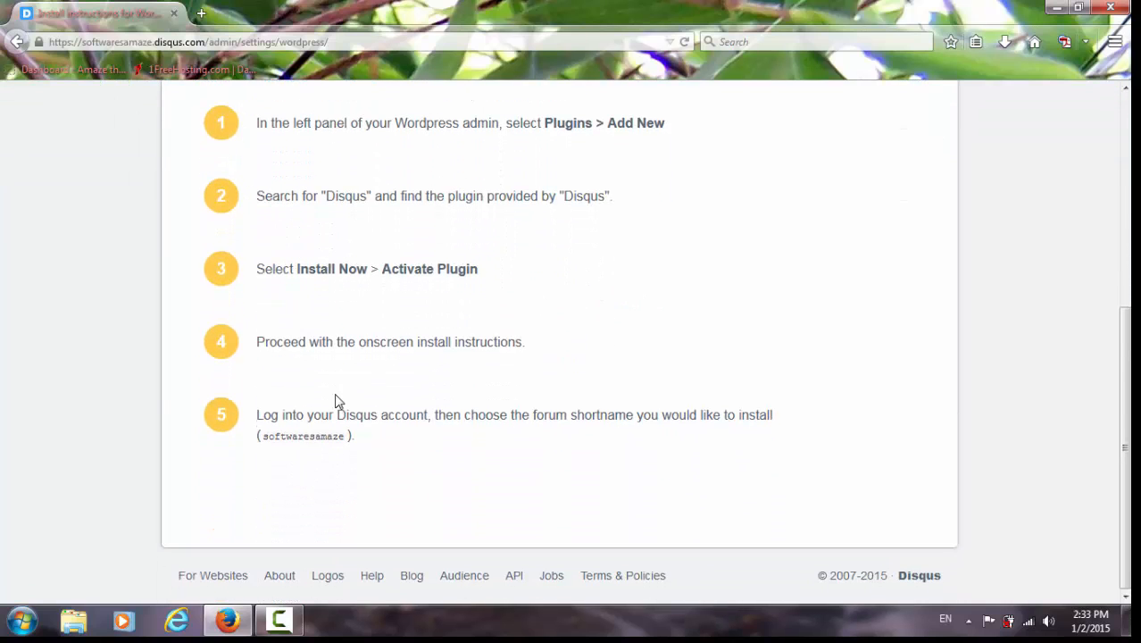
scroll(up, 3)
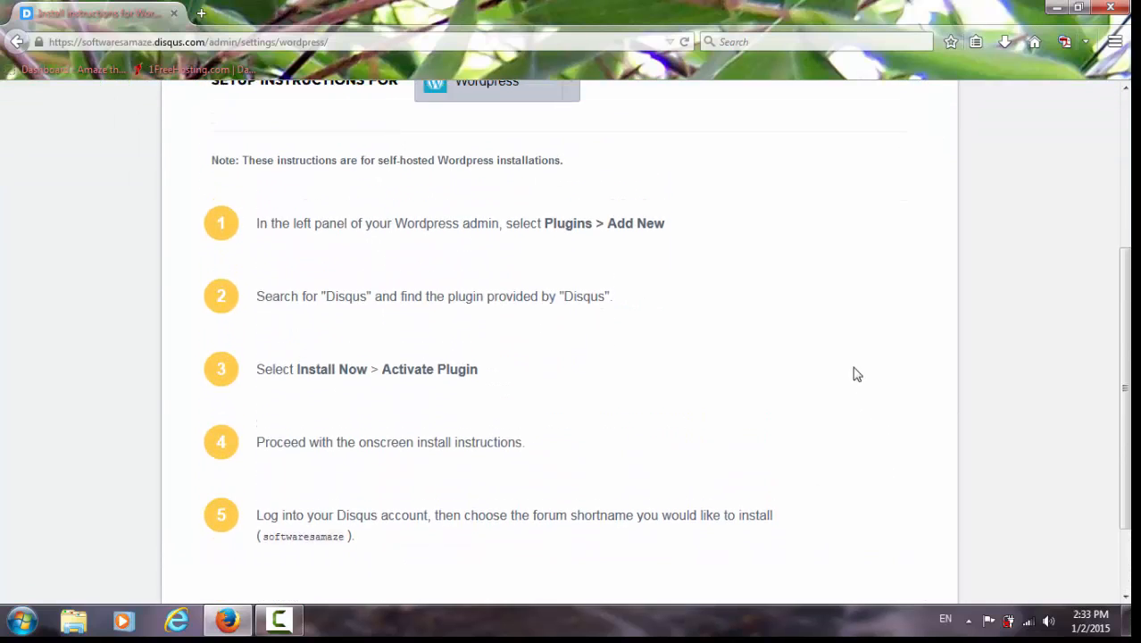
scroll(up, 3)
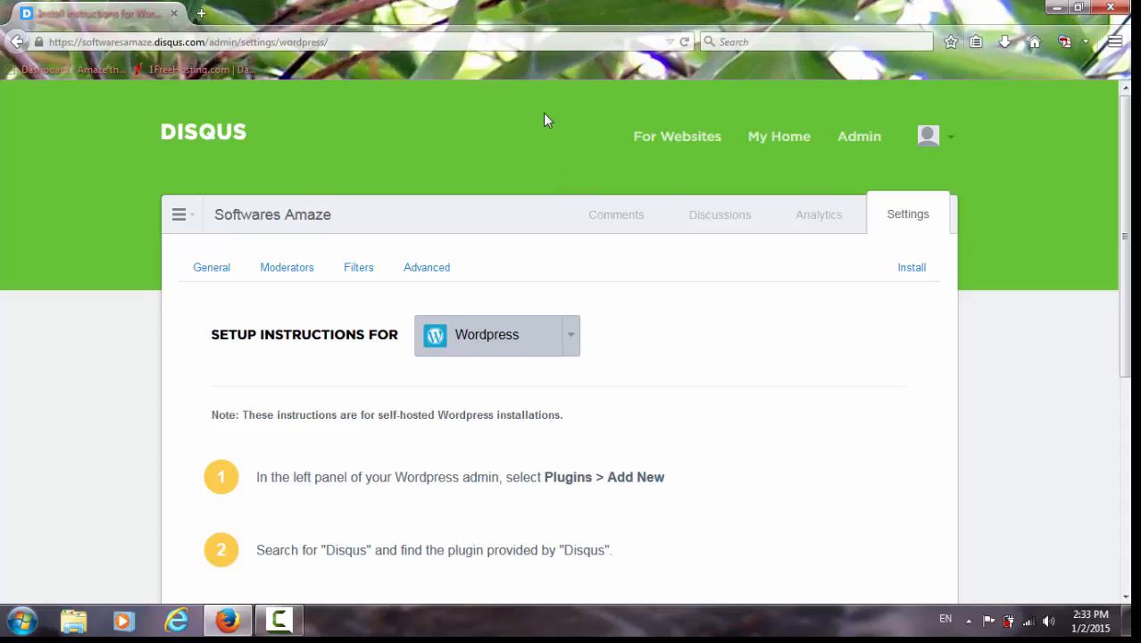
Navigate back to the softwaresamaze.tk blog from the address bar.
click(187, 43)
text(s)
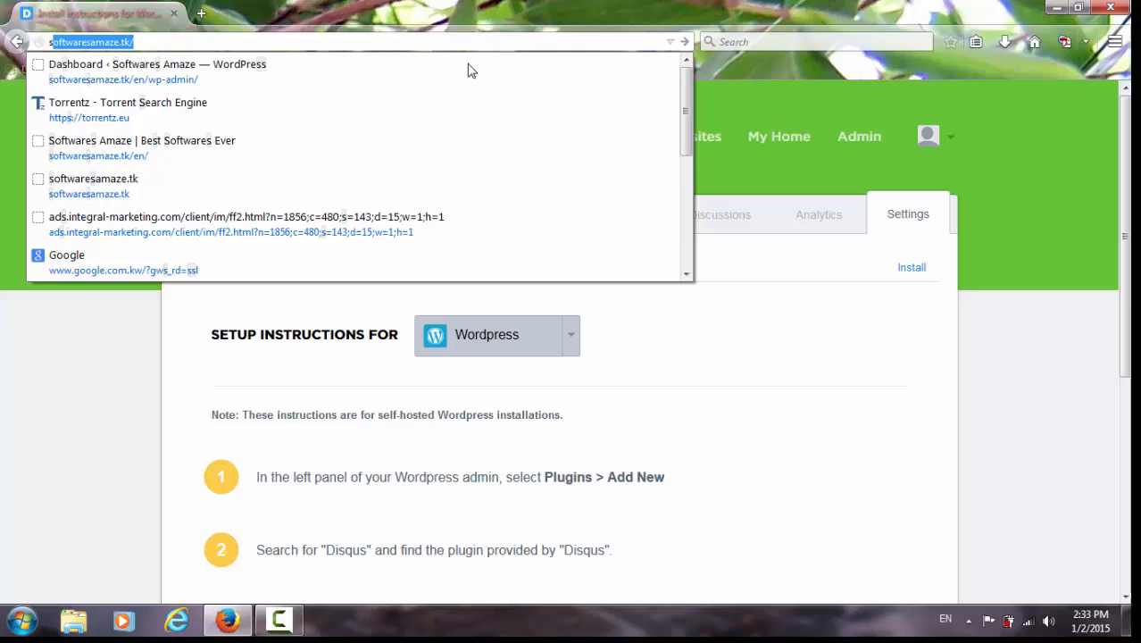
click(142, 140)
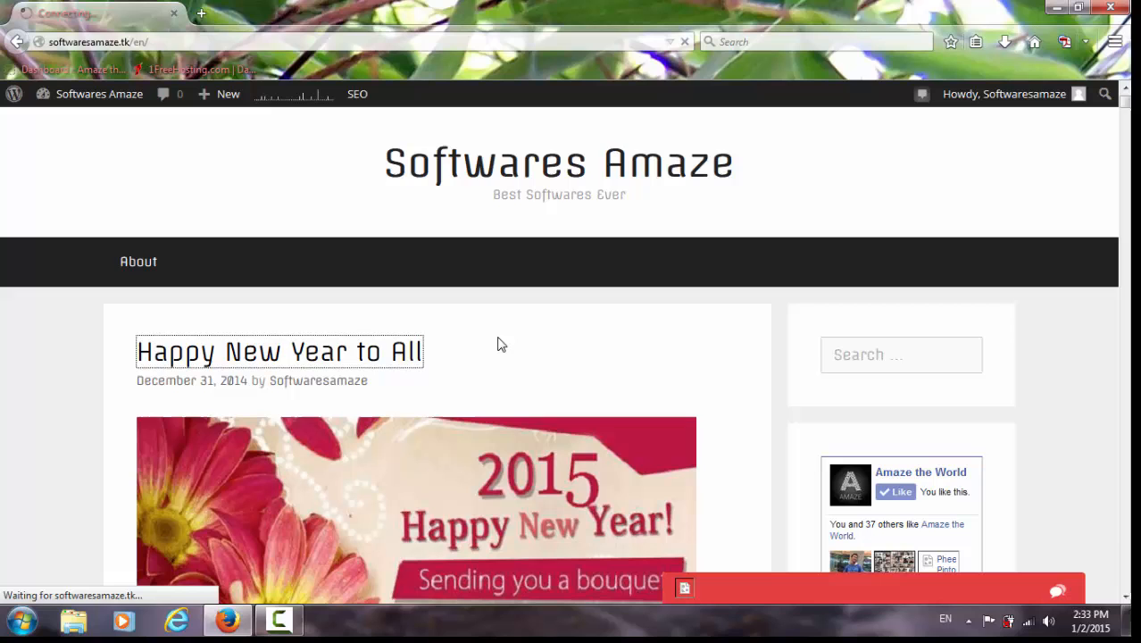
Check the Happy New Year to All post's comment form, then head to the admin dashboard.
click(278, 351)
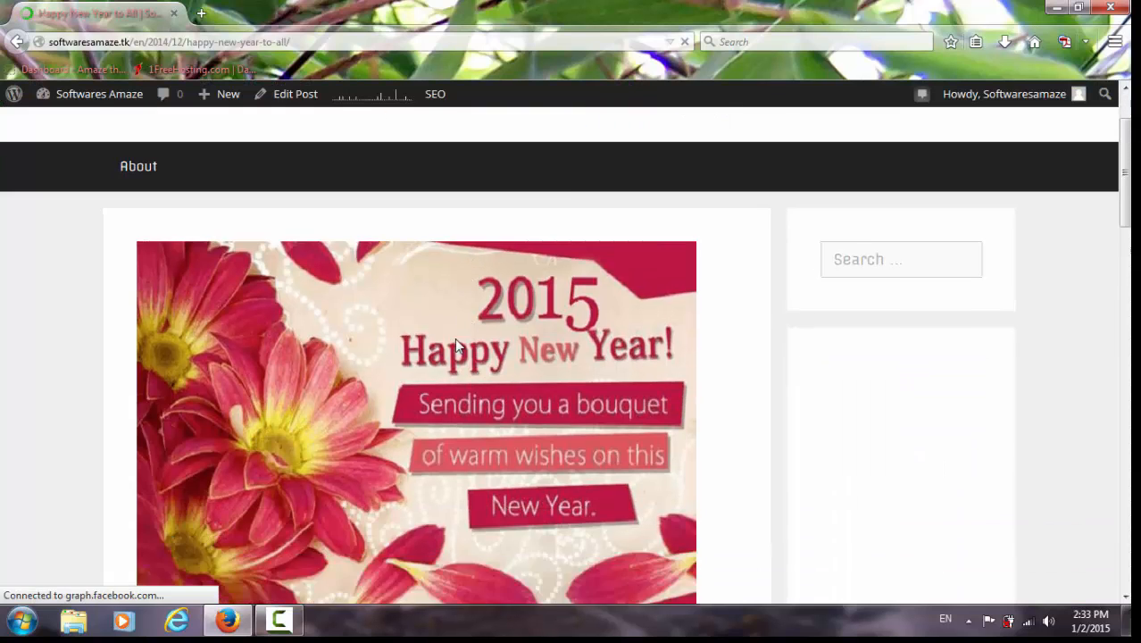
scroll(down, 3)
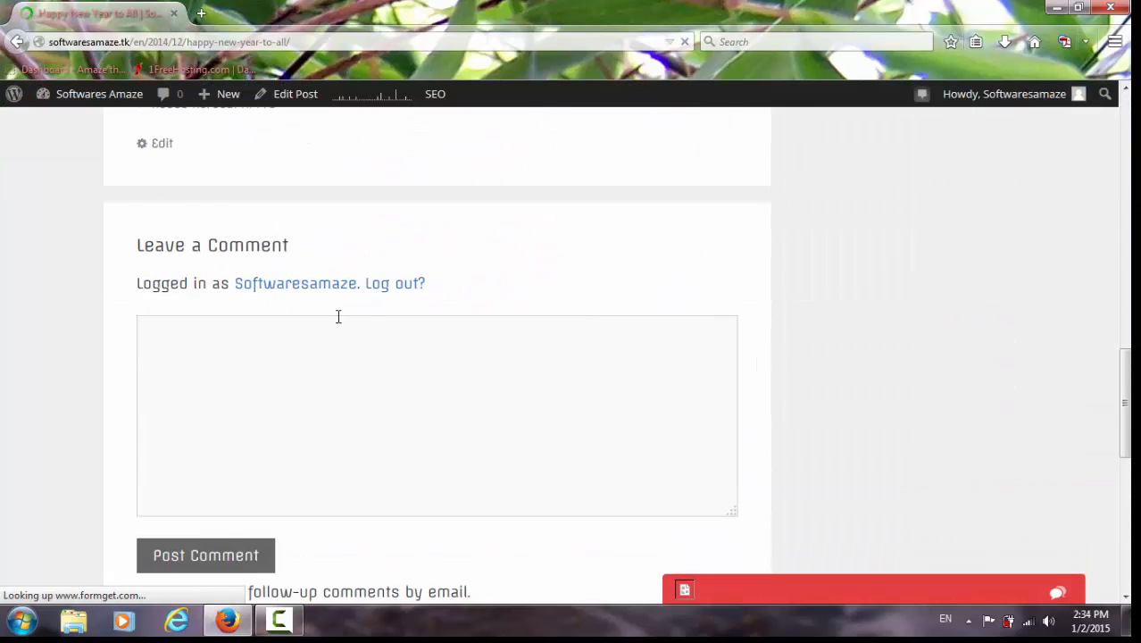
click(98, 93)
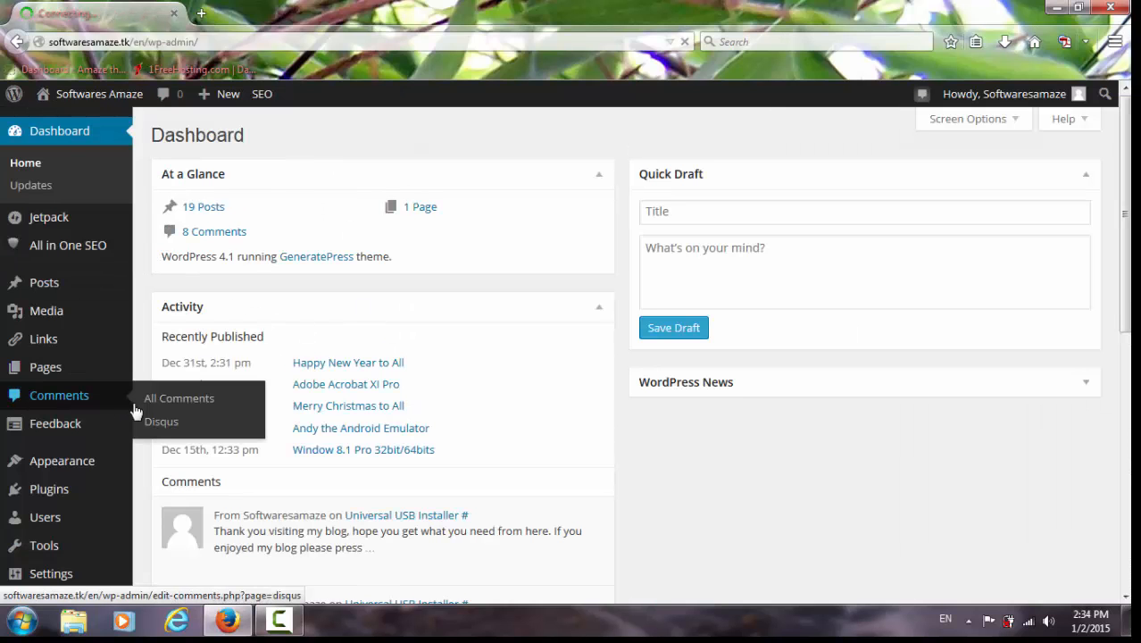
Reach the Install Disqus Comments page and sign in to Disqus.
click(161, 422)
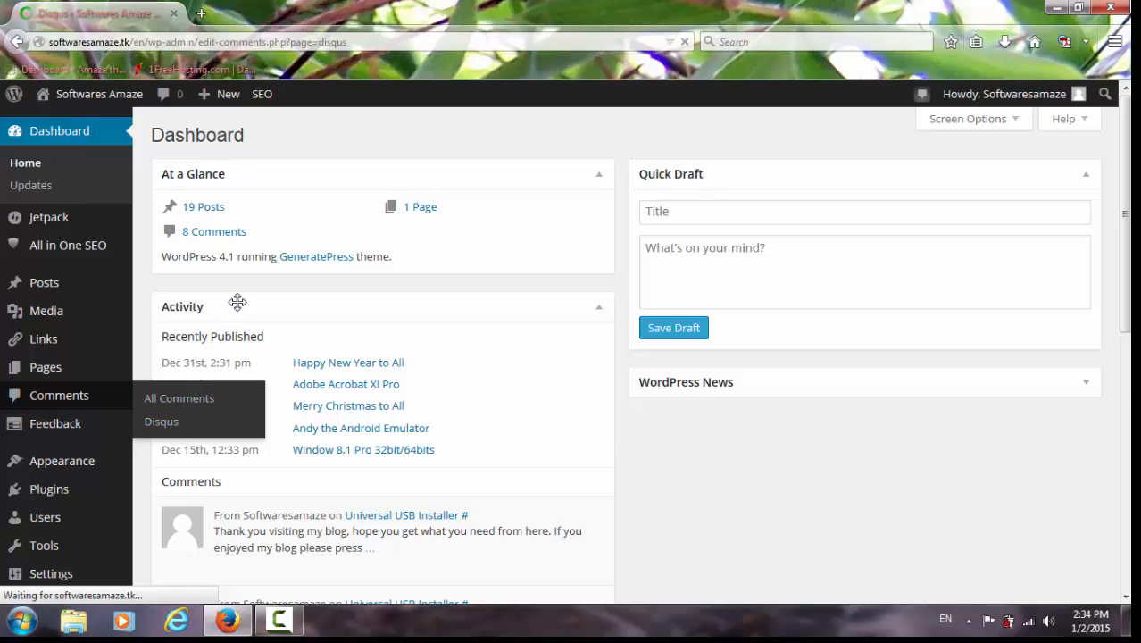
click(162, 421)
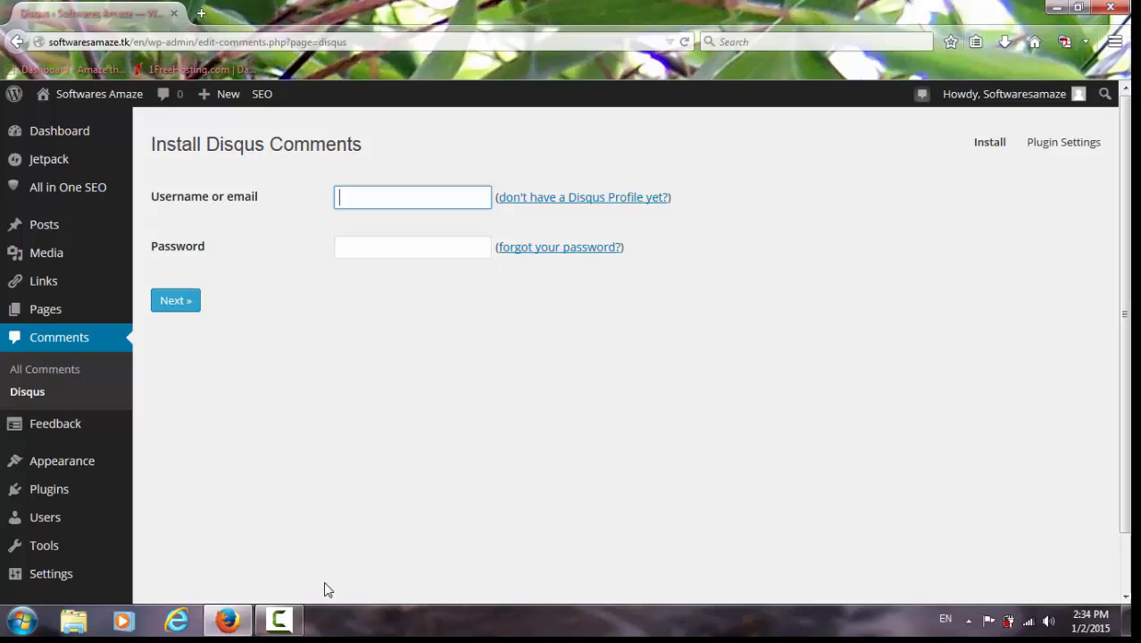
click(175, 300)
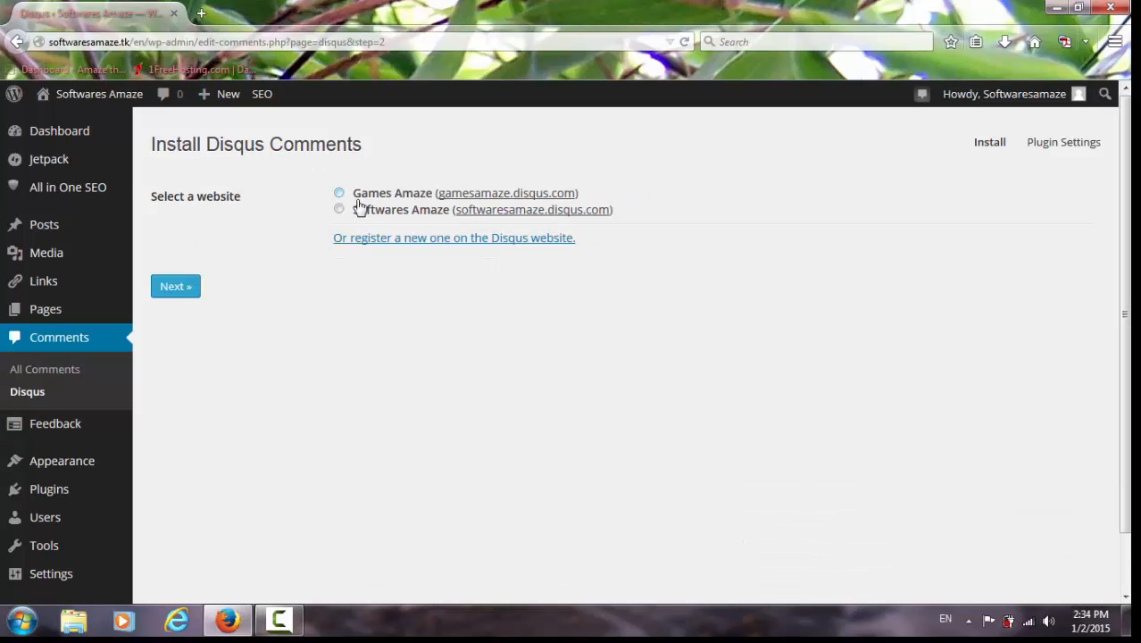
Link Disqus to the Softwares Amaze website and finish the installation.
click(338, 209)
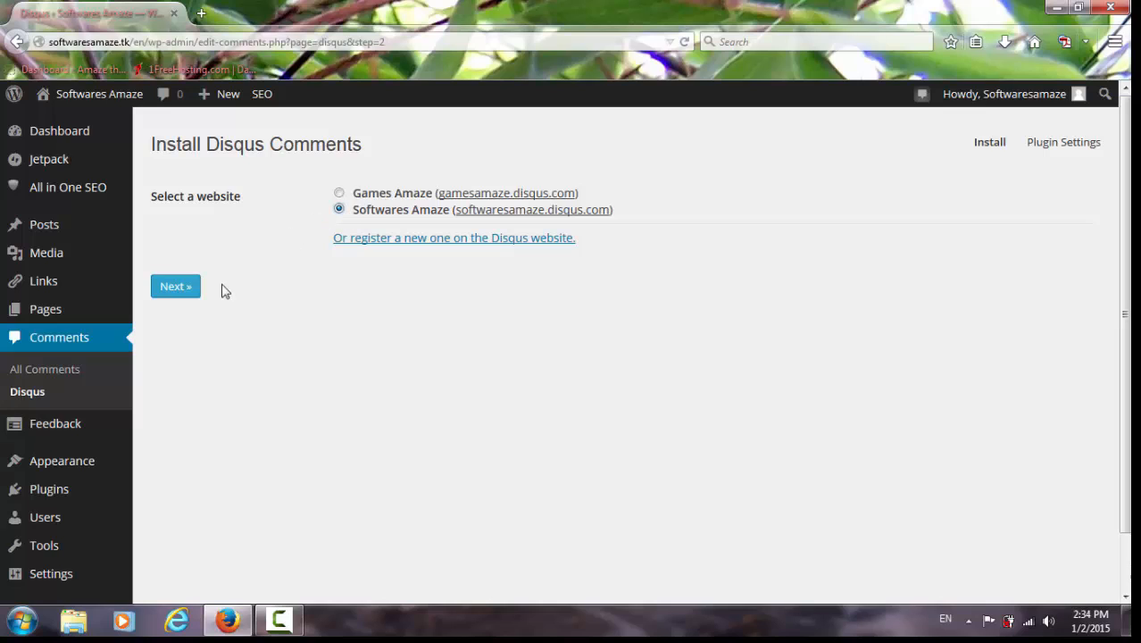
click(175, 286)
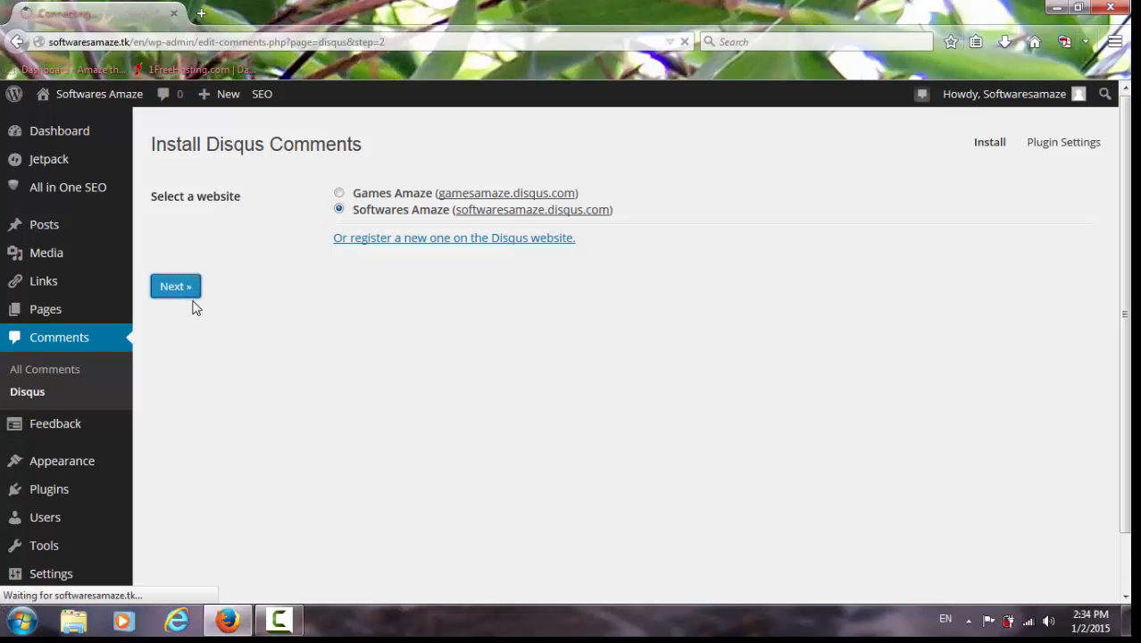
click(175, 286)
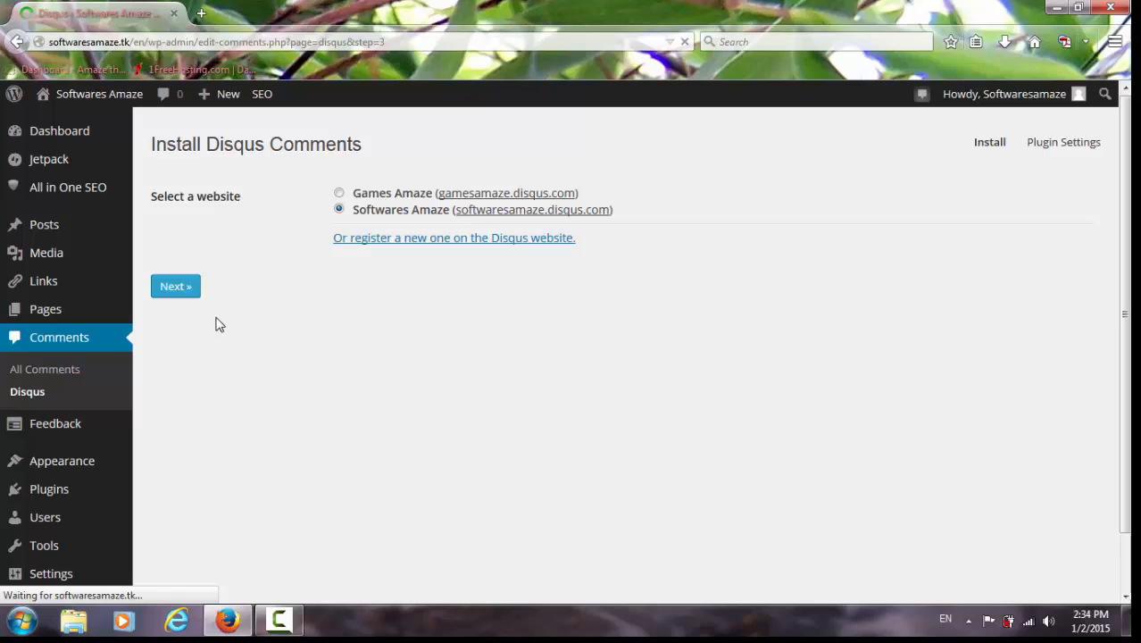
click(175, 286)
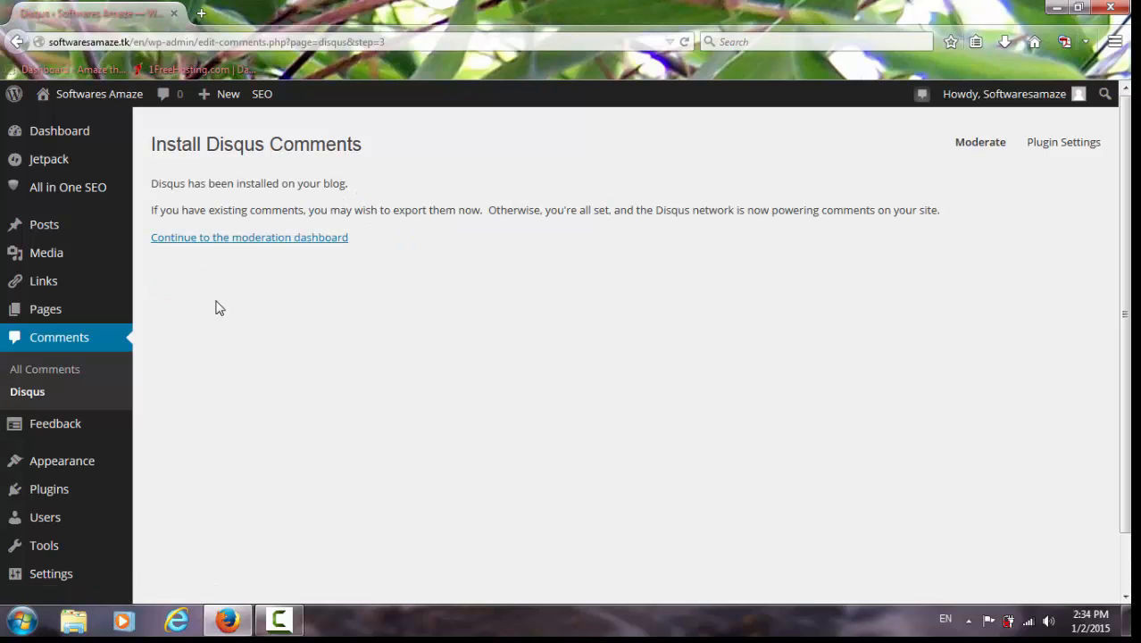
mouse_move(231, 236)
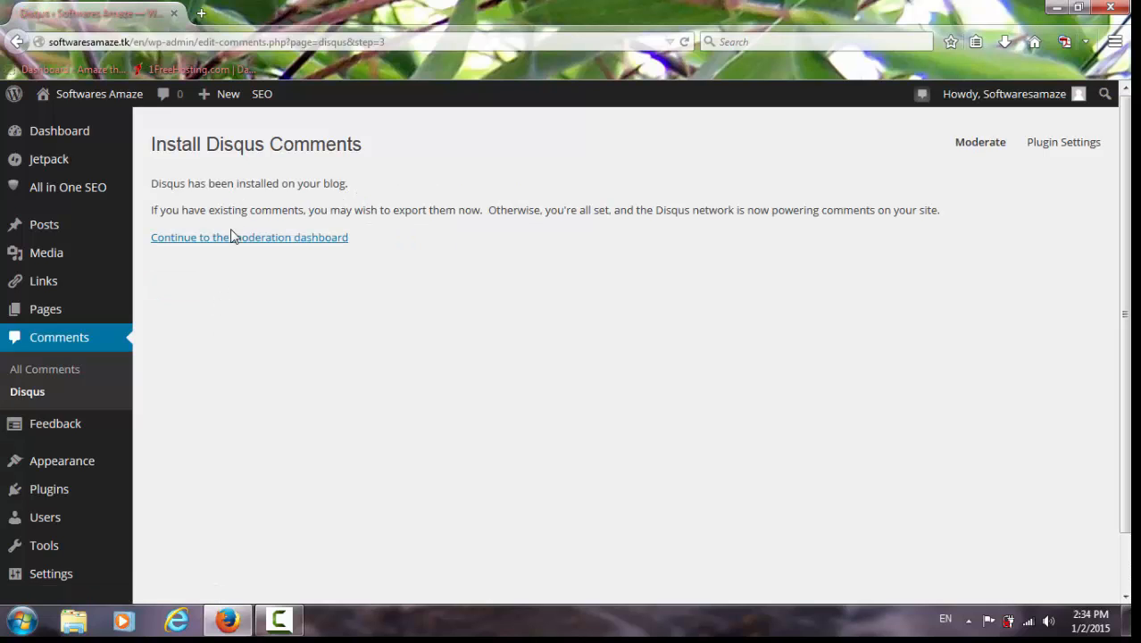
Continue to the Disqus moderation dashboard for Softwares Amaze in a new tab.
click(249, 237)
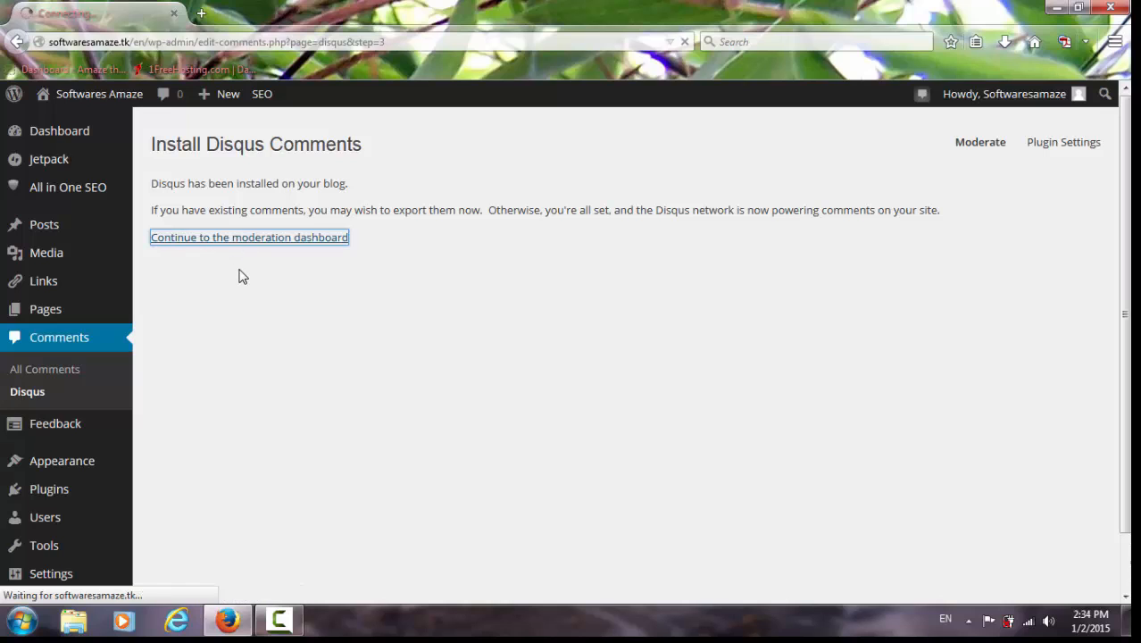
click(249, 237)
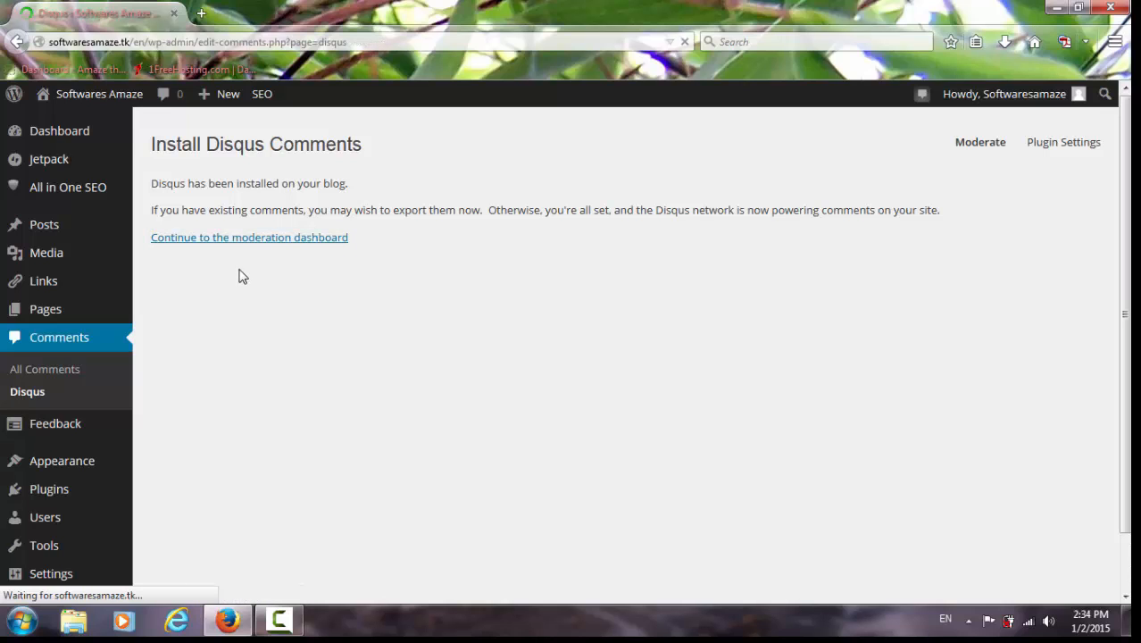
click(250, 237)
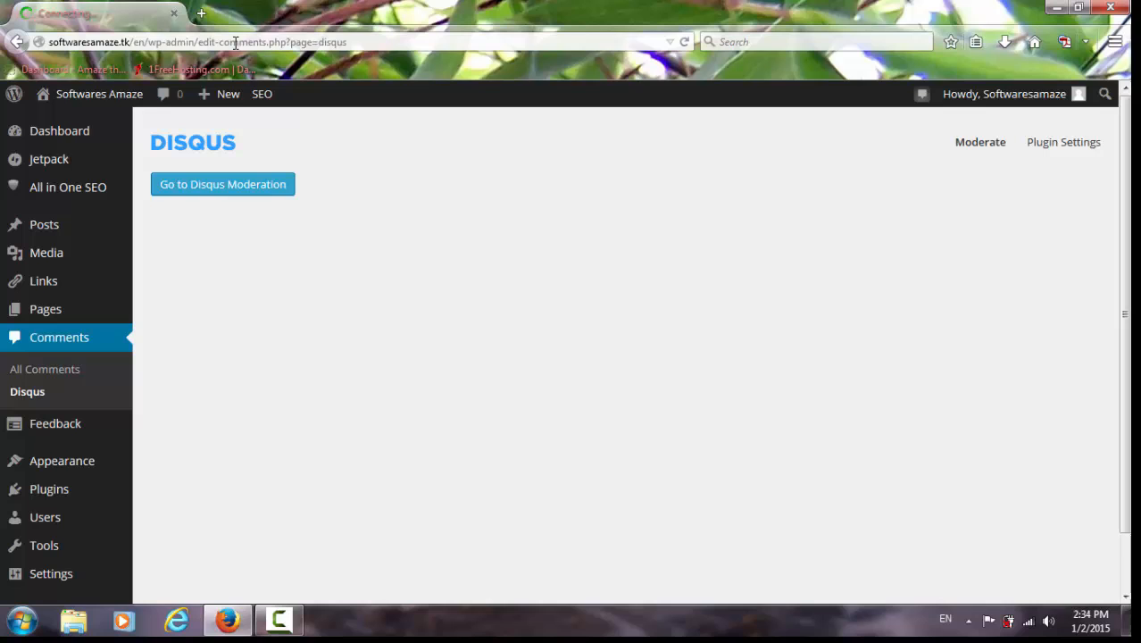
click(222, 184)
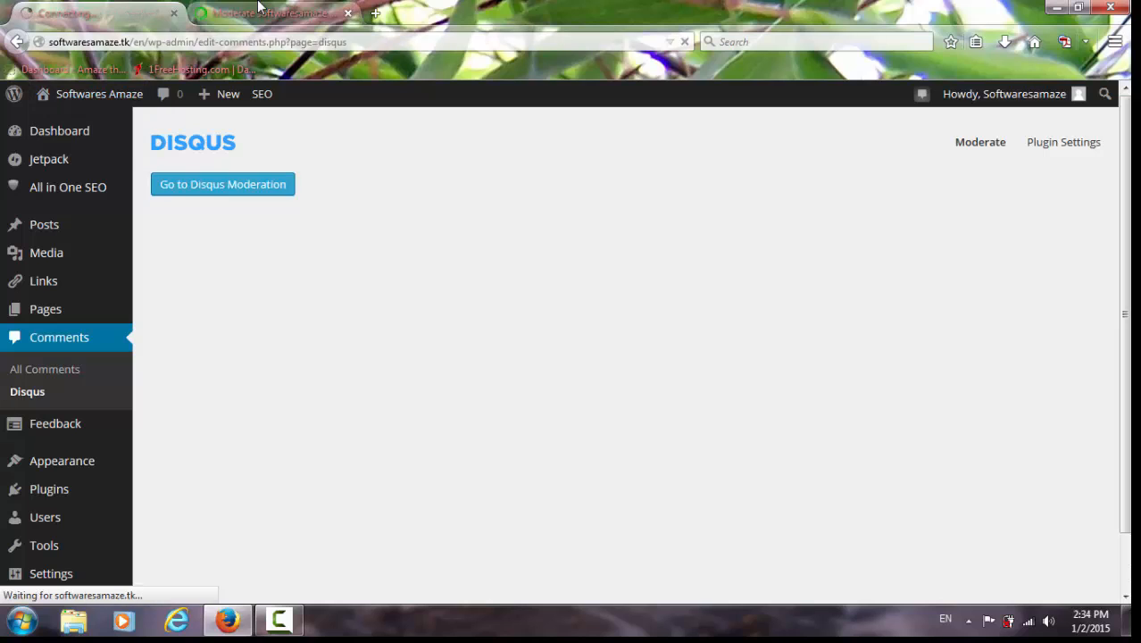
click(223, 184)
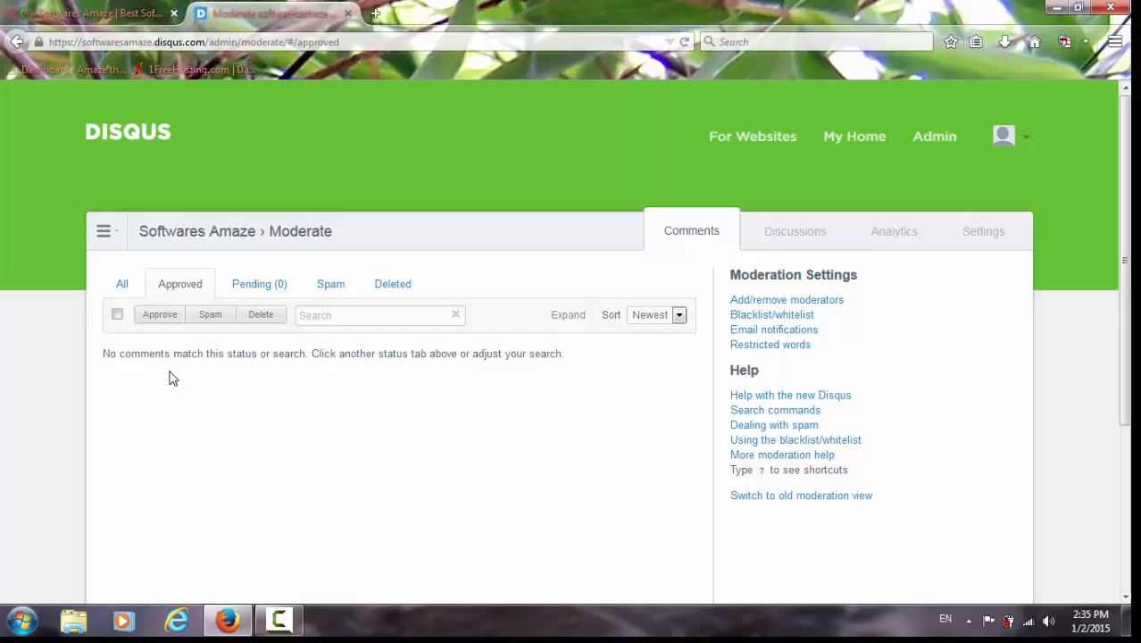
Check the Spam and Pending moderation lists, then return to the blog tab.
click(330, 284)
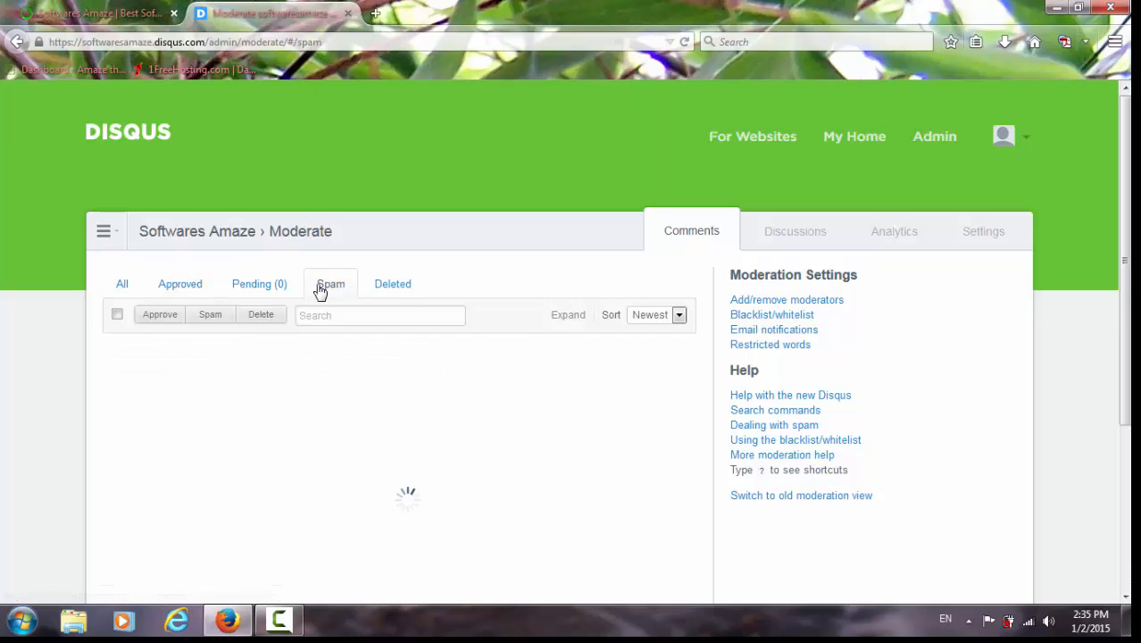
click(259, 284)
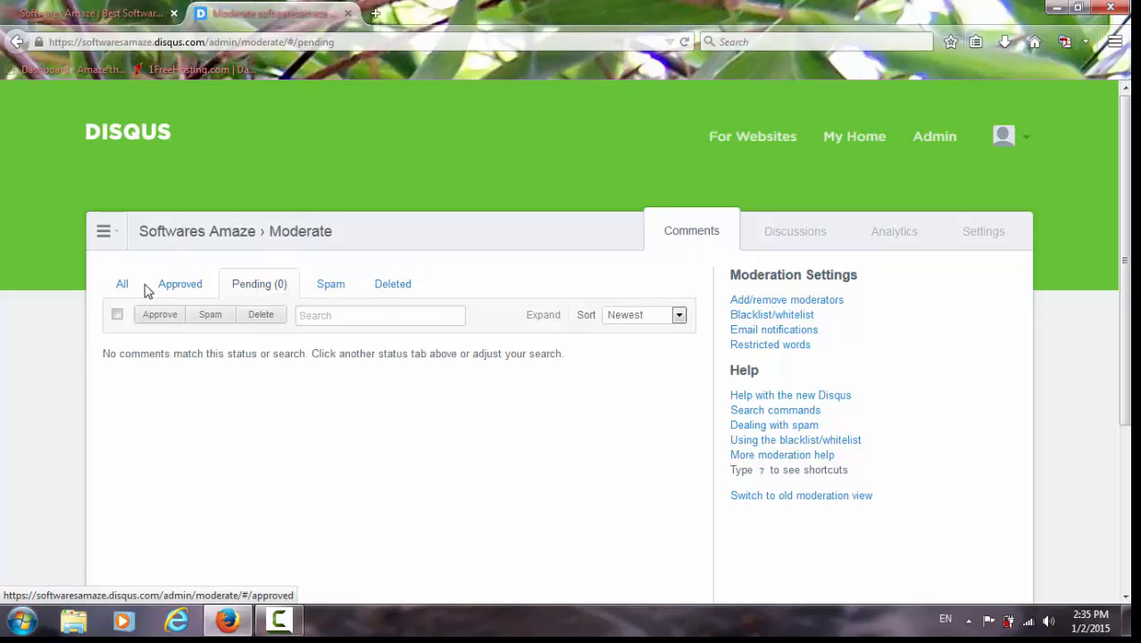
click(121, 284)
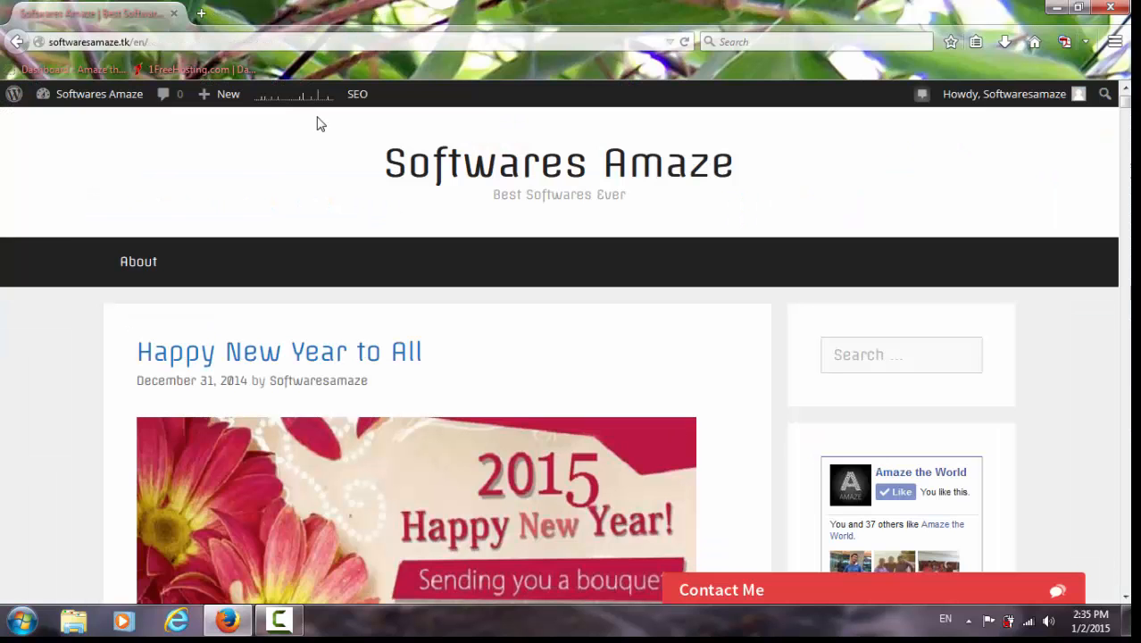
Reach the Disqus thread at the bottom of the Happy New Year to All post.
scroll(down, 3)
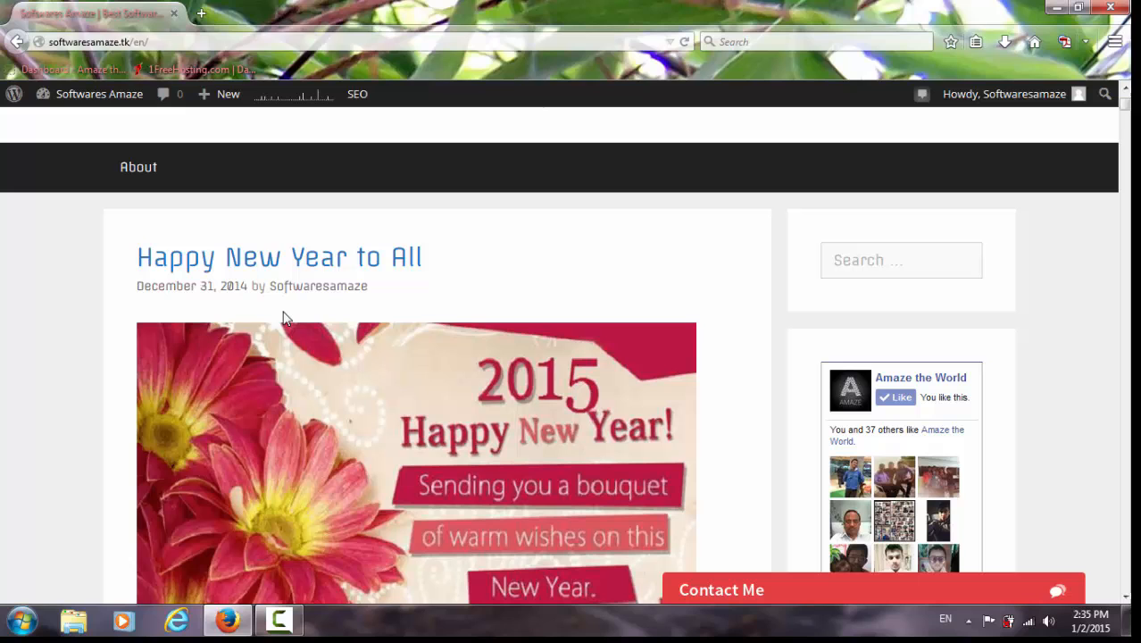
click(278, 257)
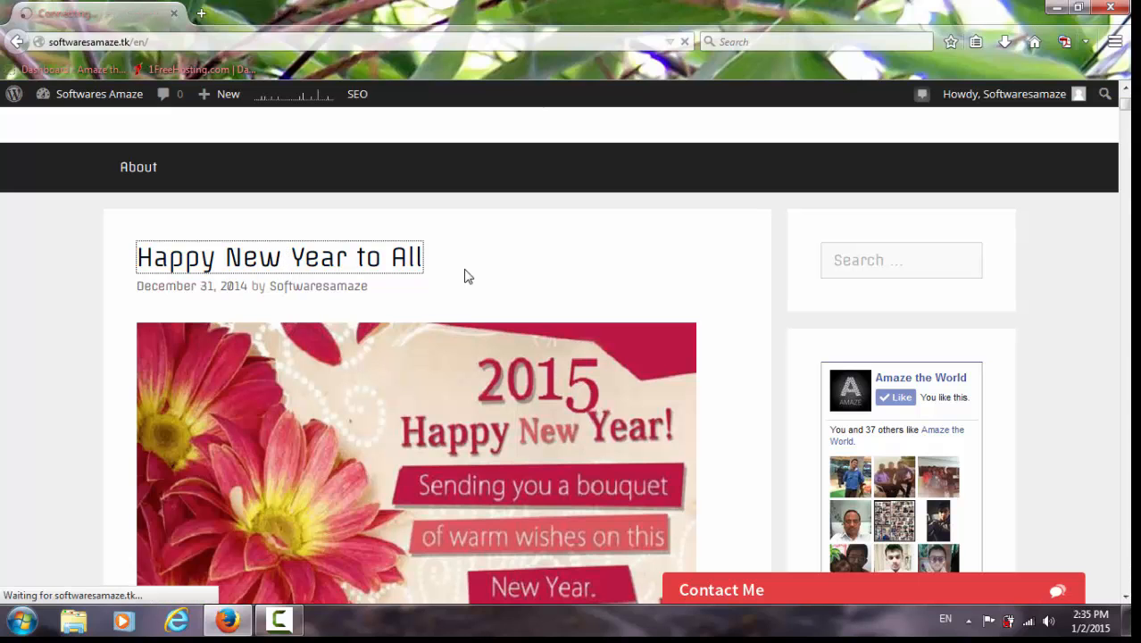
click(279, 258)
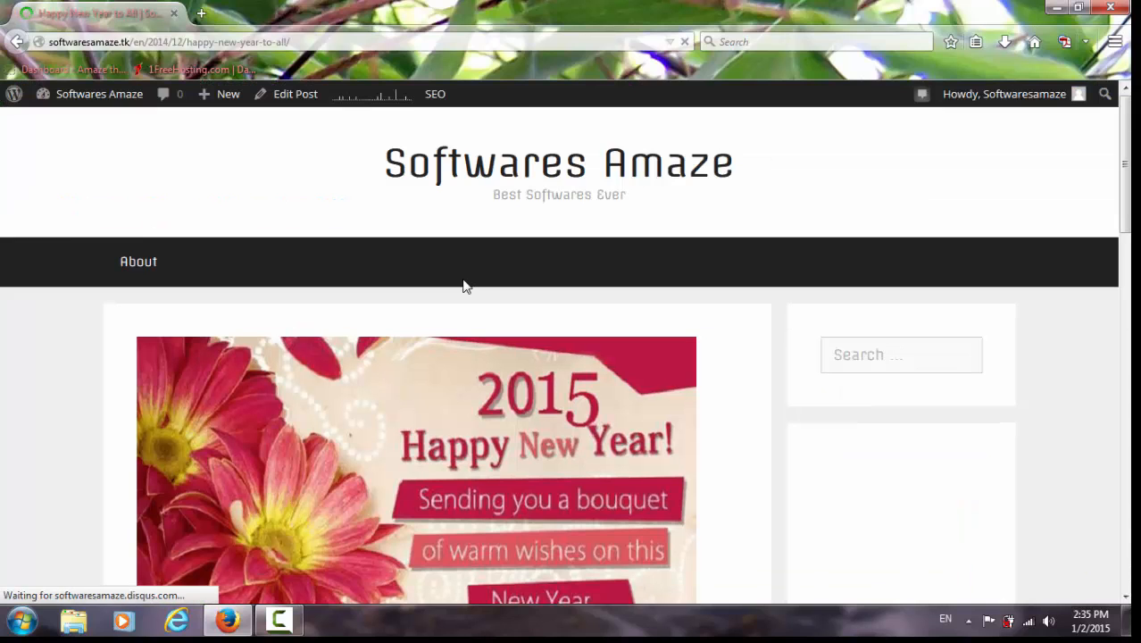
scroll(down, 3)
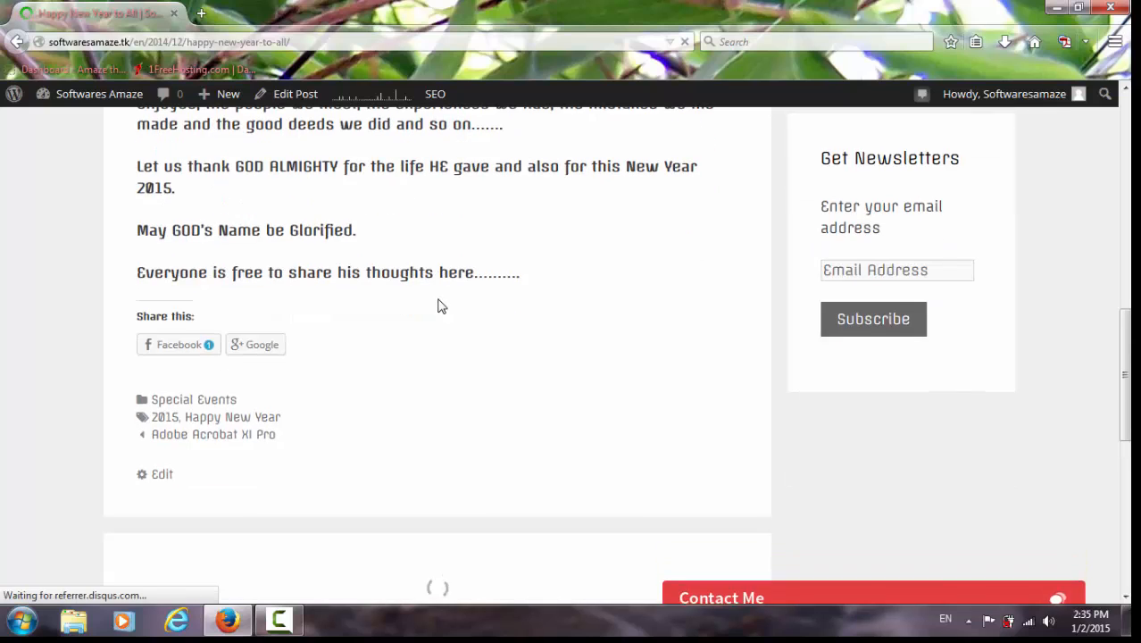
scroll(down, 3)
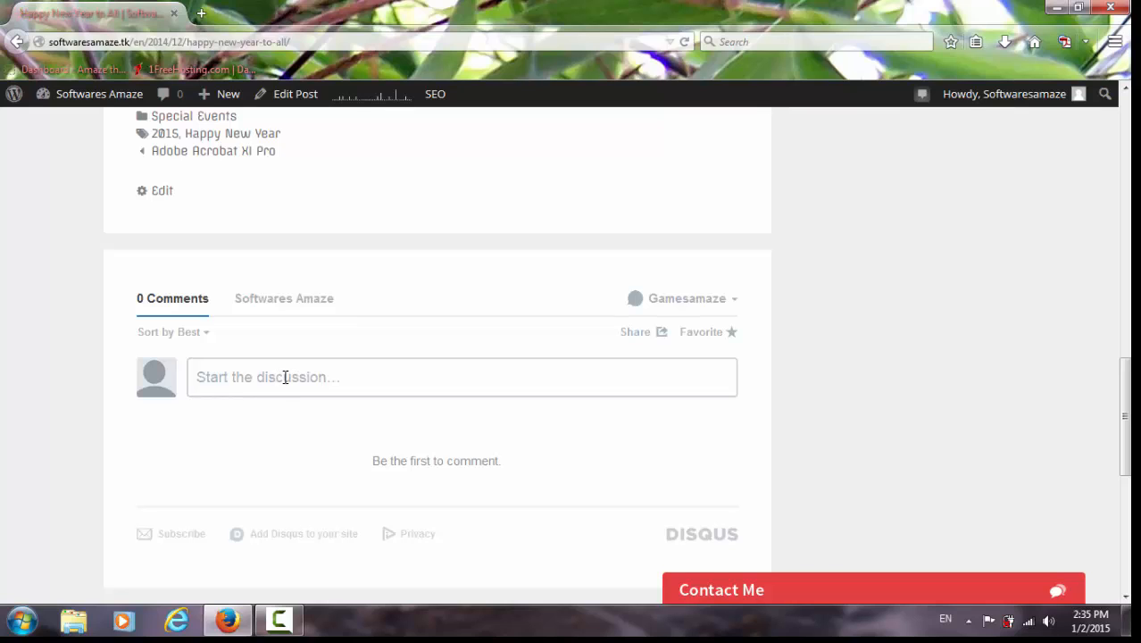
Start a comment and show the signed-in Gamesamaze account options.
click(285, 377)
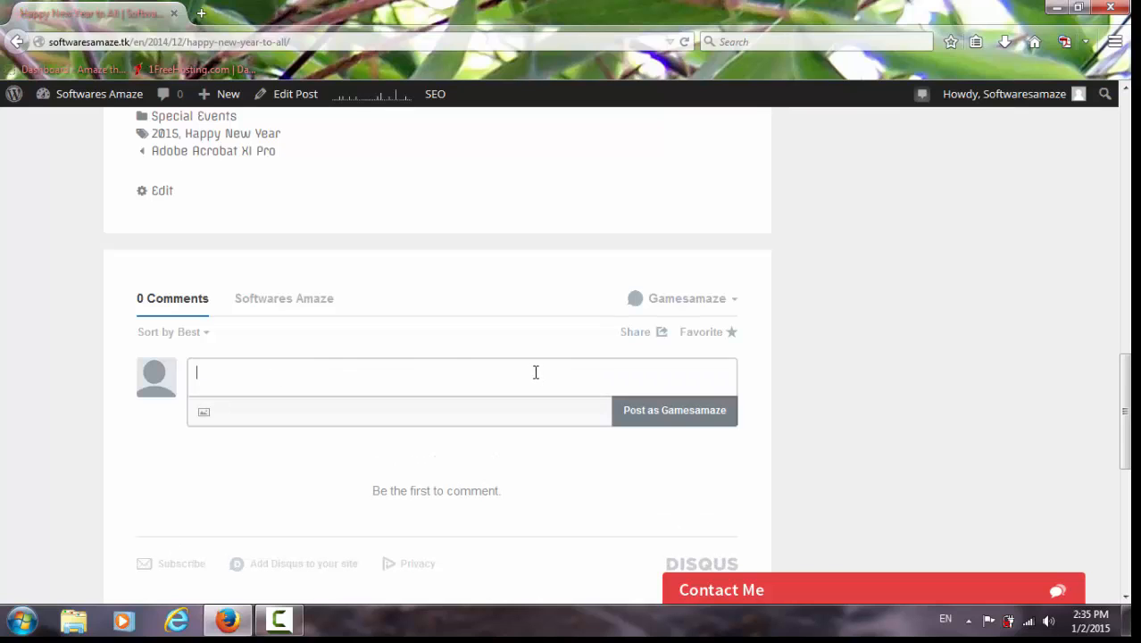
mouse_move(293, 382)
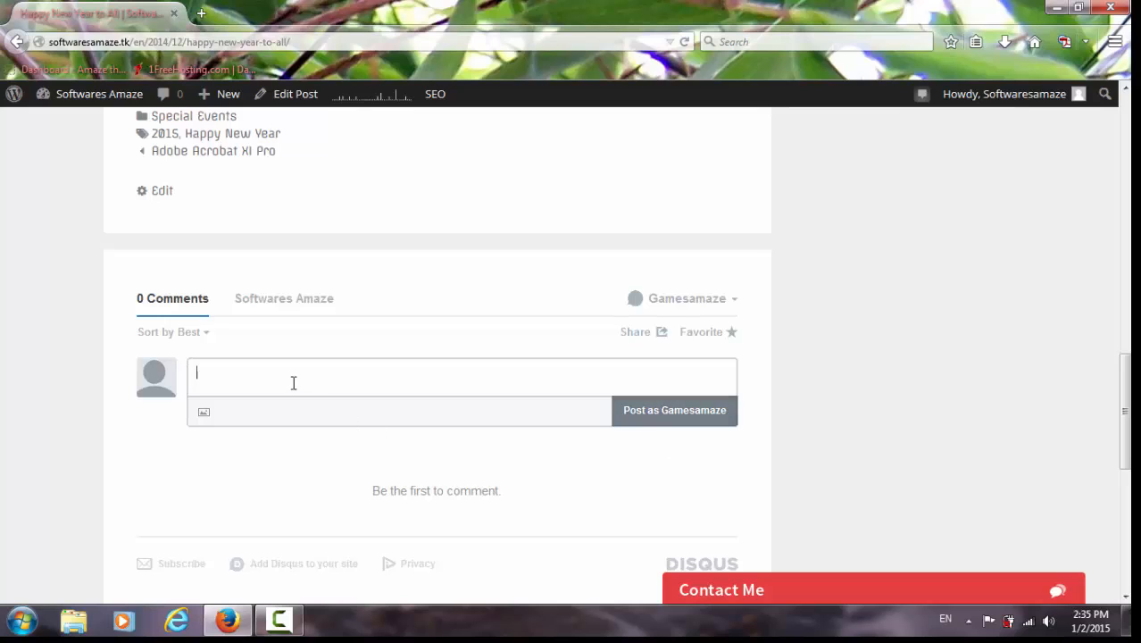
mouse_move(413, 395)
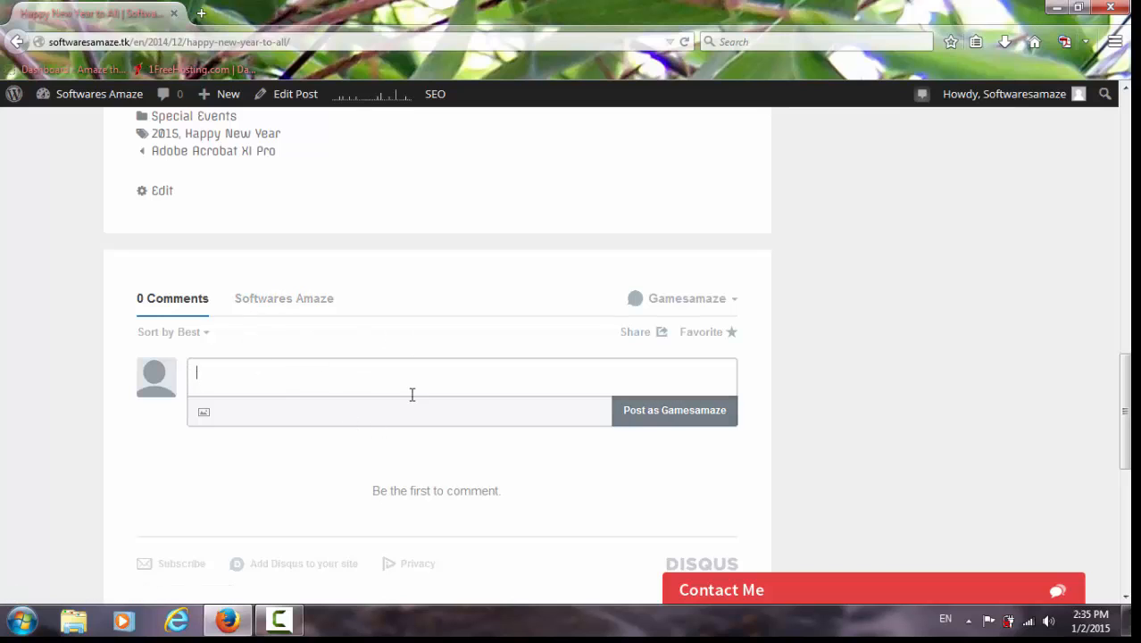
click(736, 298)
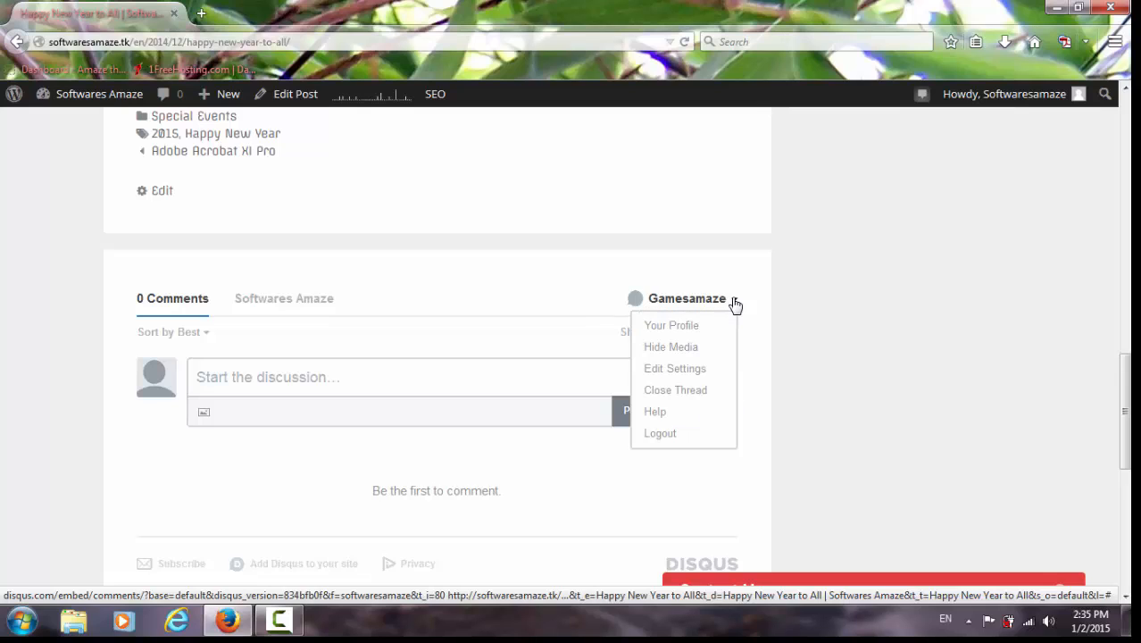
mouse_move(694, 454)
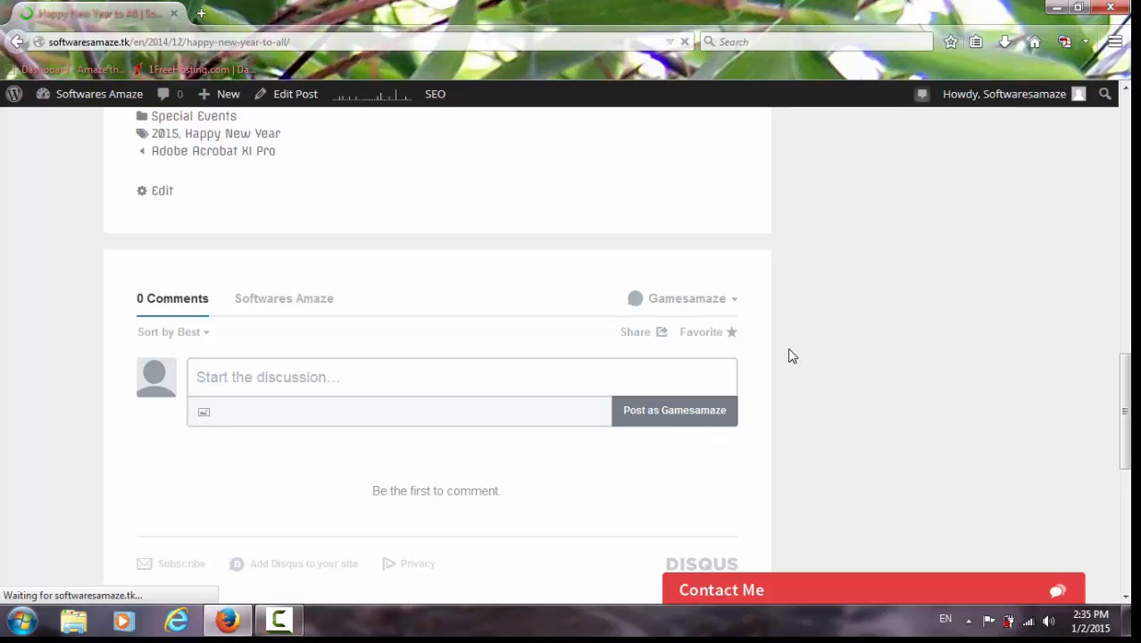
Start a comment while signed out to reveal Disqus, Facebook, Twitter, Google and name sign-in options.
scroll(up, 3)
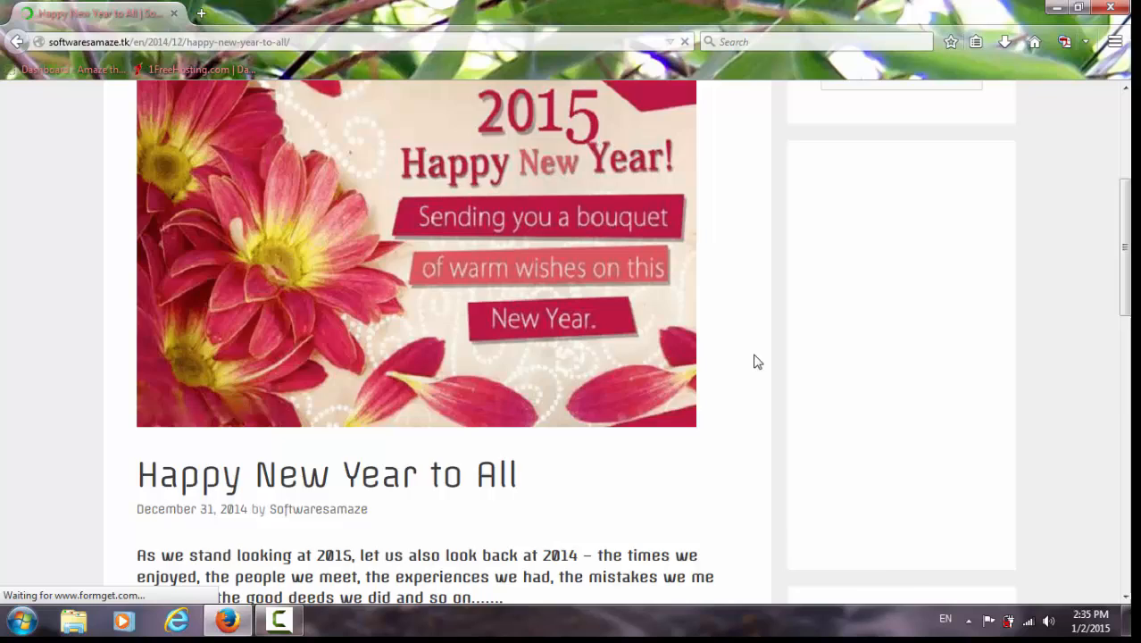
scroll(down, 3)
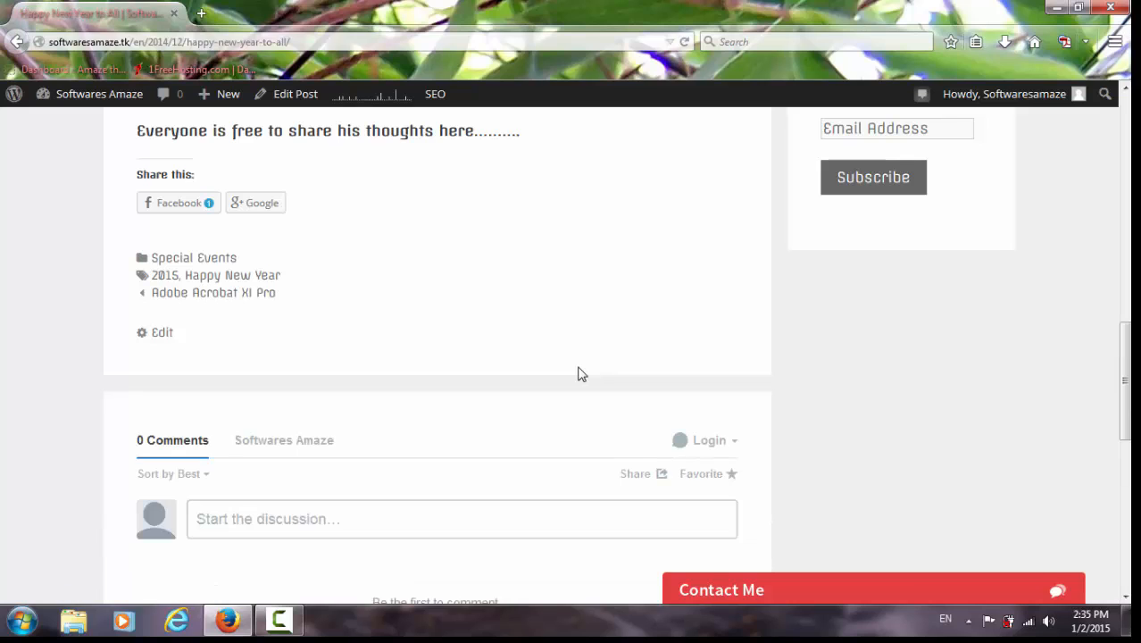
click(461, 519)
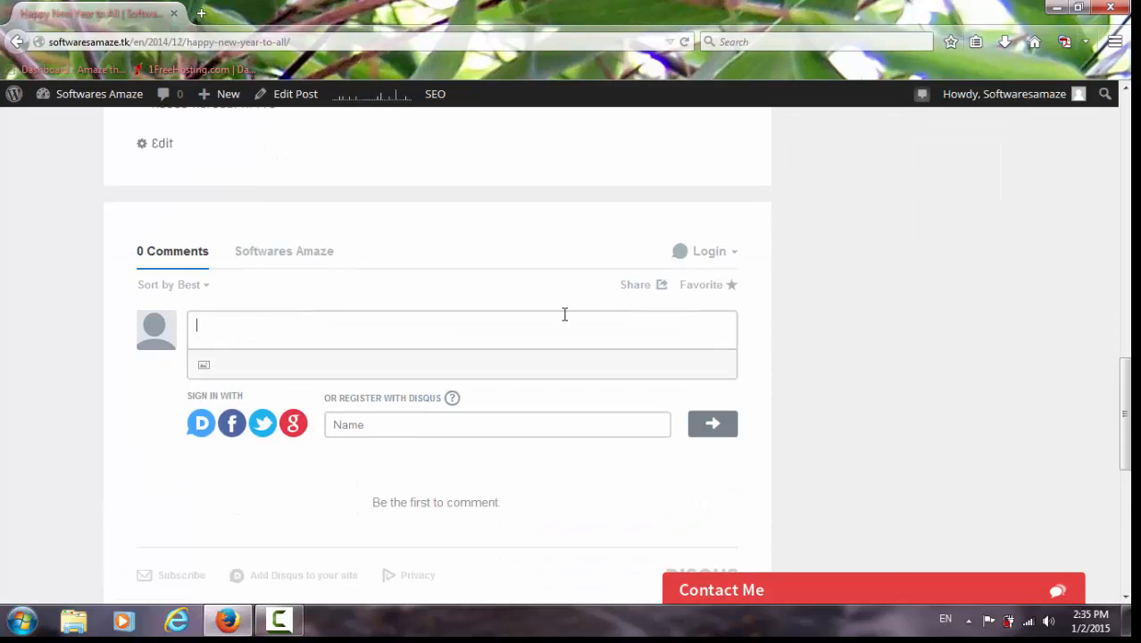